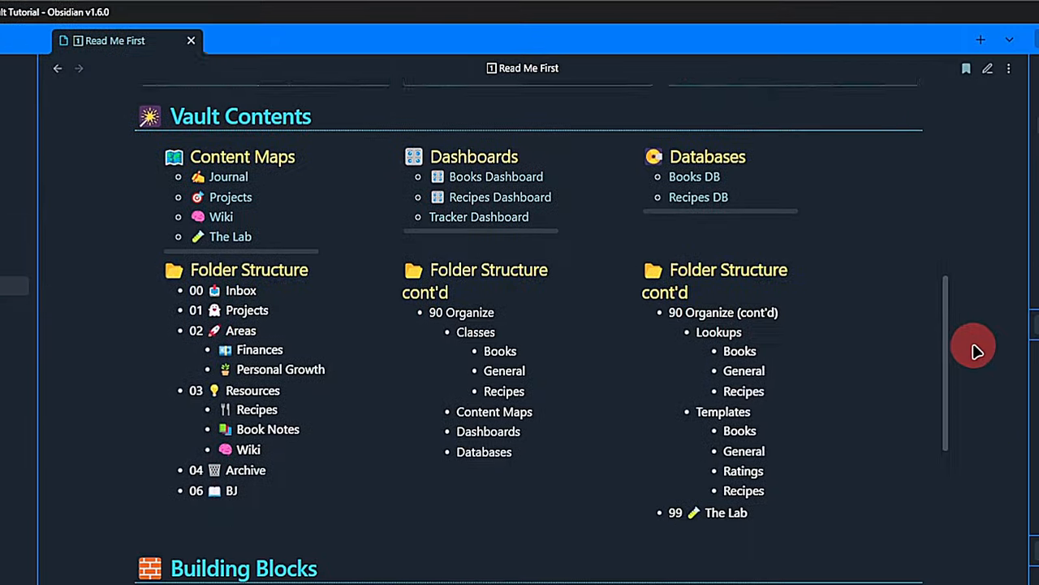
Scroll through the Building Blocks, CSS Snippets and Themes notes down to Home
{"action": "scroll", "scroll_direction": "down", "scroll_amount": 3}
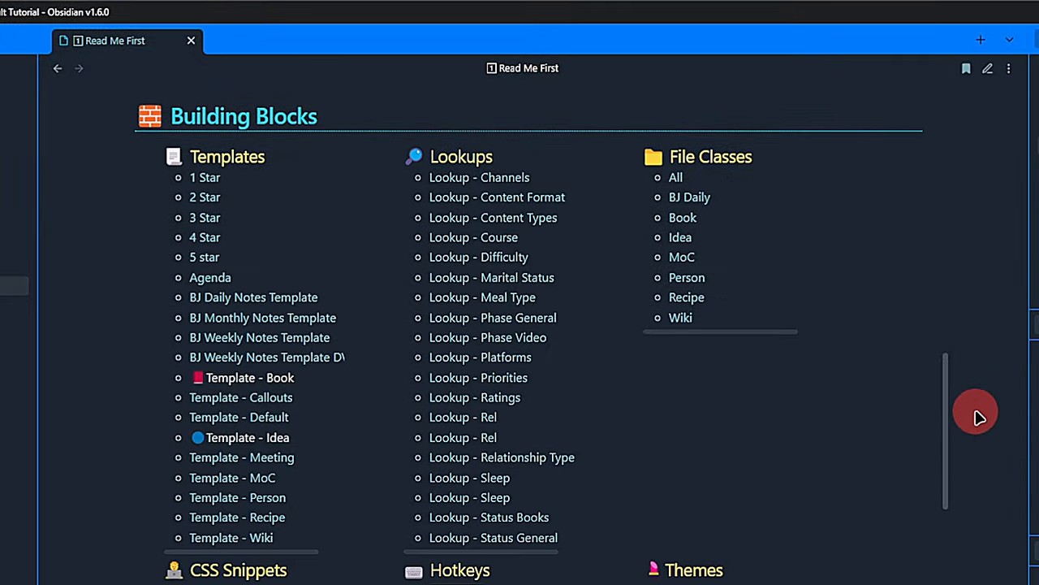
{"action": "scroll", "scroll_direction": "down", "scroll_amount": 3}
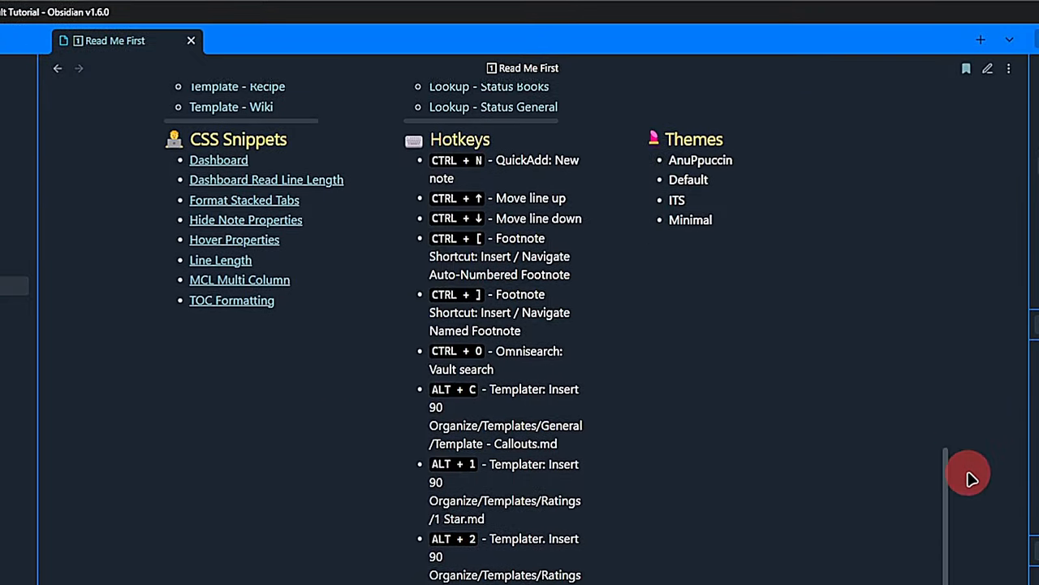
{"action": "scroll", "scroll_direction": "down", "scroll_amount": 3}
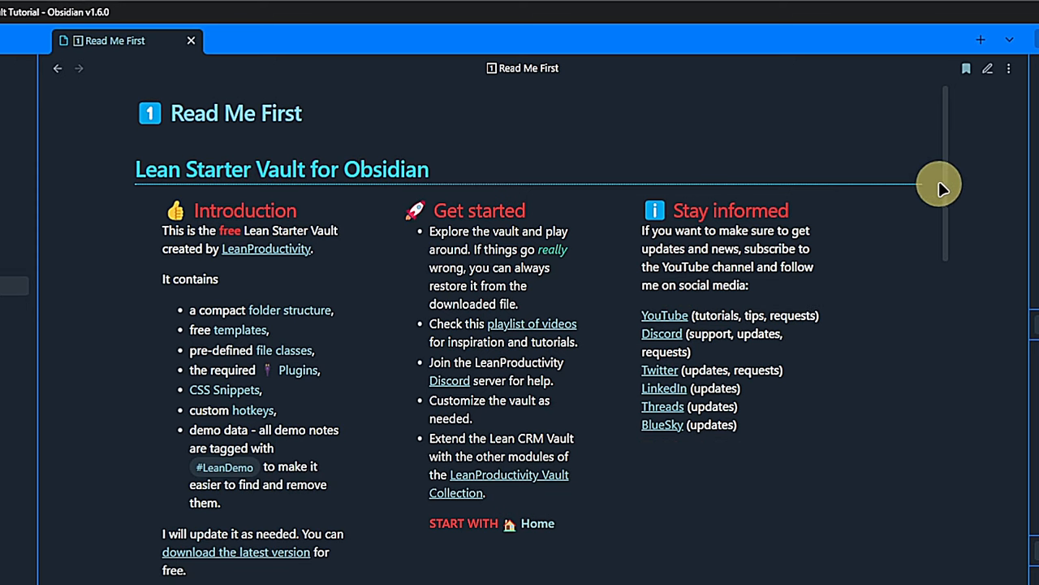
{"action": "scroll", "scroll_direction": "down", "scroll_amount": 3}
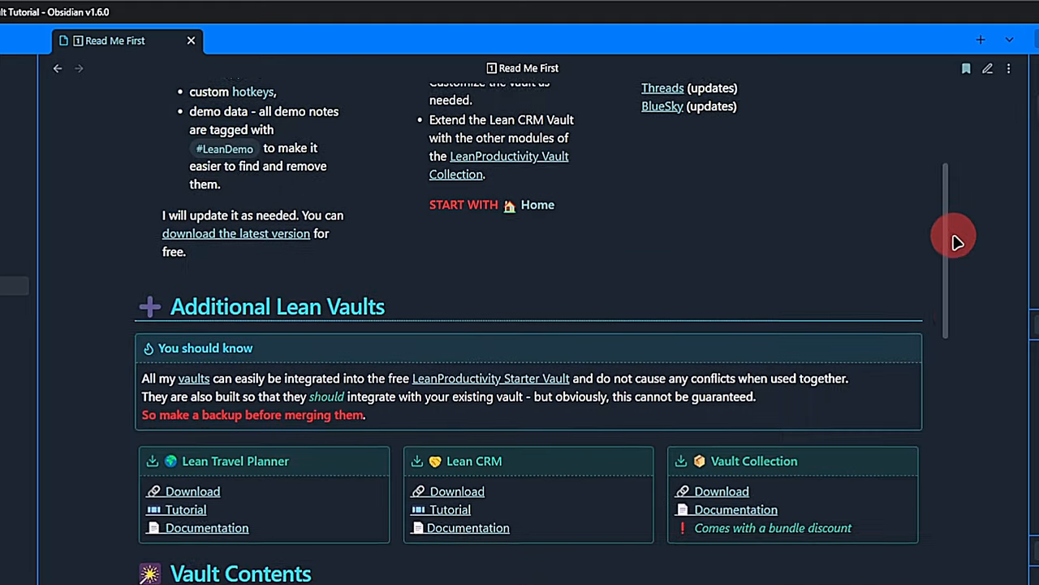
{"action": "scroll", "scroll_direction": "down", "scroll_amount": 3}
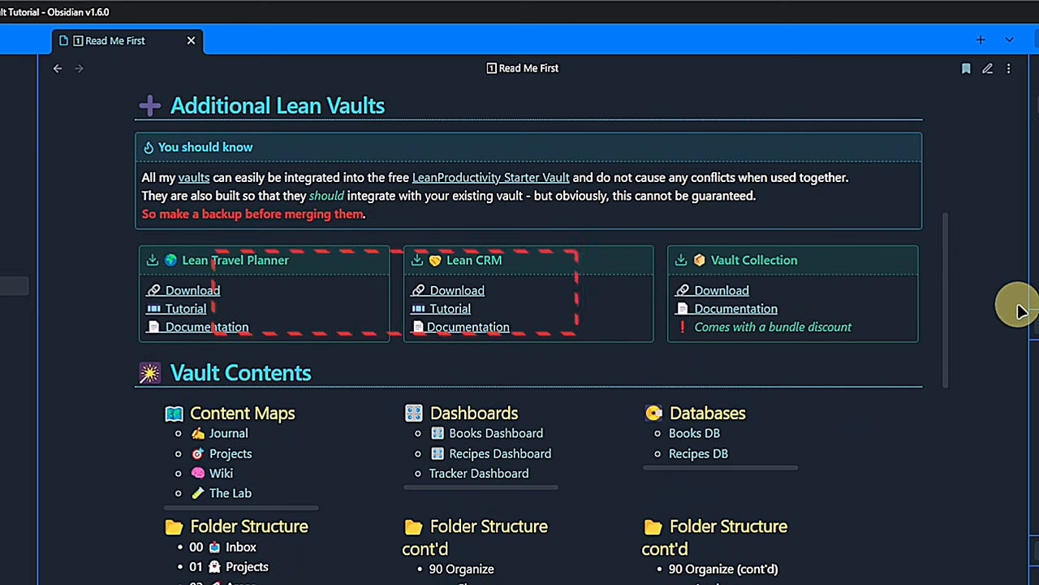
{"action": "scroll", "scroll_direction": "down", "scroll_amount": 3}
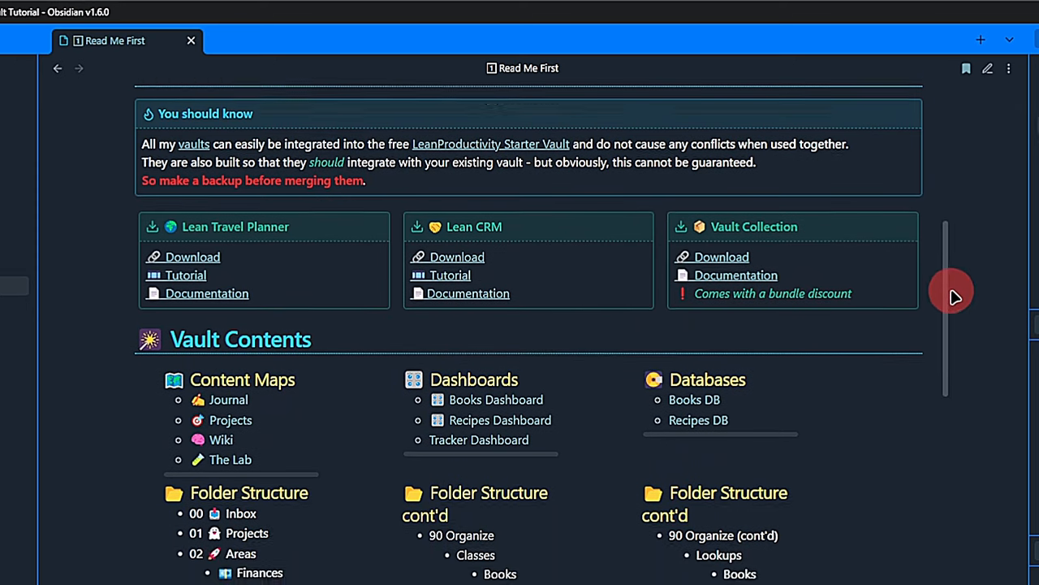
{"action": "scroll", "scroll_direction": "down", "scroll_amount": 3}
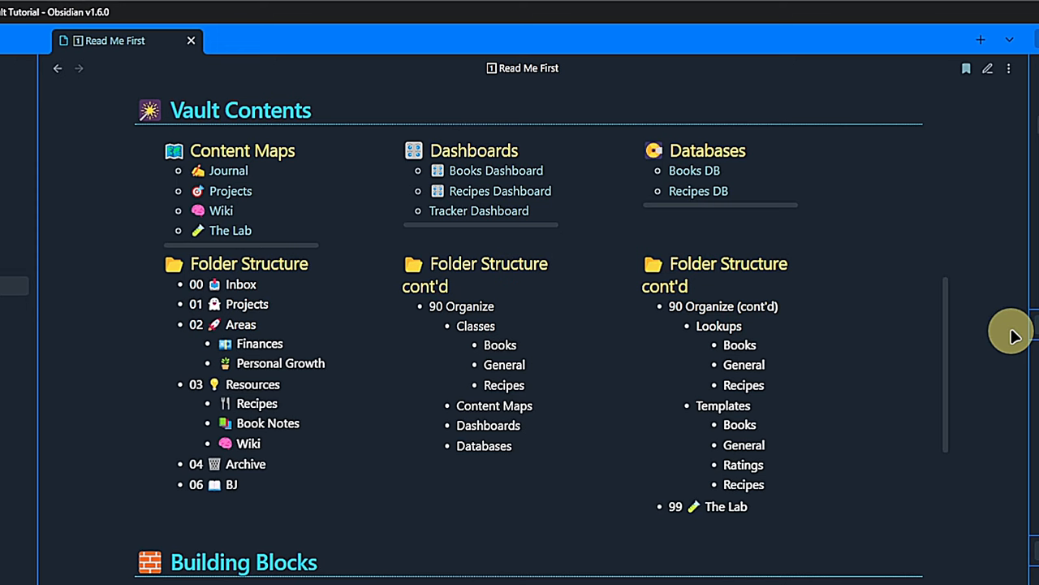
{"action": "scroll", "scroll_direction": "down", "scroll_amount": 3}
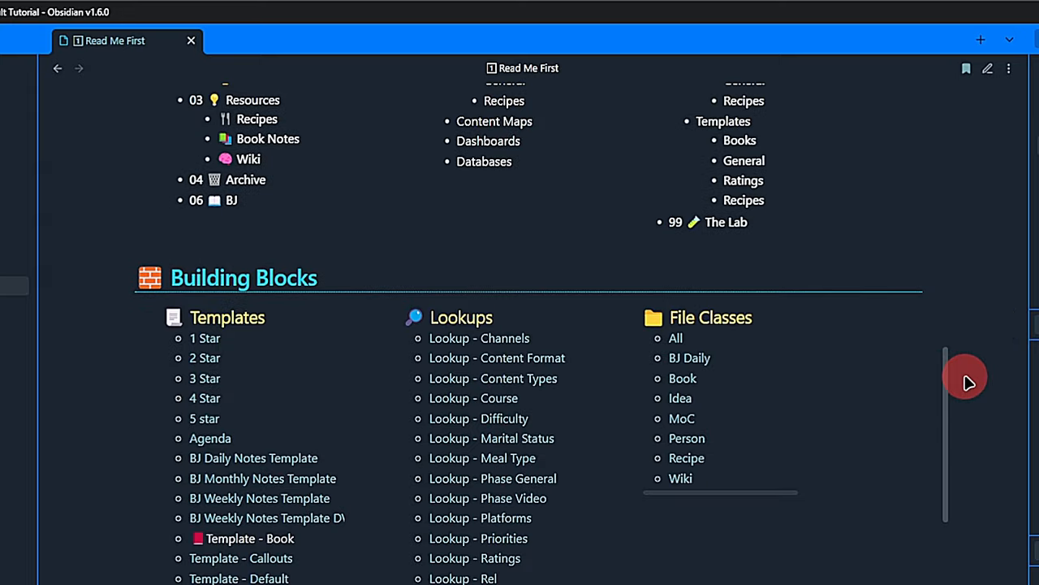
{"action": "scroll", "scroll_direction": "down", "scroll_amount": 3}
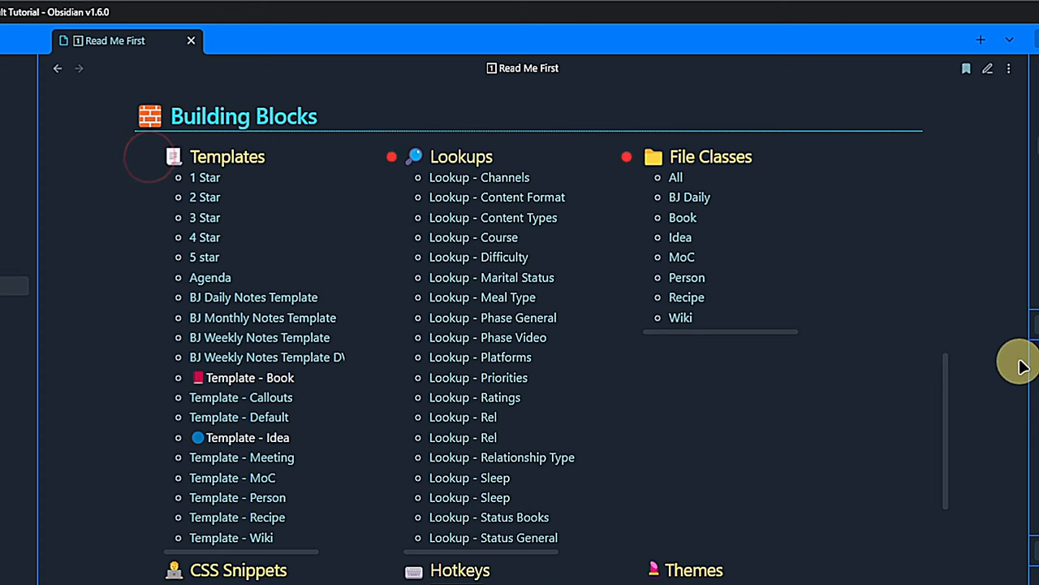
{"action": "scroll", "scroll_direction": "down", "scroll_amount": 3}
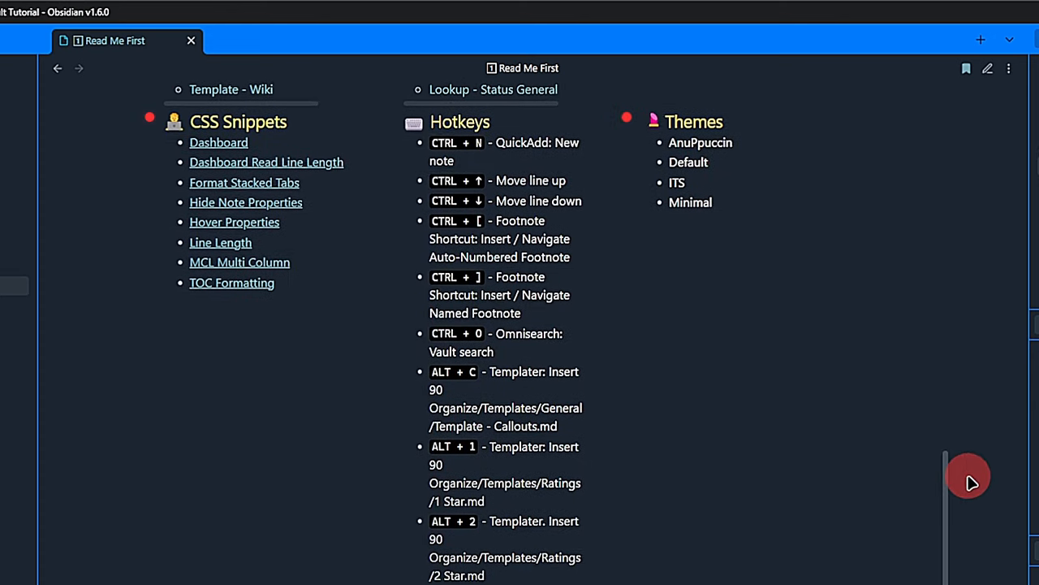
{"action": "scroll", "scroll_direction": "down", "scroll_amount": 3}
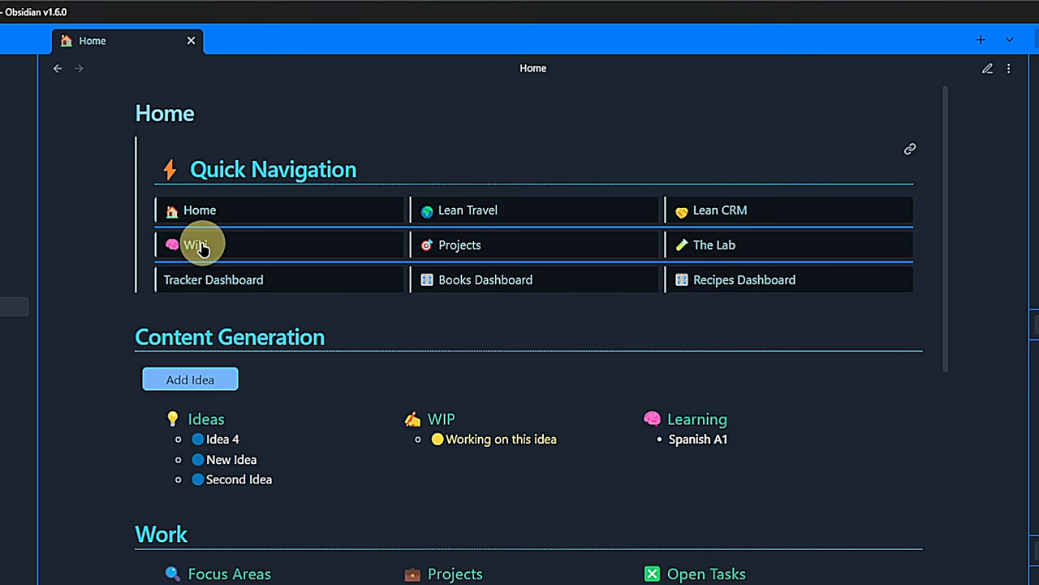
Follow the Projects and Lean Travel Quick Navigation links, returning to Home after each
{"action": "left_click", "coordinate": [460, 245]}
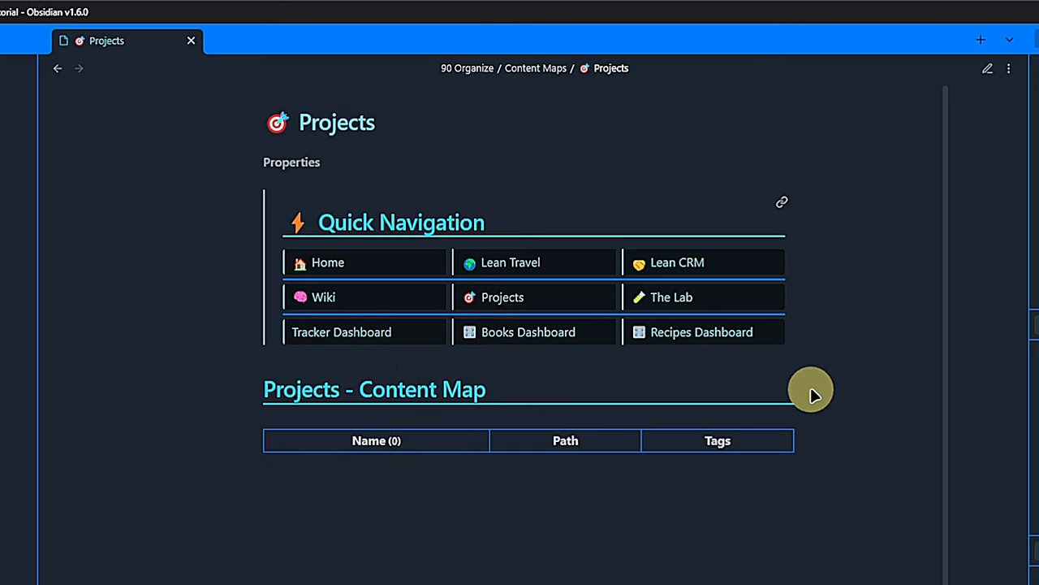
{"action": "left_click", "coordinate": [672, 297]}
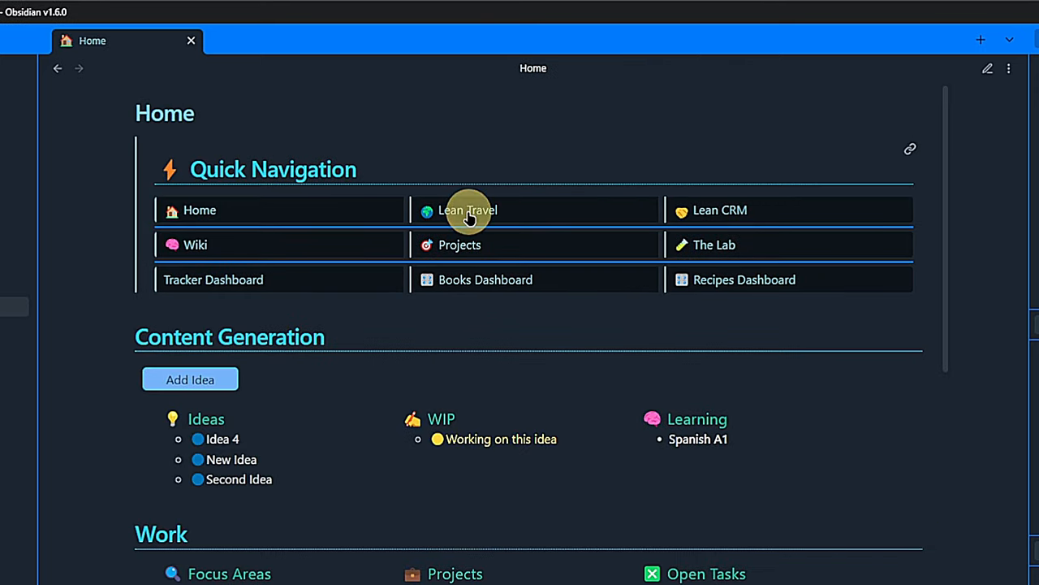
{"action": "left_click", "coordinate": [468, 209]}
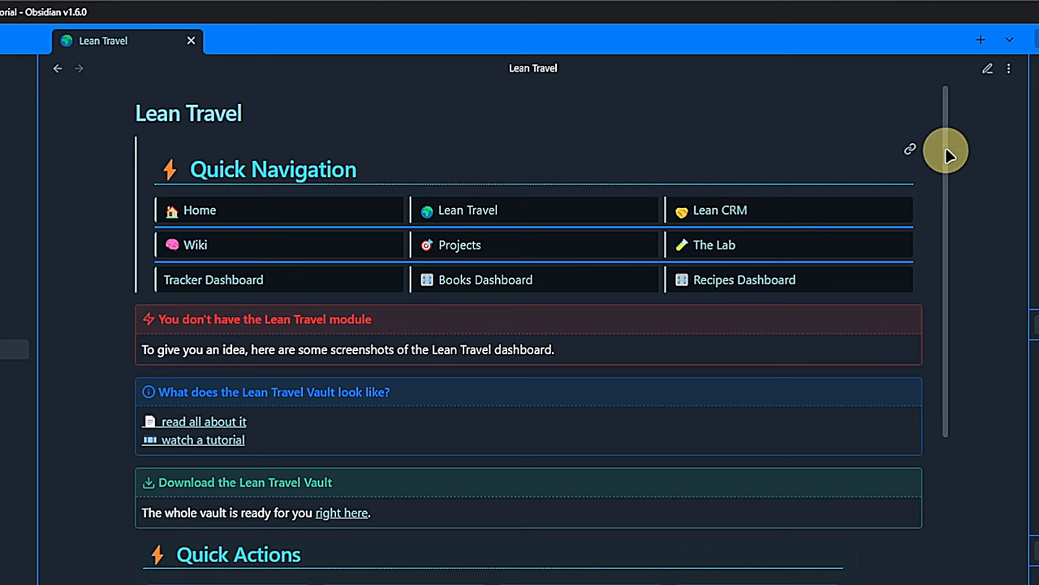
{"action": "left_click", "coordinate": [719, 209]}
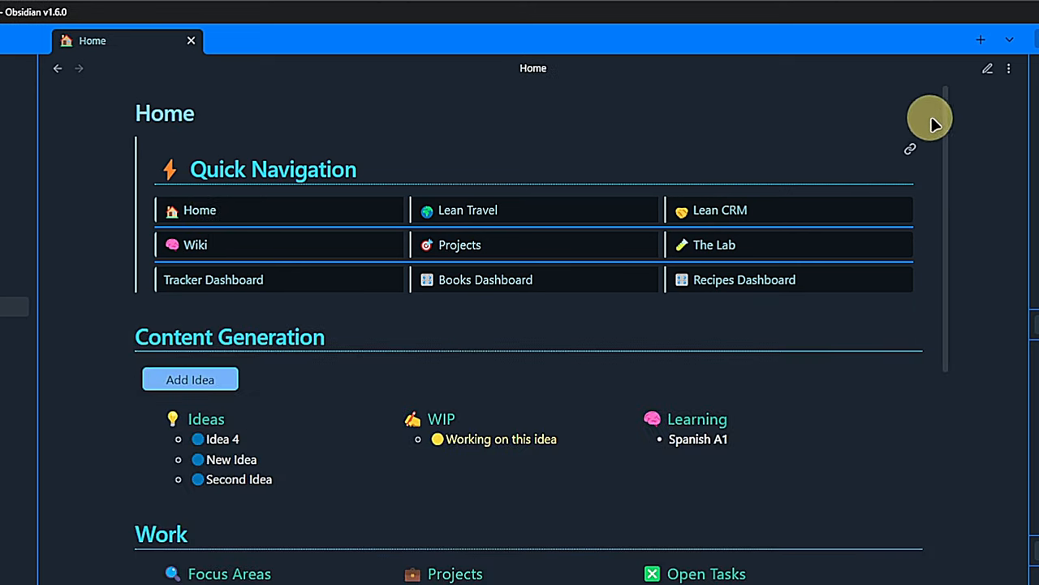
{"action": "mouse_move", "coordinate": [907, 153]}
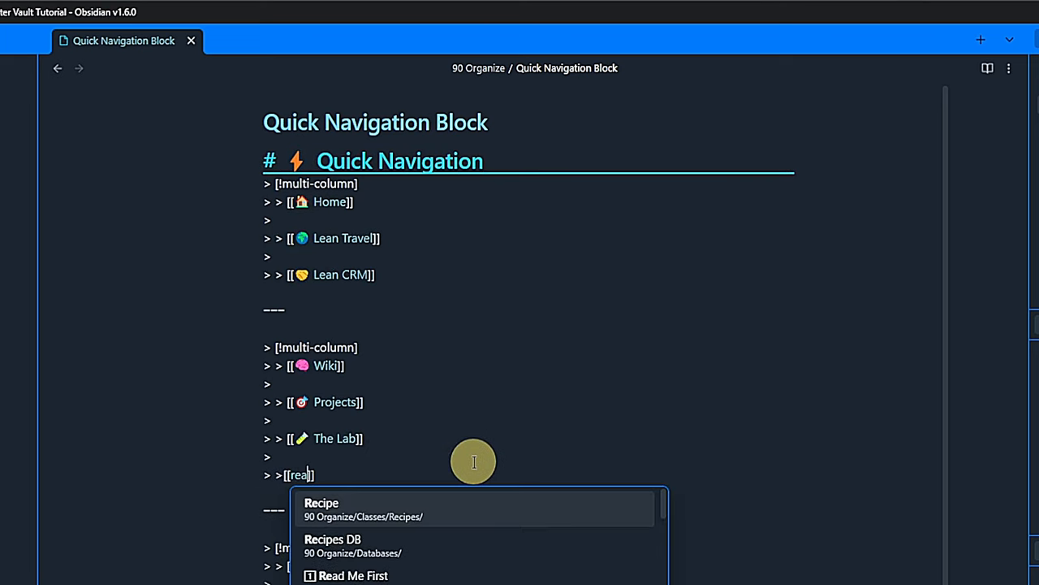
Insert a Read Me First link after The Lab and return to Home
{"action": "left_click", "coordinate": [354, 574]}
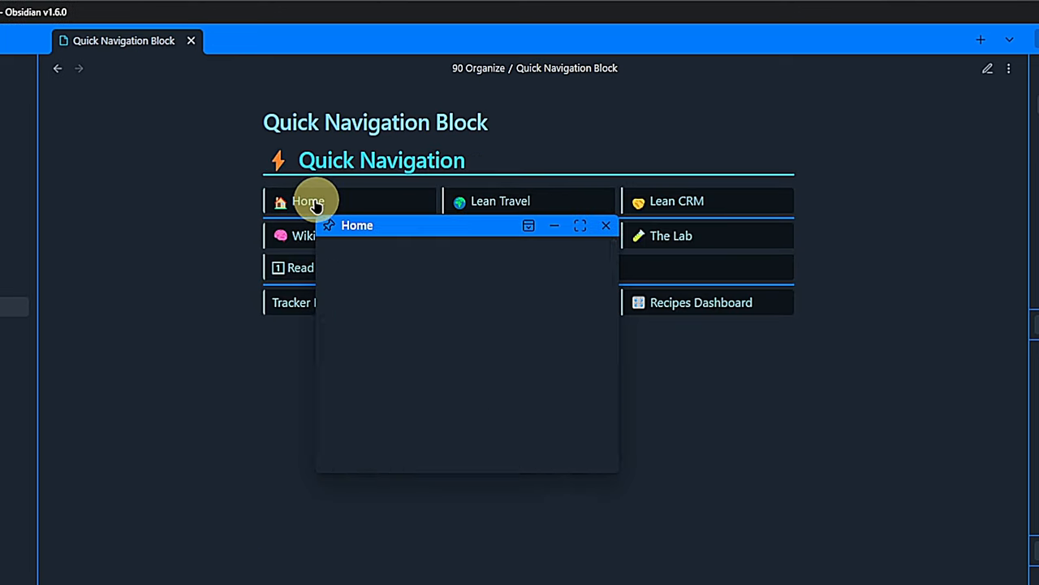
{"action": "left_click", "coordinate": [308, 200]}
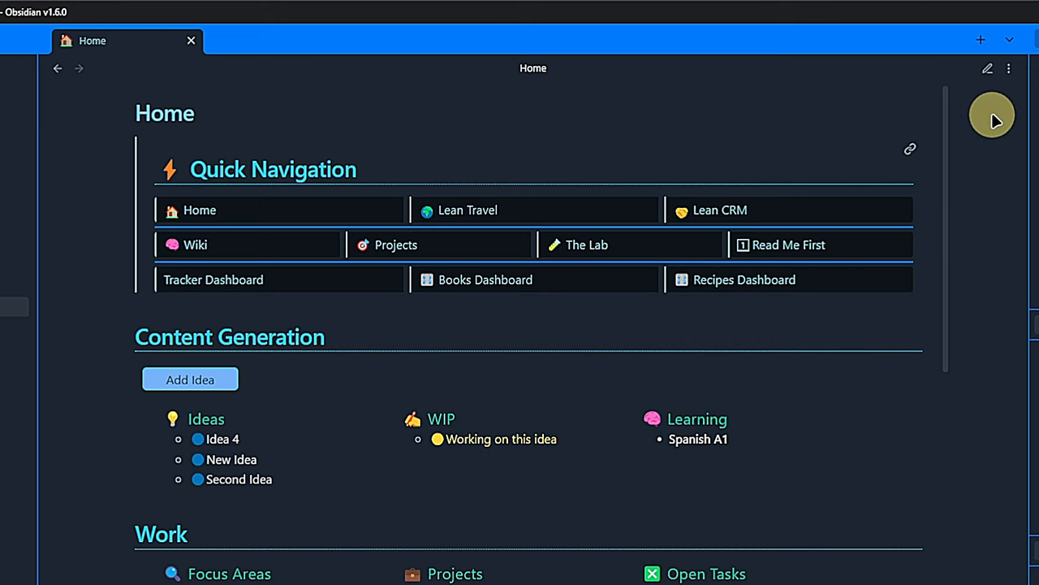
Create Idea 5 with the Add Idea button and scroll to the Private section
{"action": "scroll", "scroll_direction": "down", "scroll_amount": 3}
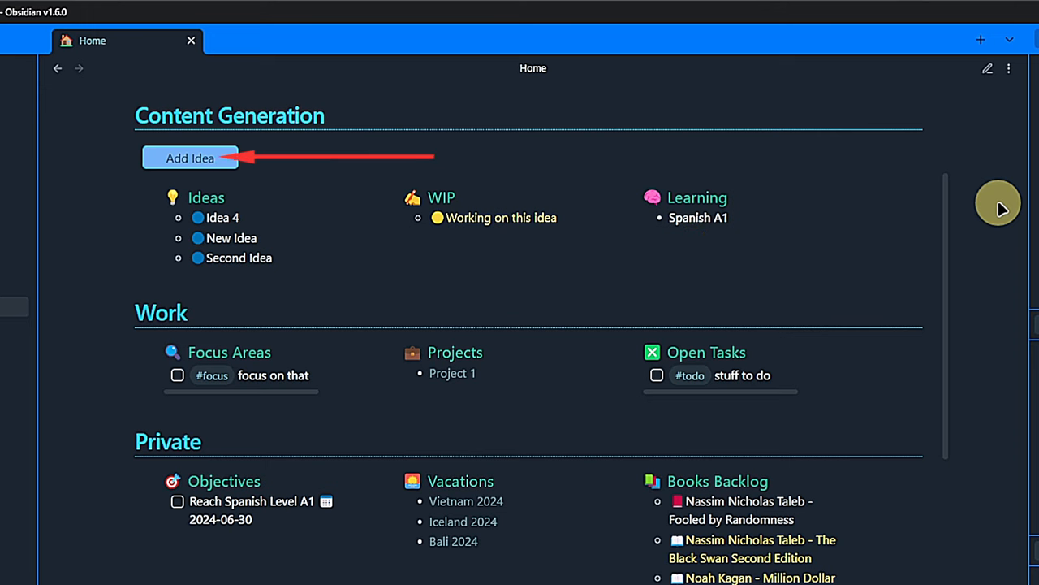
{"action": "left_click", "coordinate": [987, 69]}
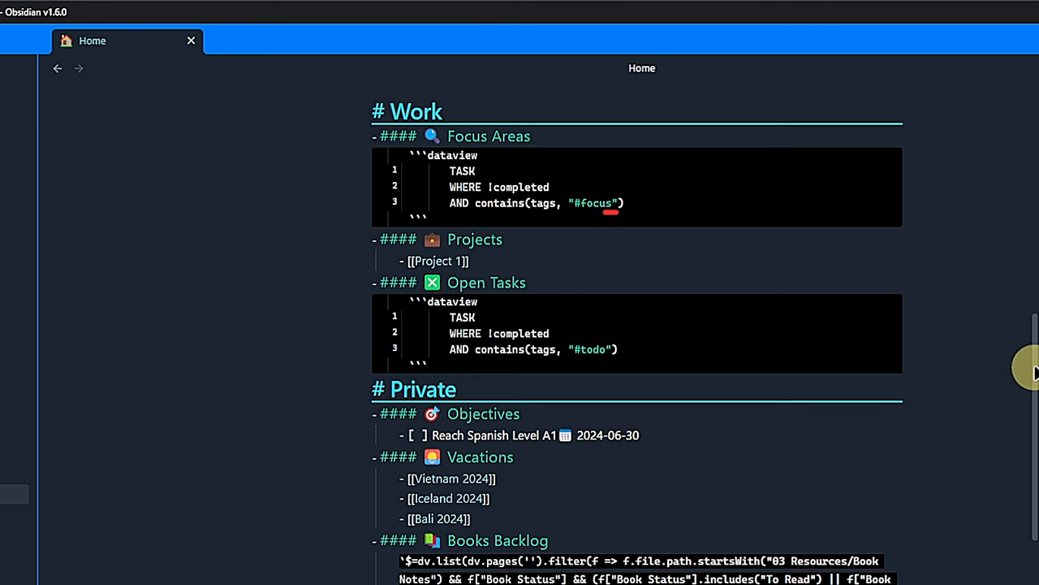
{"action": "scroll", "scroll_direction": "down", "scroll_amount": 3}
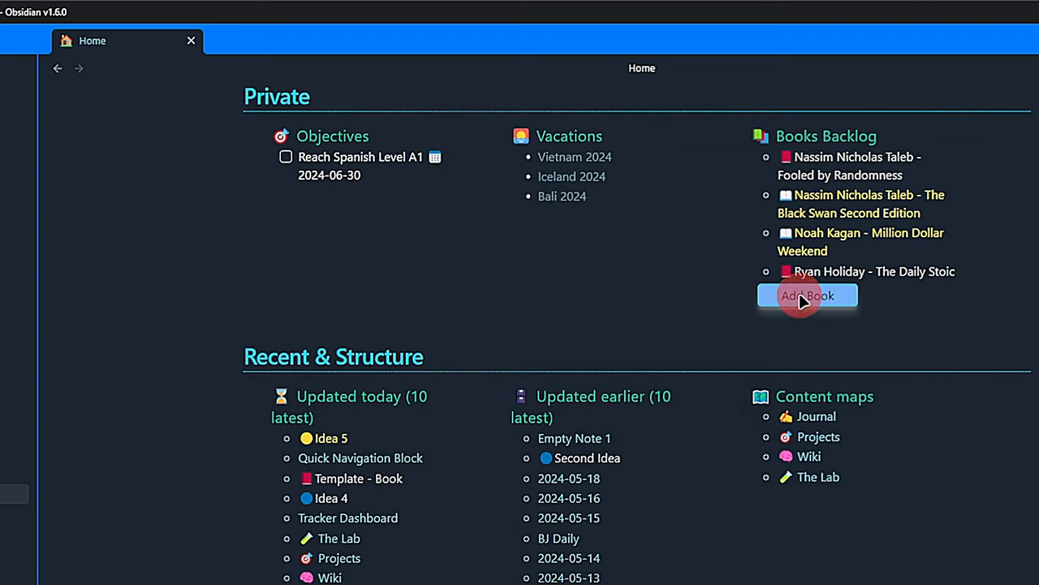
{"action": "left_click", "coordinate": [807, 295]}
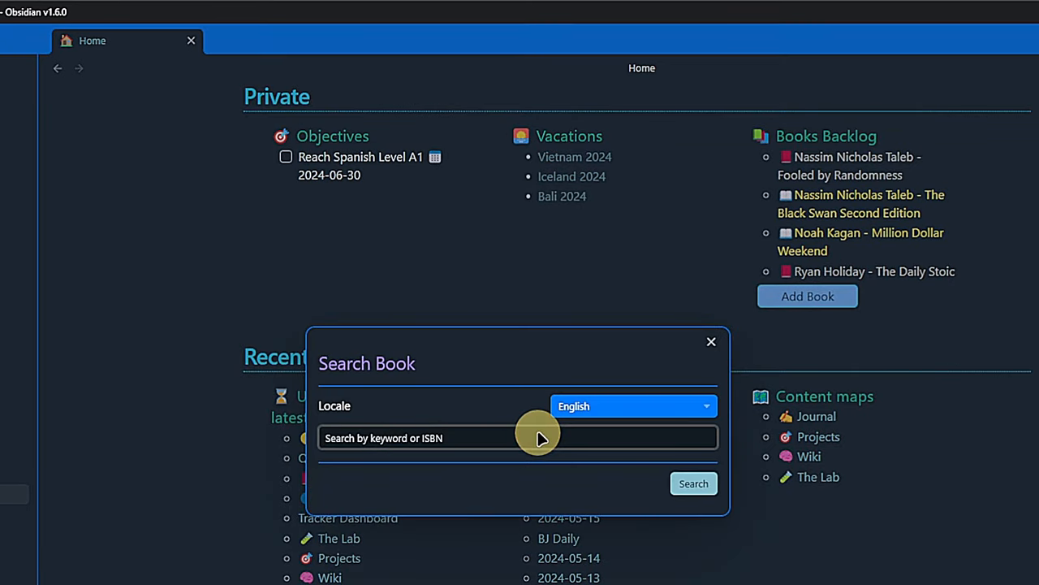
{"action": "type", "text": "What They Dont Teach You"}
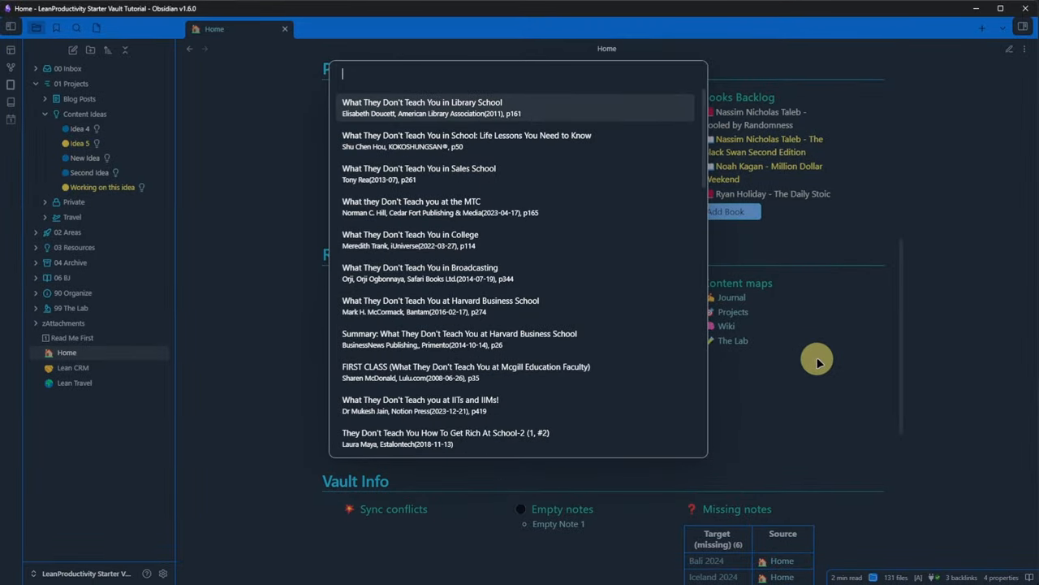
{"action": "left_click", "coordinate": [440, 305]}
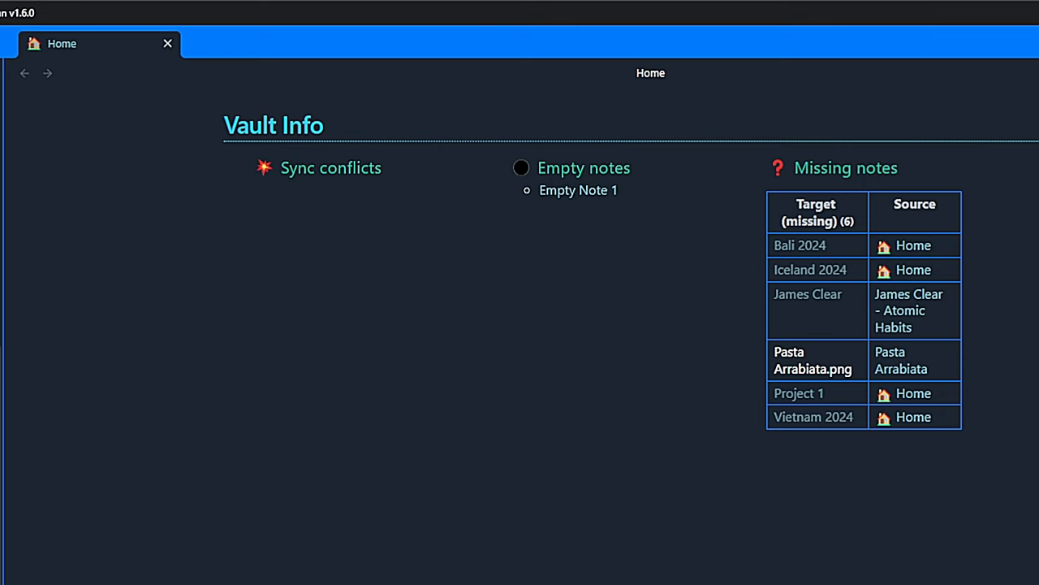
Toggle the left sidebar to show the vault's File Explorer
{"action": "left_click", "coordinate": [236, 169]}
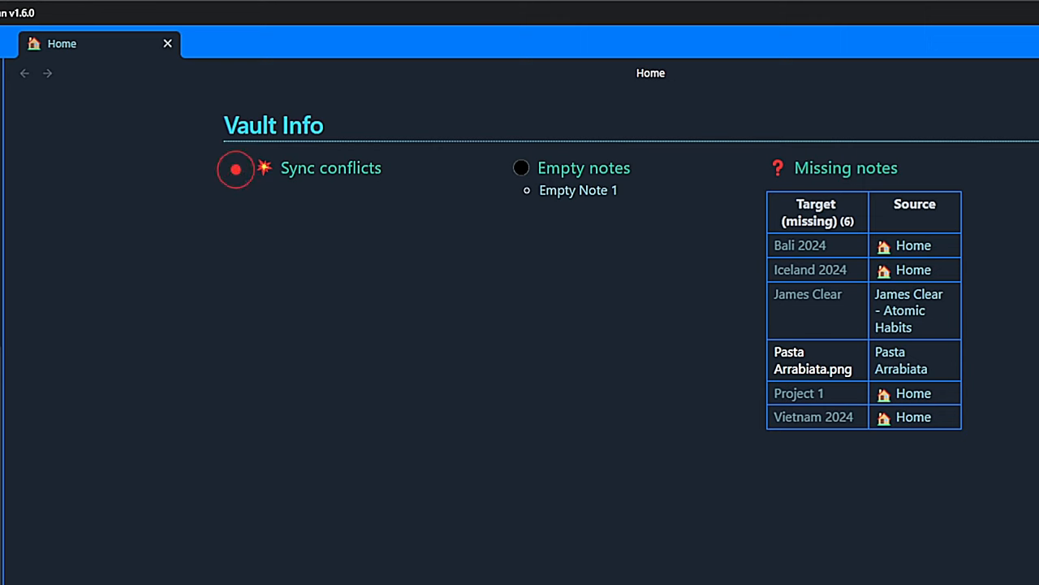
{"action": "left_click", "coordinate": [235, 168]}
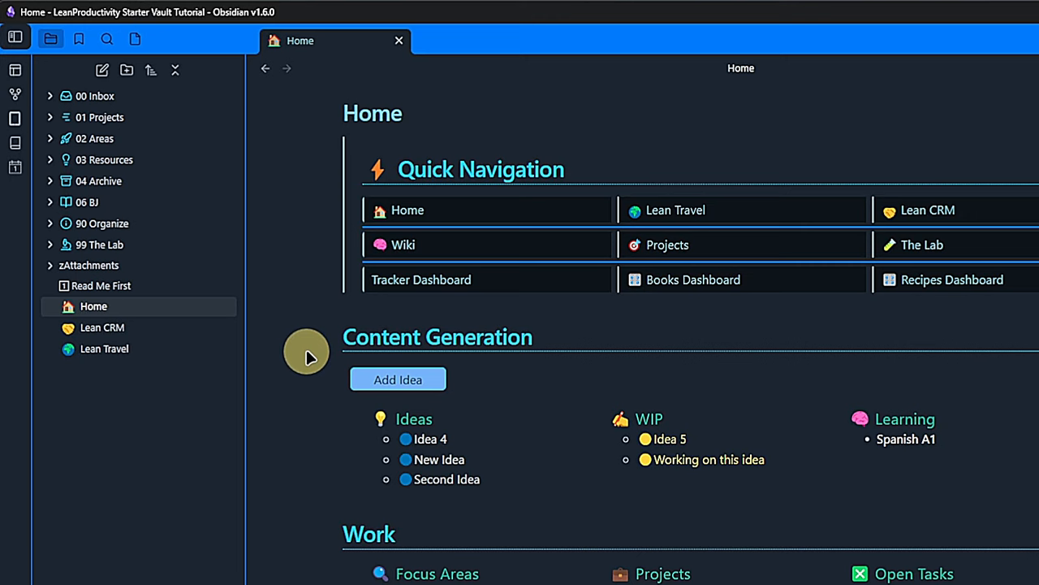
{"action": "mouse_move", "coordinate": [300, 365]}
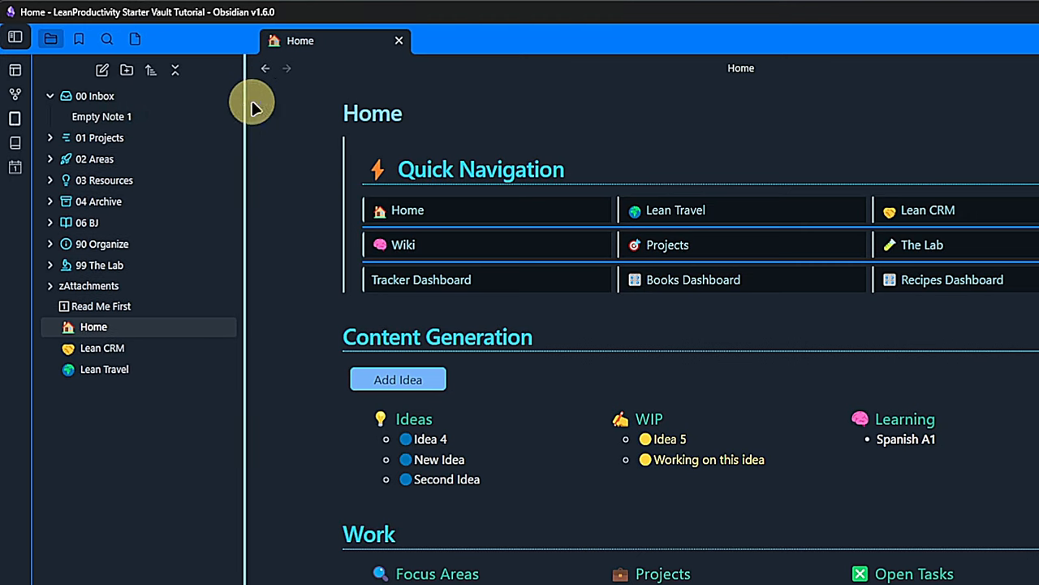
{"action": "mouse_move", "coordinate": [268, 120]}
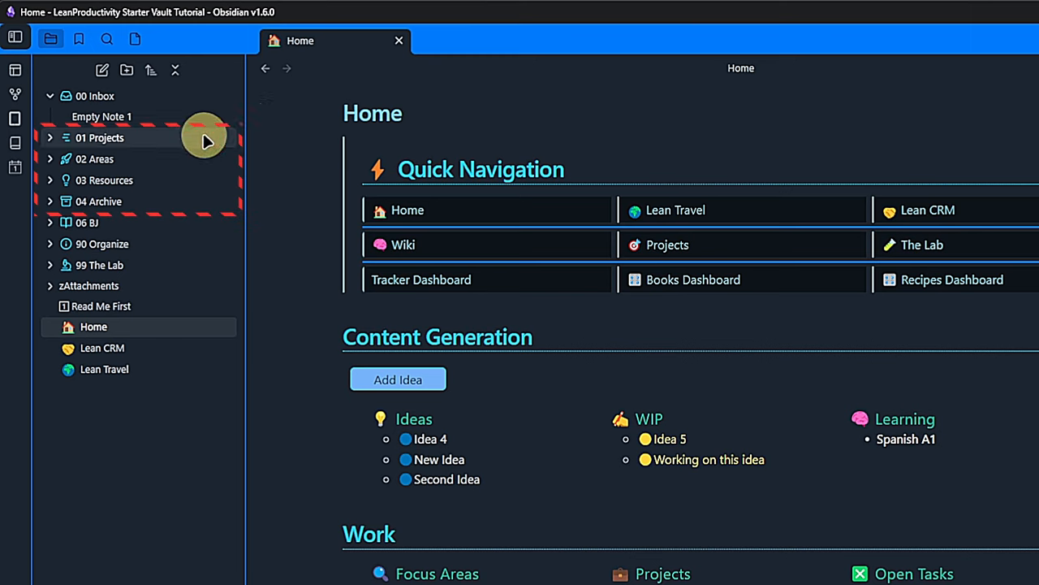
Expand the 01 Projects, 02 Areas and The Lab folders in the file tree
{"action": "left_click", "coordinate": [100, 138]}
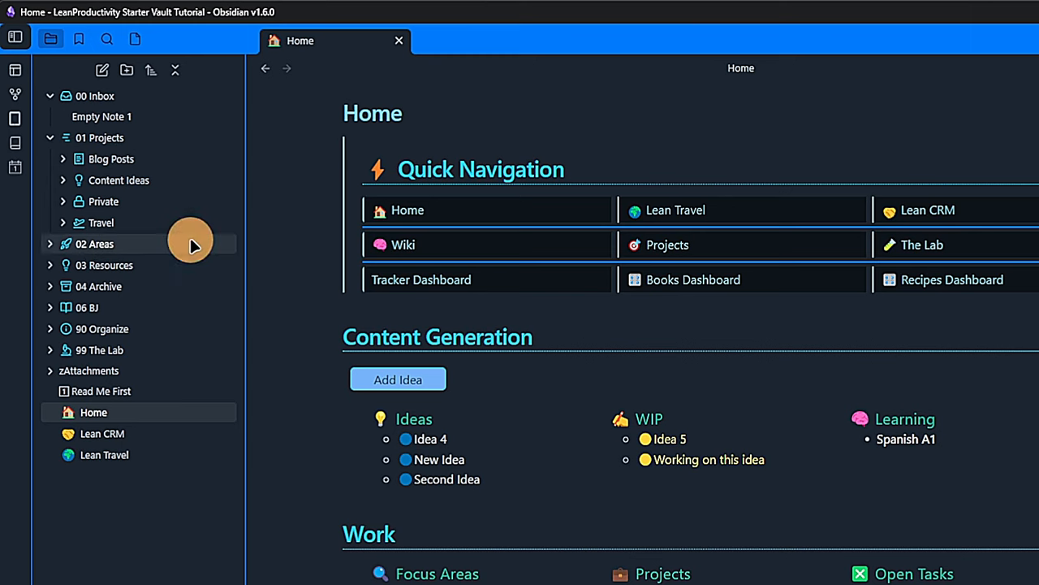
{"action": "left_click", "coordinate": [94, 243]}
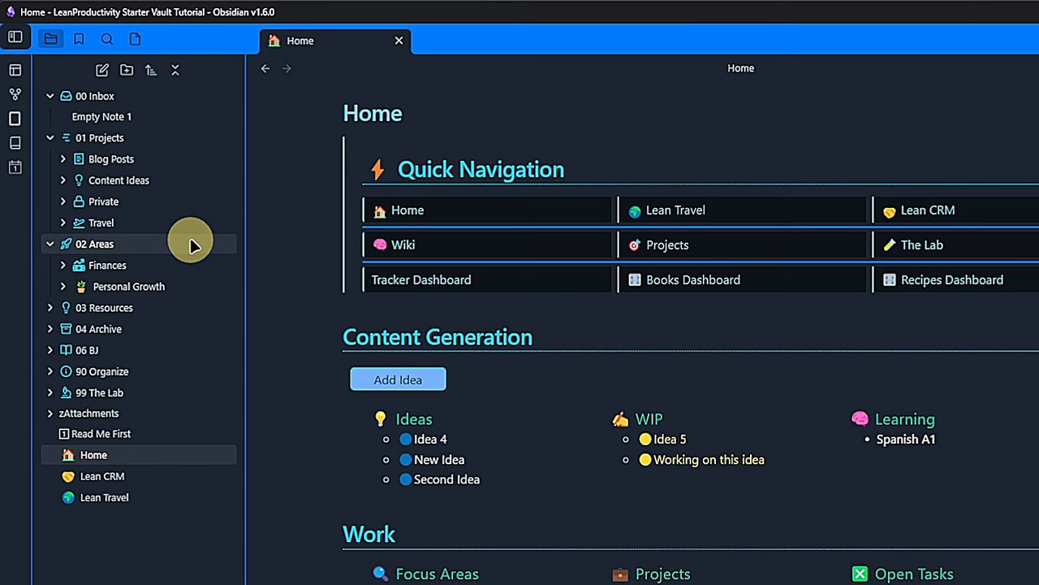
{"action": "mouse_move", "coordinate": [307, 268]}
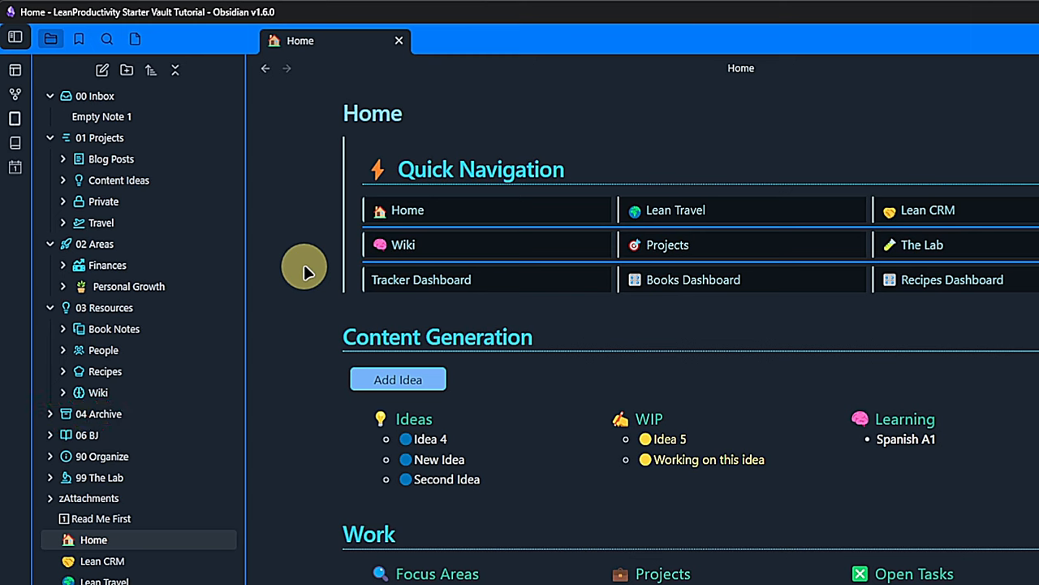
{"action": "scroll", "scroll_direction": "down", "scroll_amount": 3}
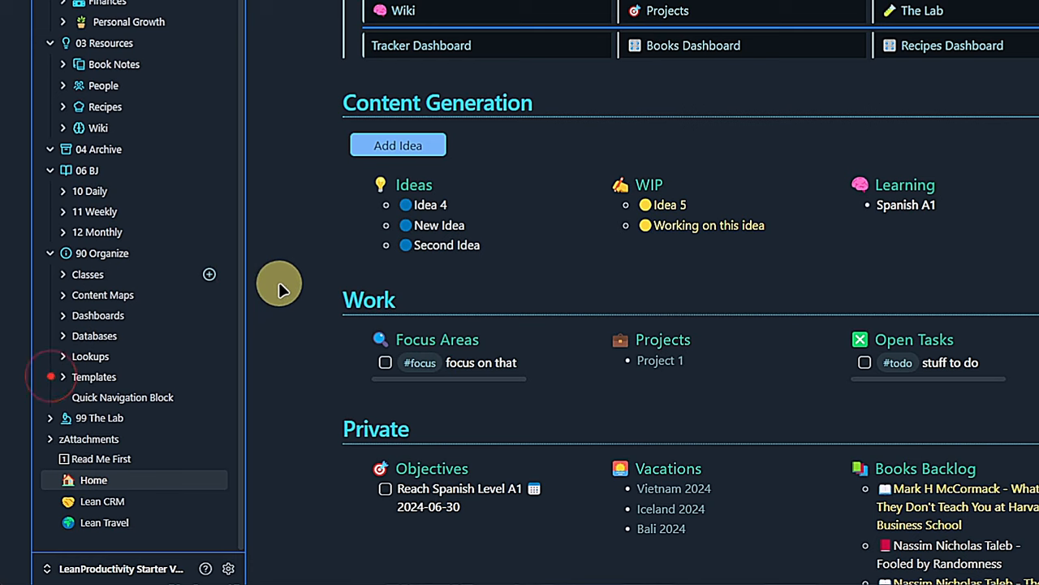
{"action": "left_click", "coordinate": [50, 417]}
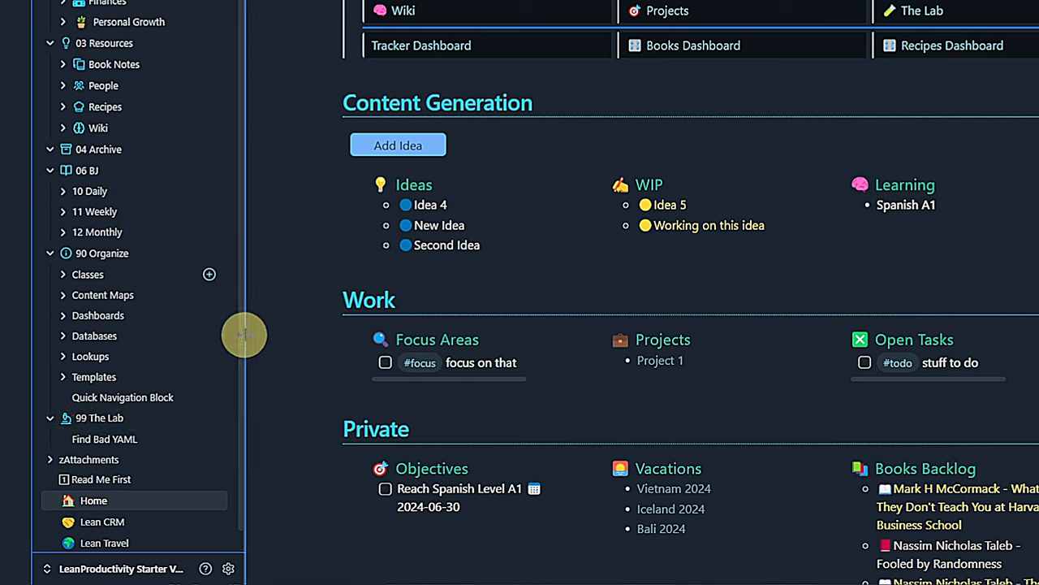
{"action": "left_click", "coordinate": [88, 438]}
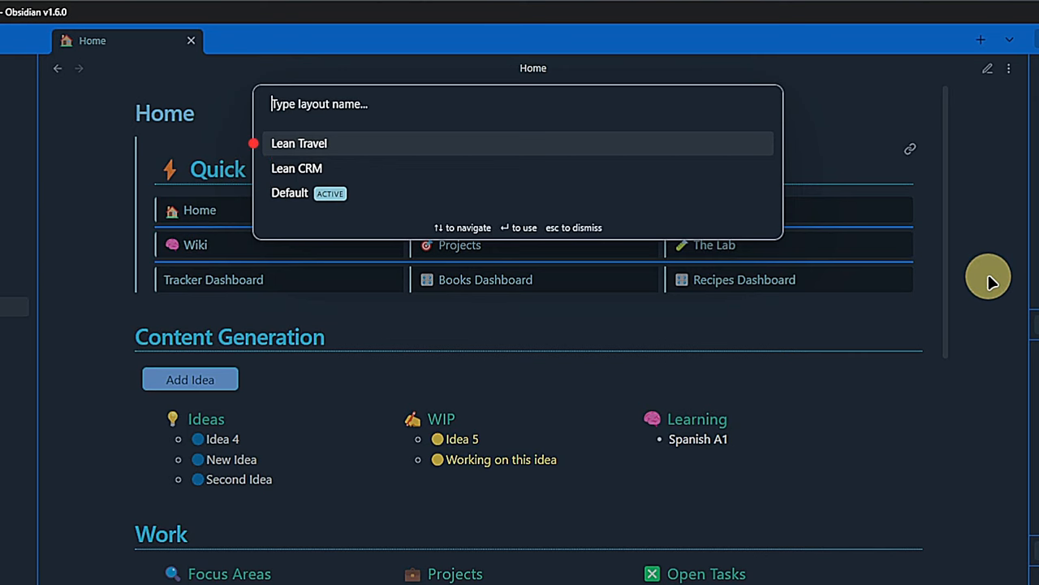
Load the saved three-pane layout with Read from here, Focus on this, Take notes here
{"action": "left_click", "coordinate": [296, 168]}
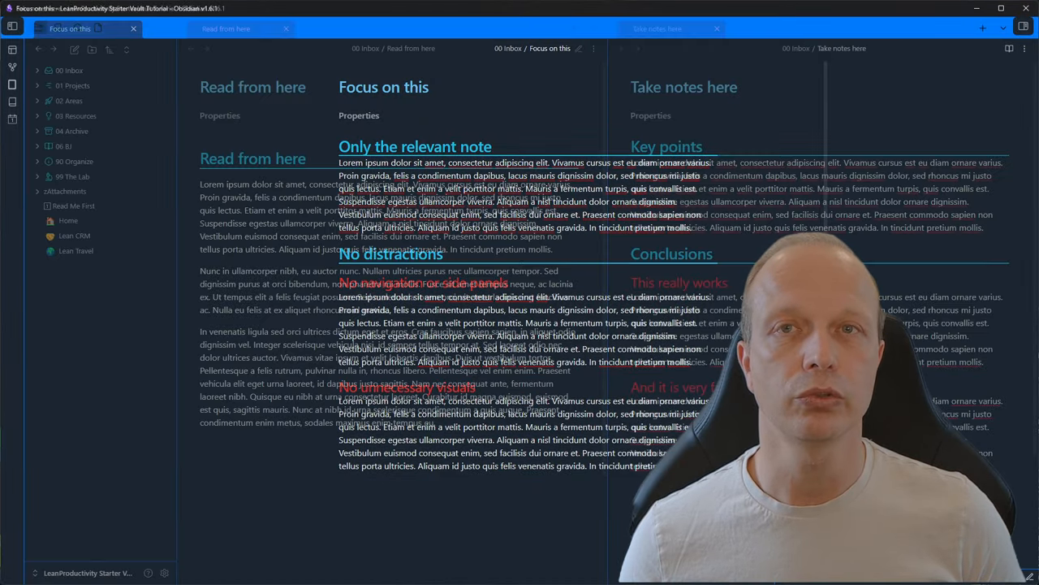
{"action": "left_click", "coordinate": [133, 29]}
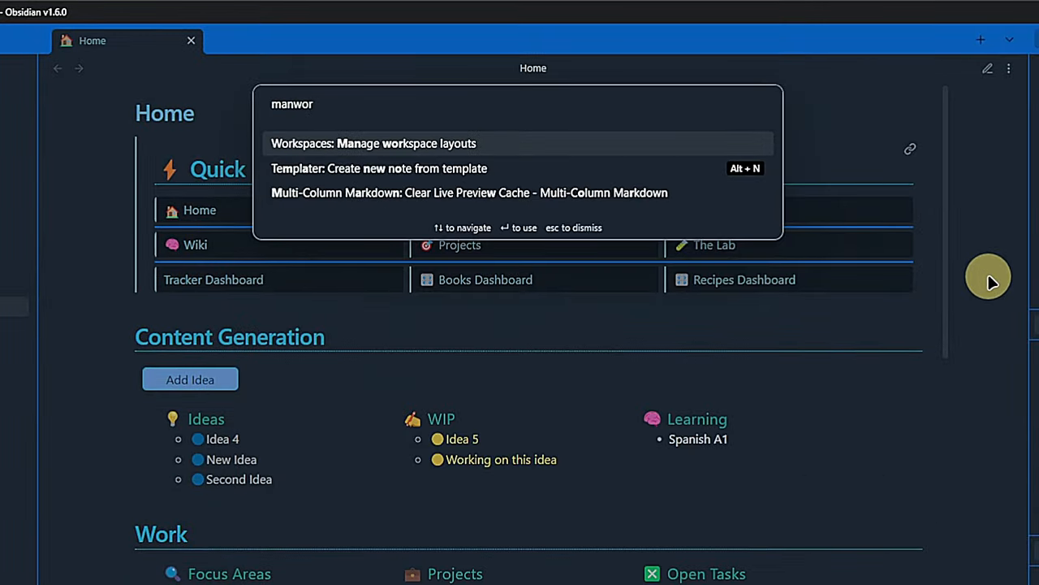
Load the Default layout from the workspace layout manager
{"action": "left_click", "coordinate": [373, 143]}
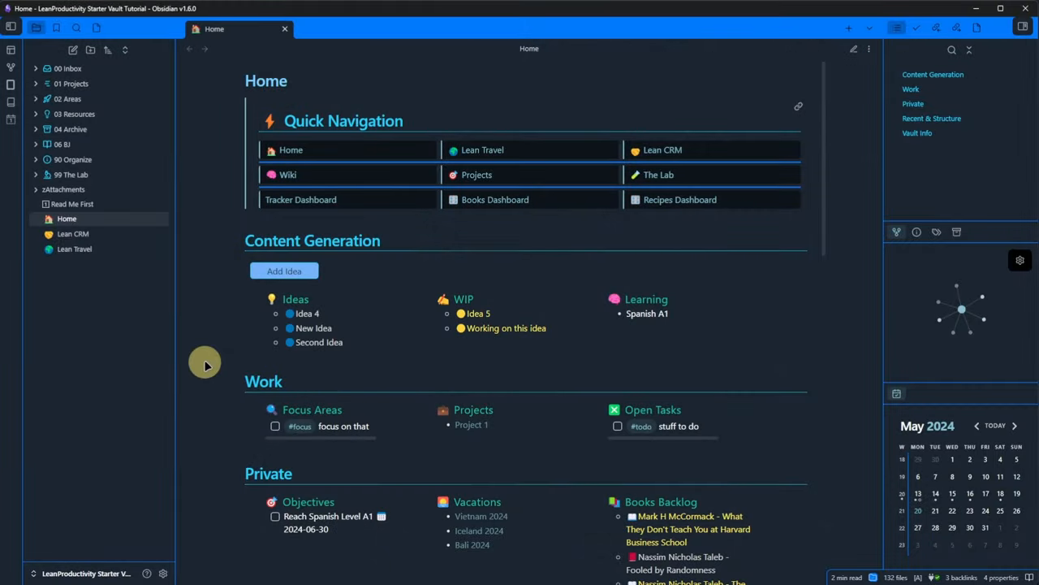
{"action": "mouse_move", "coordinate": [158, 573]}
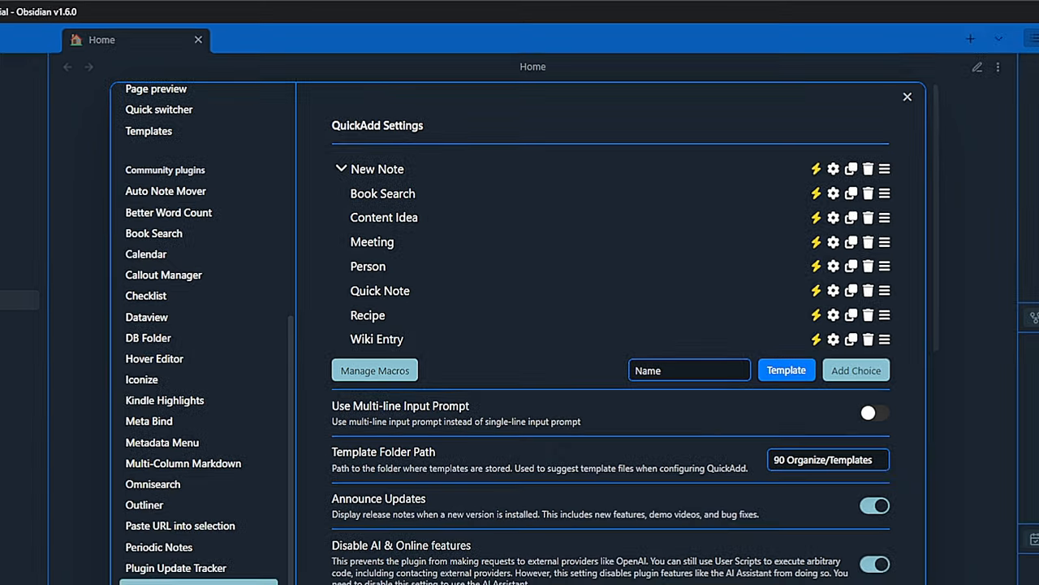
{"action": "left_click", "coordinate": [907, 97]}
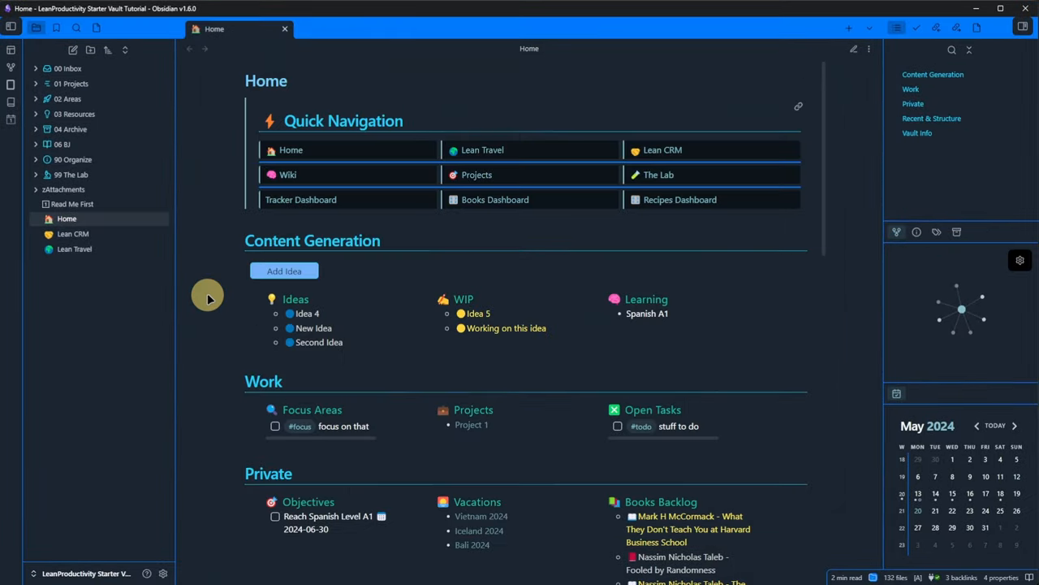
{"action": "key", "text": "ctrl"}
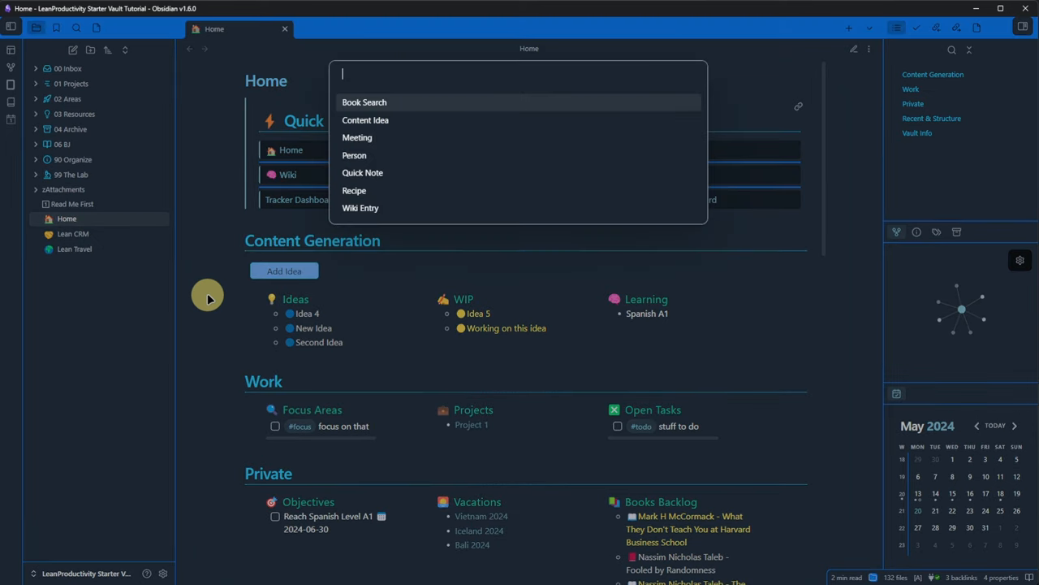
Search Book Search for 'What They Dont Teach You' and create the Harvard Business School note
{"action": "left_click", "coordinate": [364, 101]}
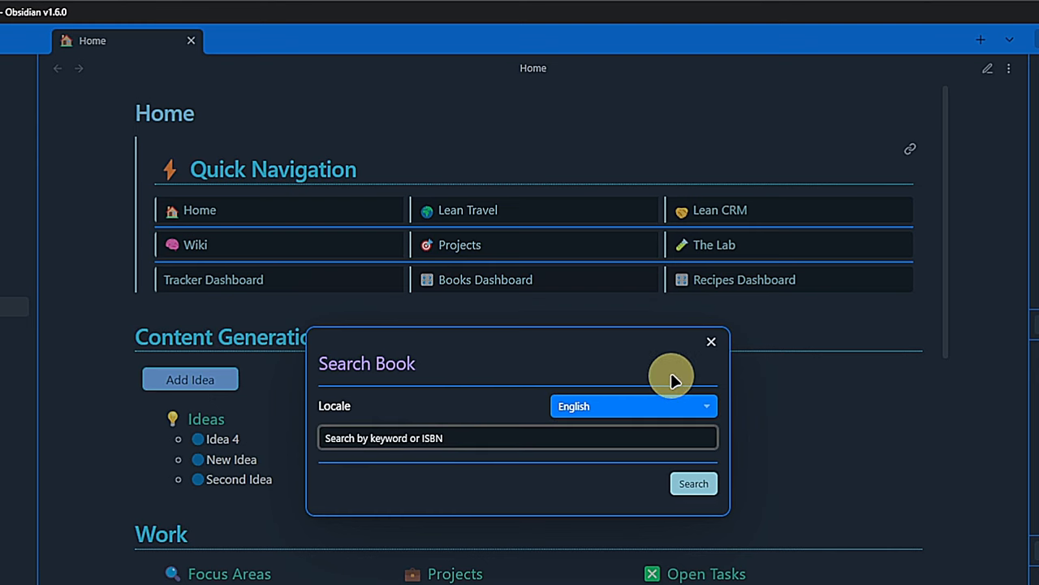
{"action": "type", "text": "What They Dont Teach You"}
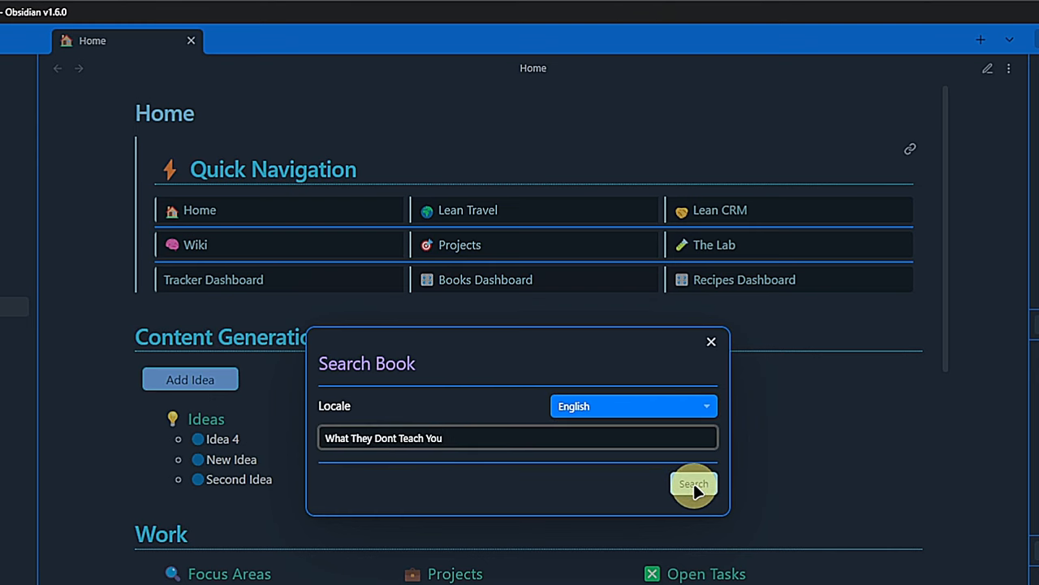
{"action": "left_click", "coordinate": [693, 484]}
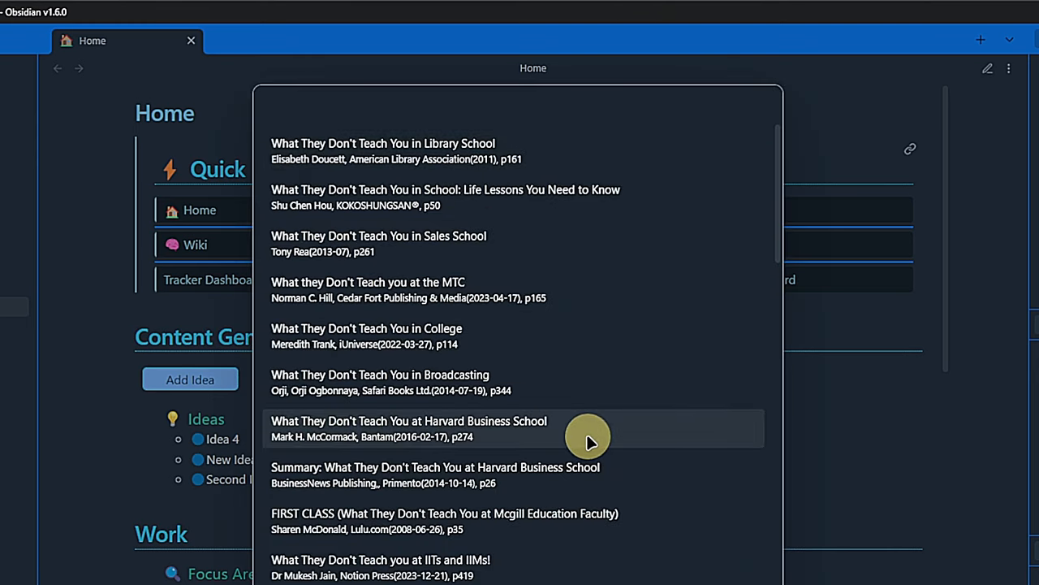
{"action": "left_click", "coordinate": [408, 428]}
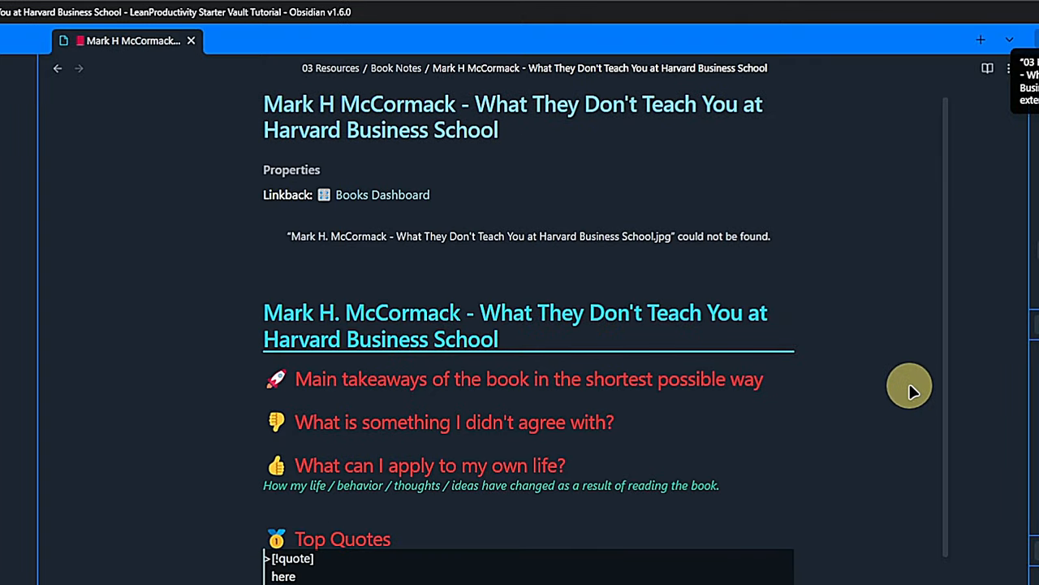
Collapse the book note's Properties and click through its contents
{"action": "scroll", "scroll_direction": "down", "scroll_amount": 3}
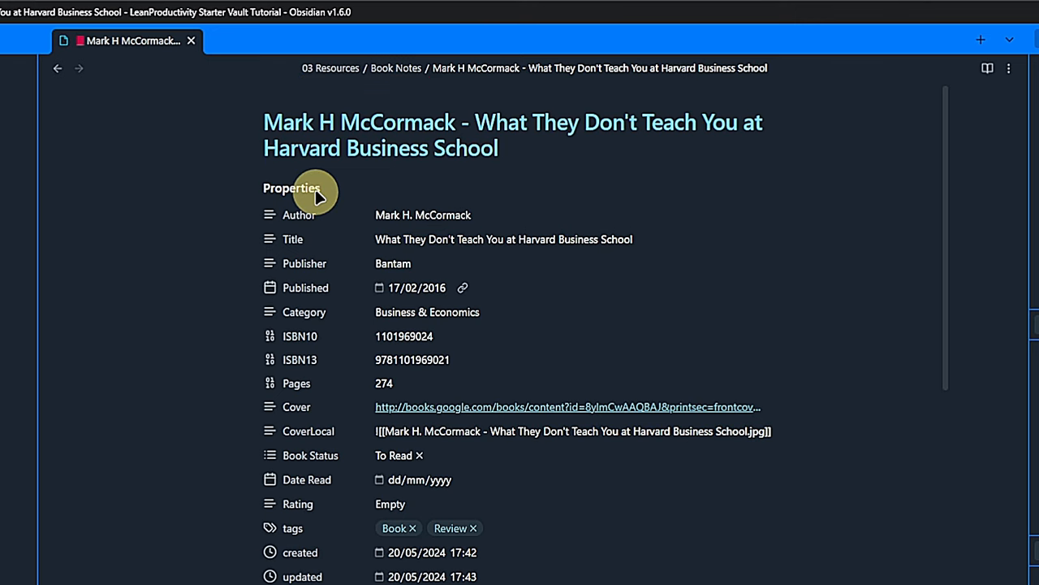
{"action": "left_click", "coordinate": [291, 188]}
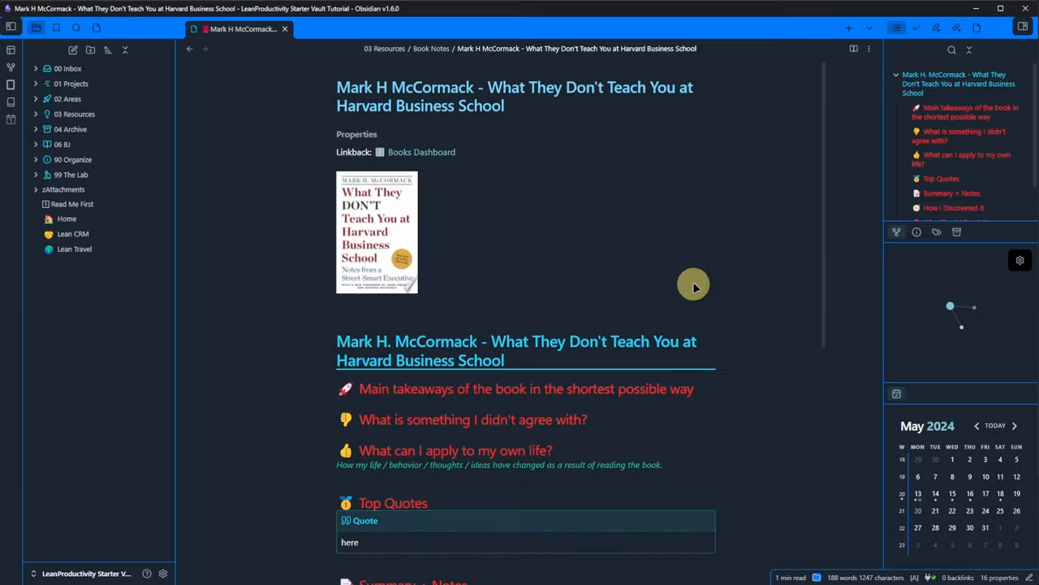
{"action": "left_click", "coordinate": [337, 302]}
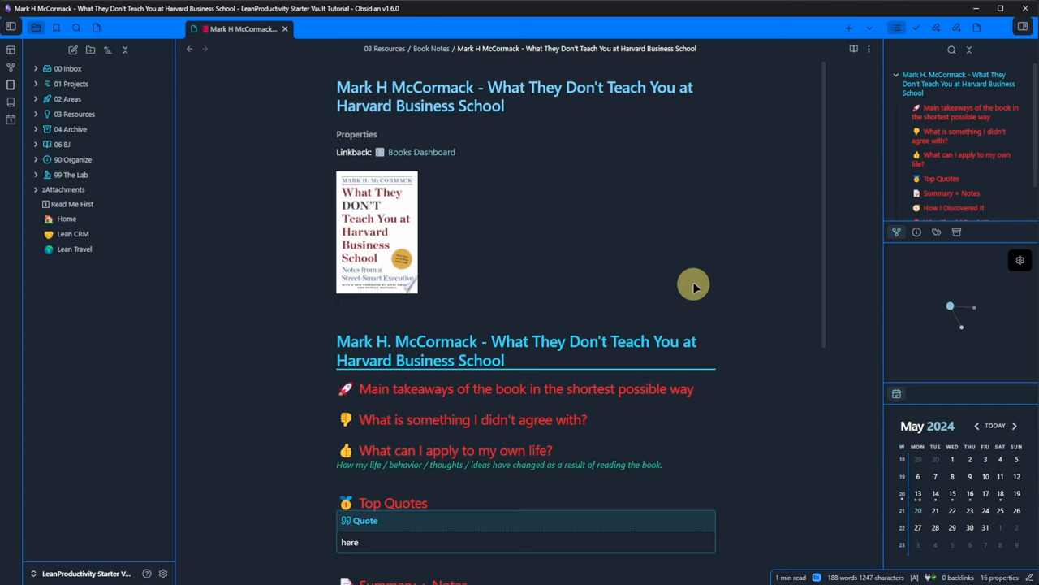
{"action": "left_click", "coordinate": [337, 303]}
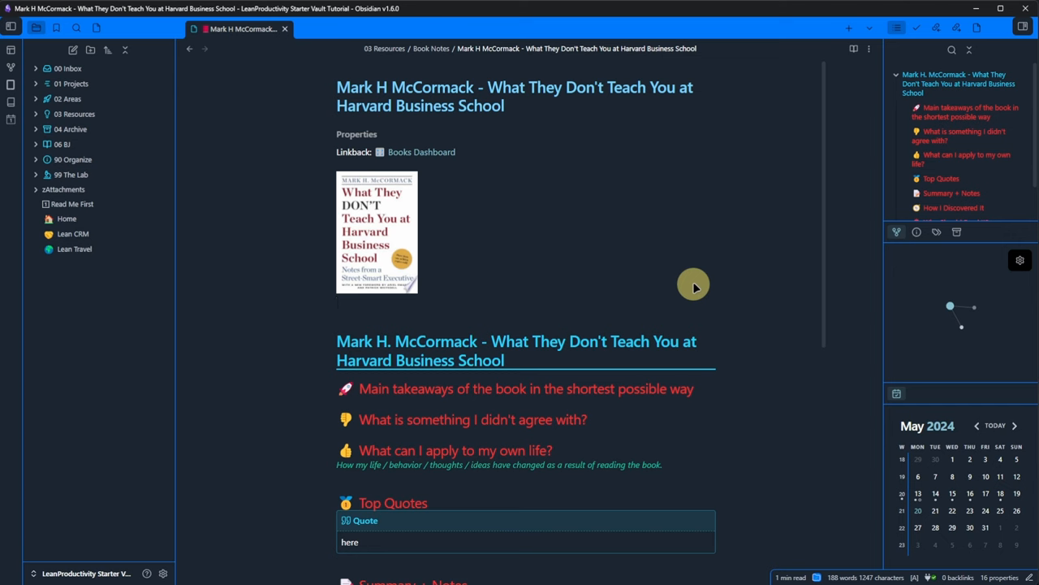
{"action": "left_click", "coordinate": [337, 303]}
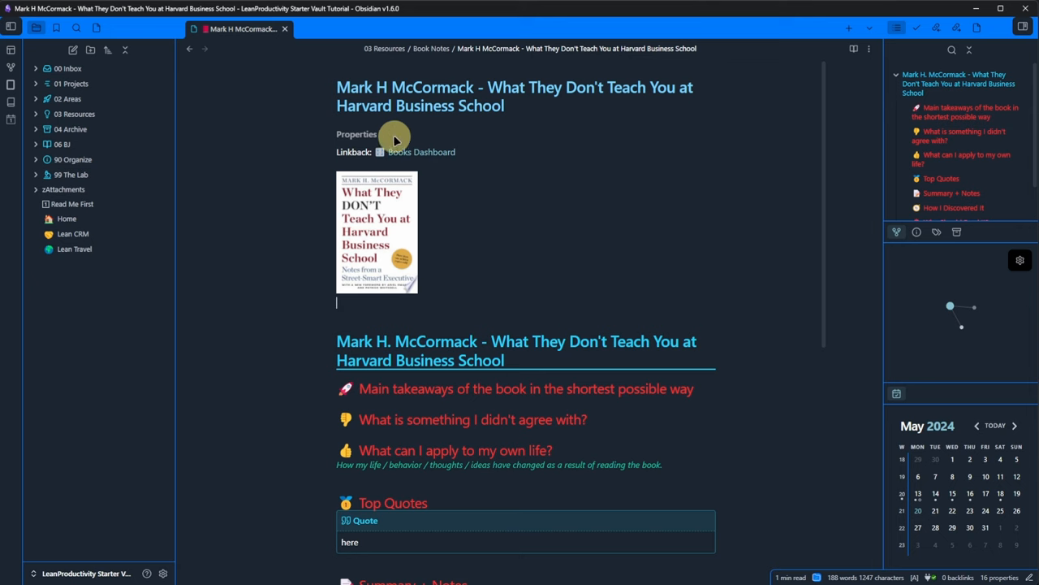
{"action": "left_click", "coordinate": [358, 134]}
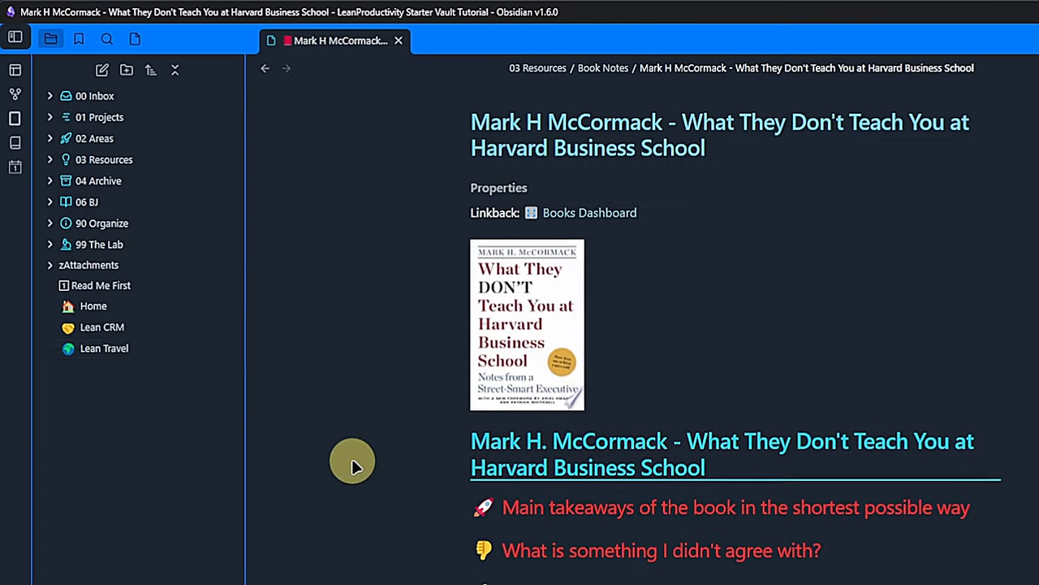
Expand 90 Organize, Templates and Ratings to reveal the 1 Star to 5 star templates
{"action": "left_click", "coordinate": [101, 222]}
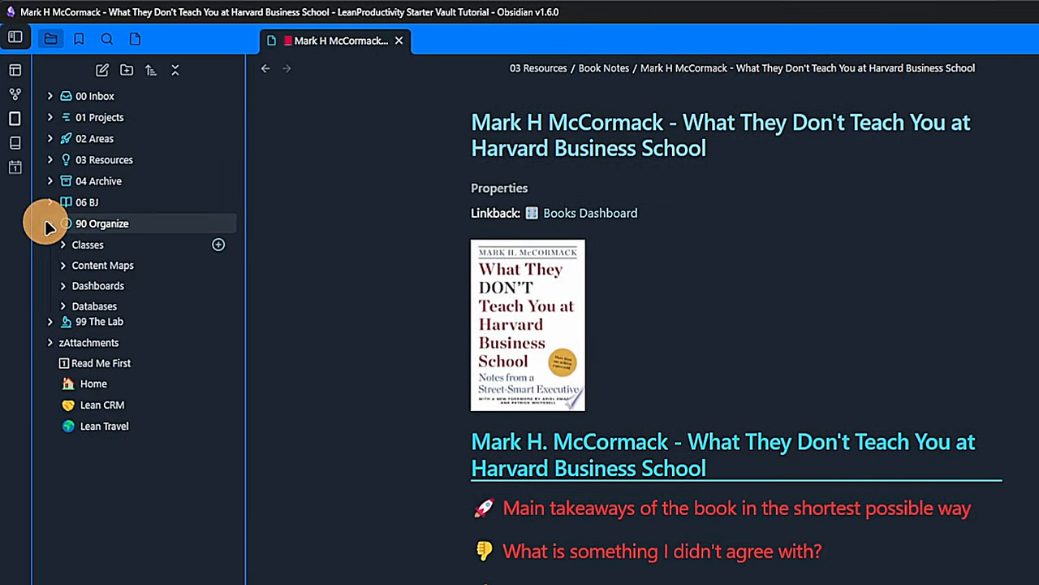
{"action": "left_click", "coordinate": [49, 223]}
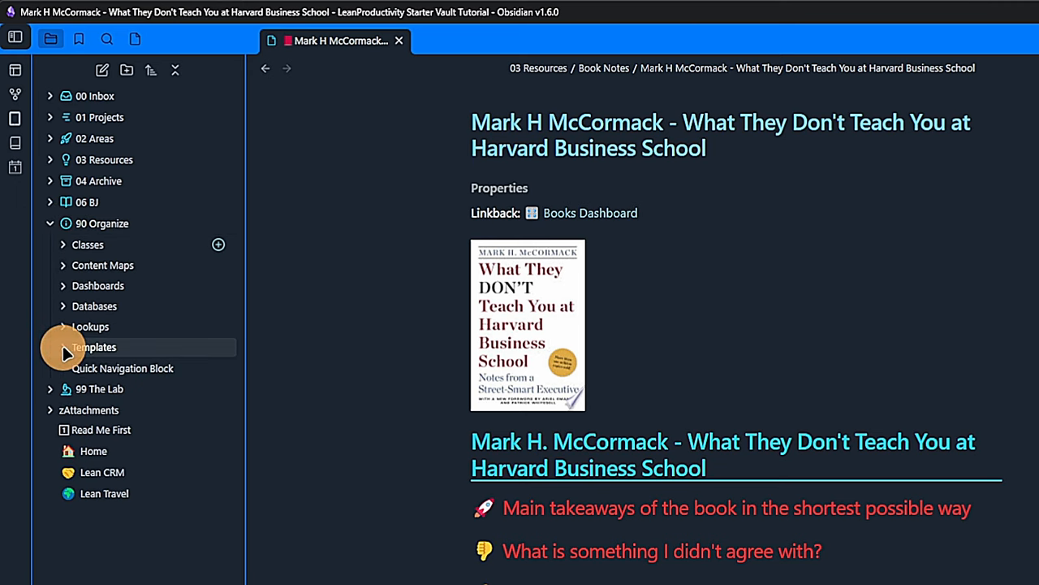
{"action": "left_click", "coordinate": [93, 347]}
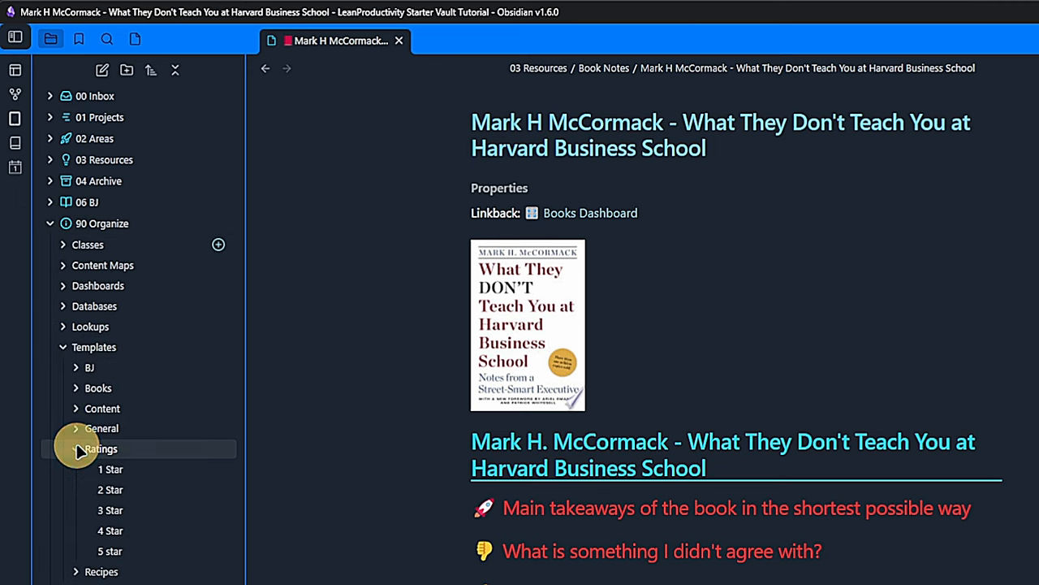
{"action": "left_click", "coordinate": [111, 469]}
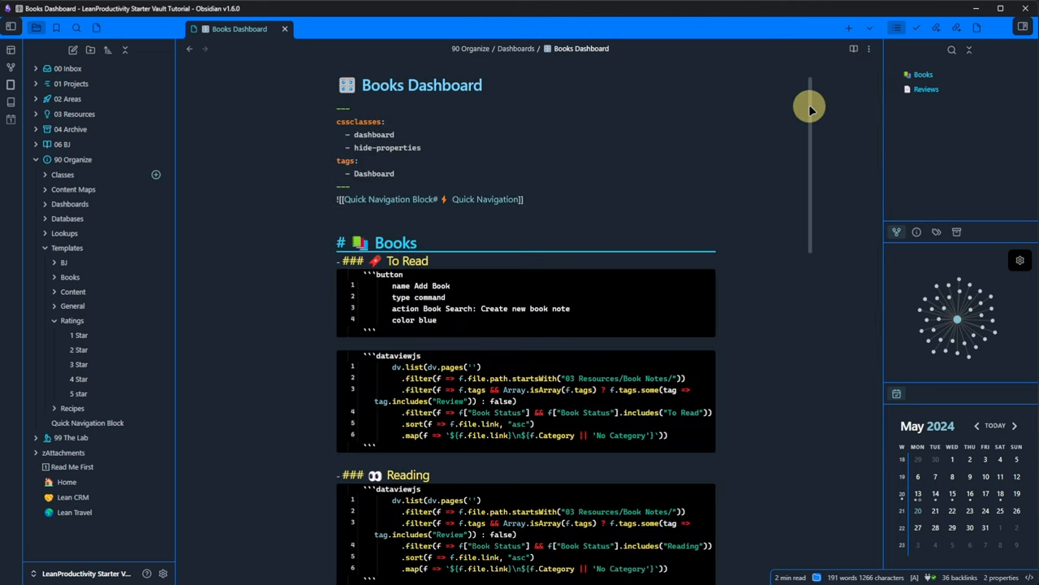
Scroll the Books Dashboard down to the Reviews dataview queries, then return to Home
{"action": "scroll", "scroll_direction": "down", "scroll_amount": 3}
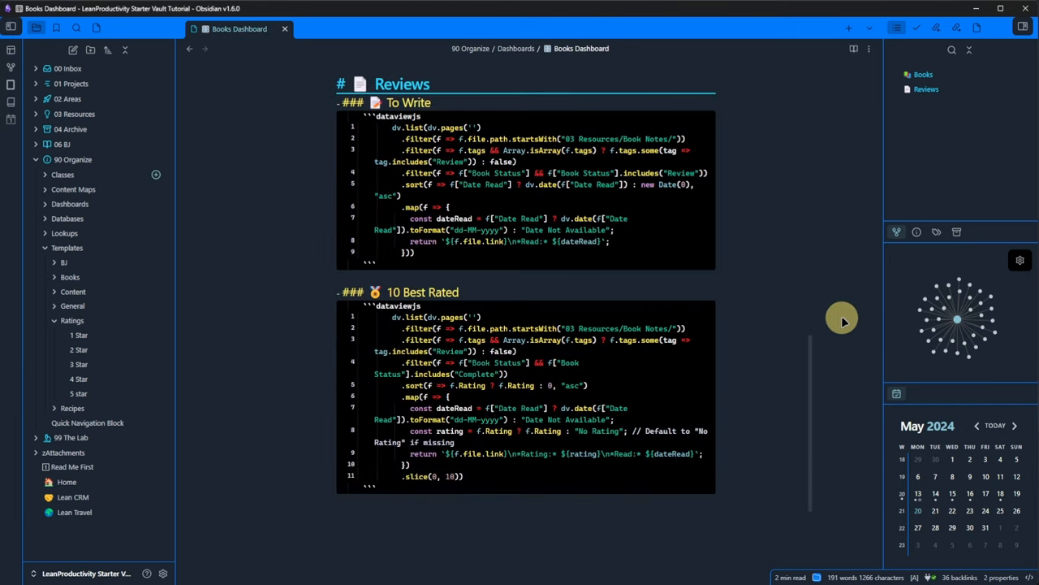
{"action": "left_click", "coordinate": [853, 49]}
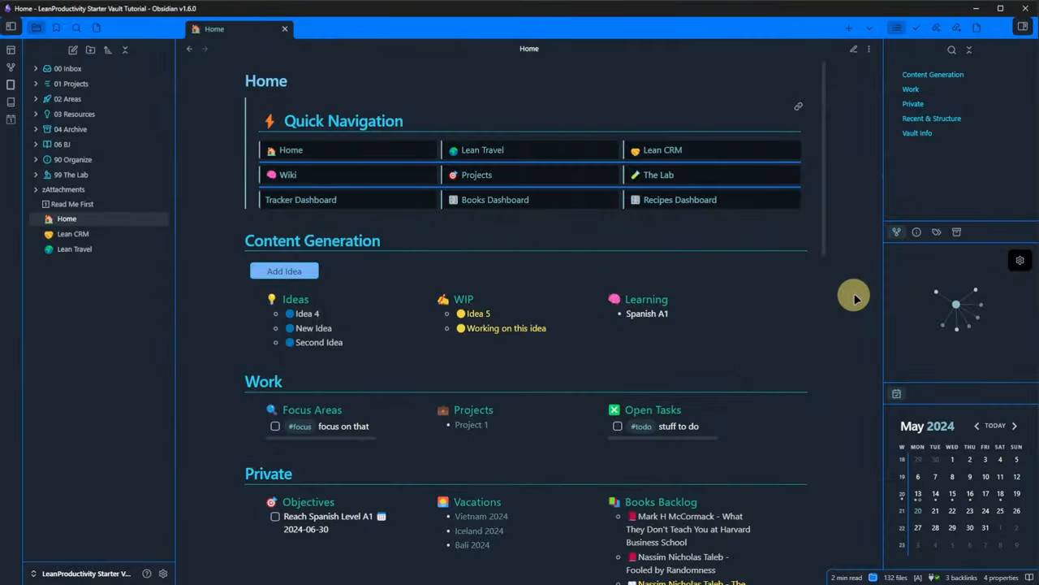
Start a new content idea with Add Idea and focus the Content Idea name field
{"action": "key", "text": "ctrl+n"}
{"action": "type", "text": "Anot"}
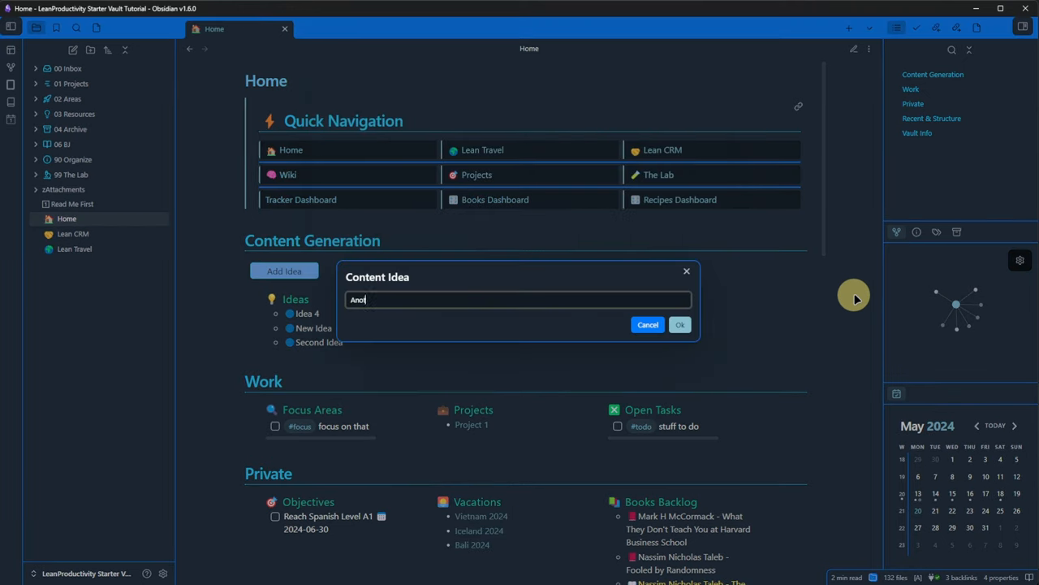
{"action": "left_click", "coordinate": [680, 325]}
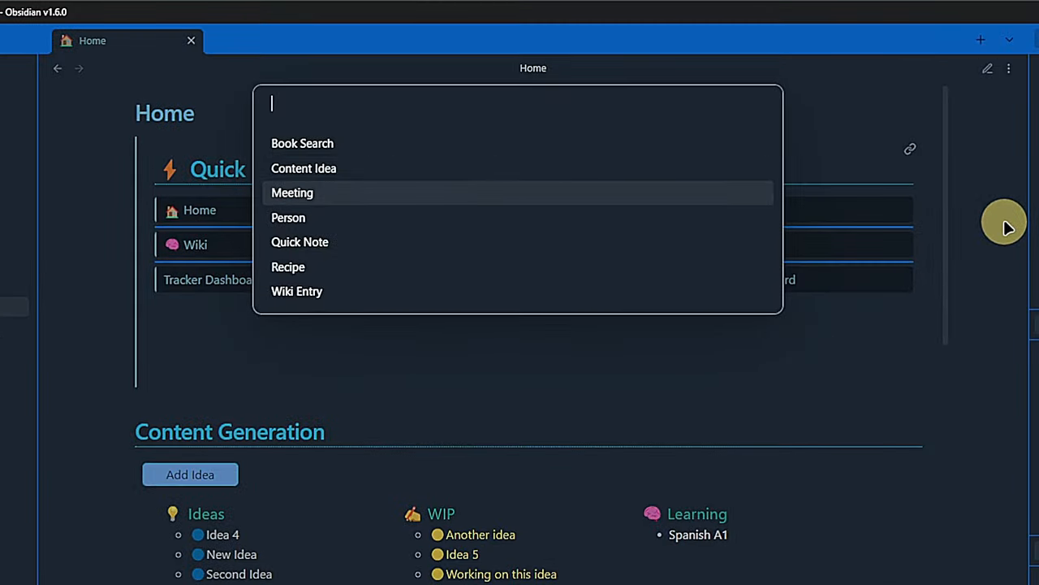
Name the meeting note '20240520 Strategy Planning' in the Meeting prompt
{"action": "type", "text": "/"}
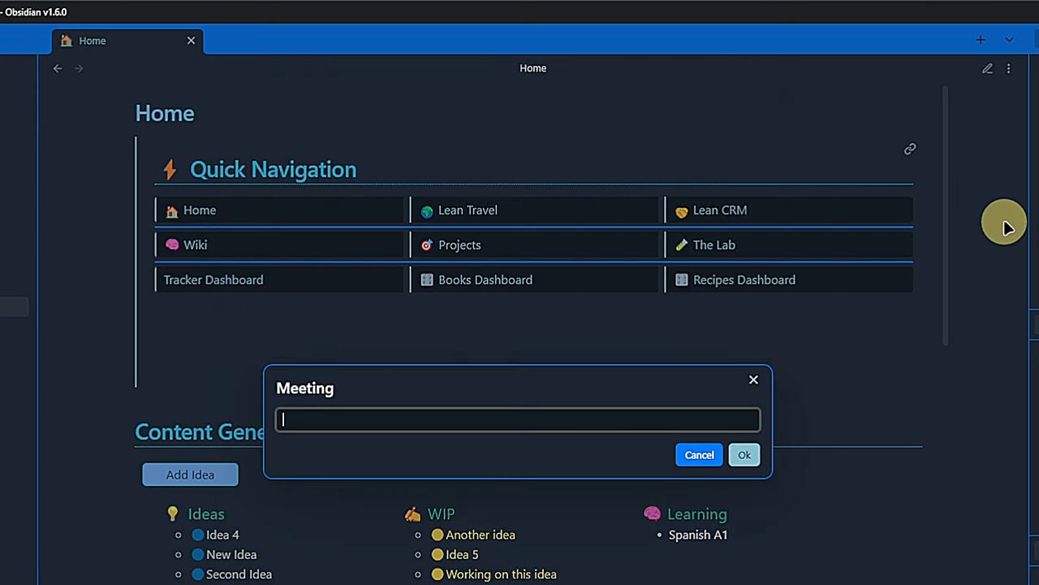
{"action": "type", "text": "202405"}
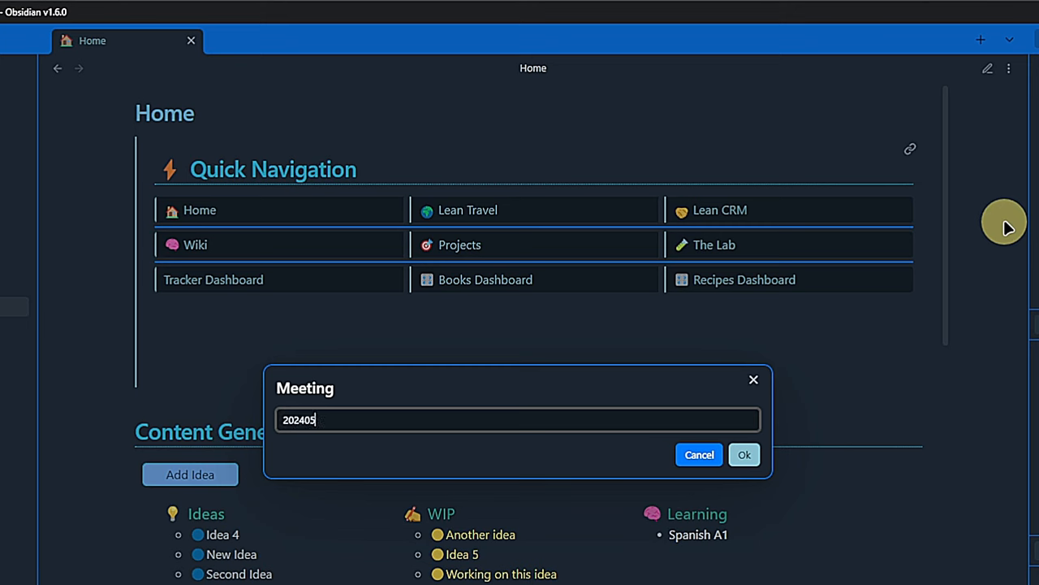
{"action": "type", "text": "20"}
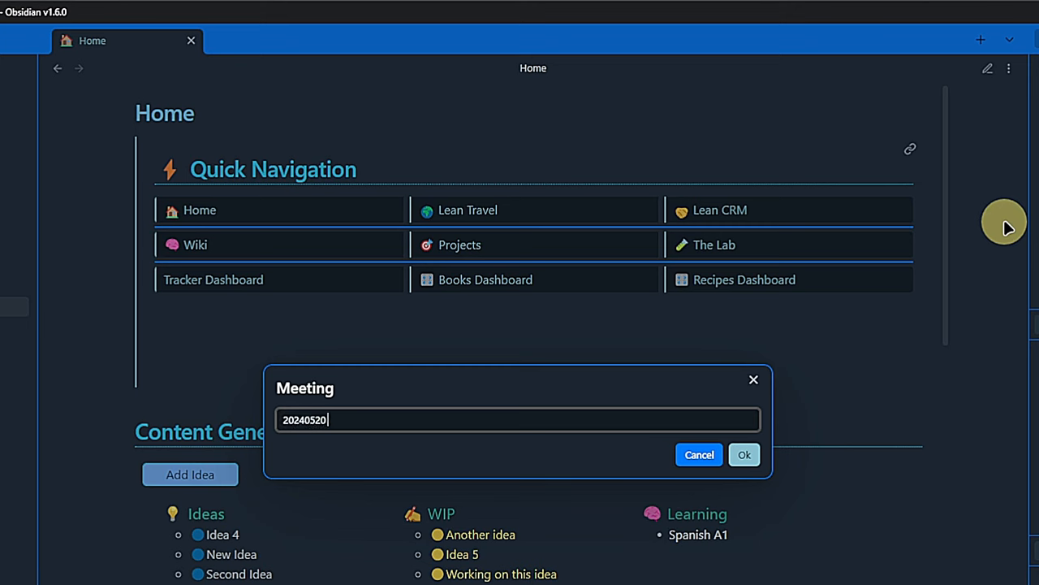
{"action": "type", "text": "Strateg"}
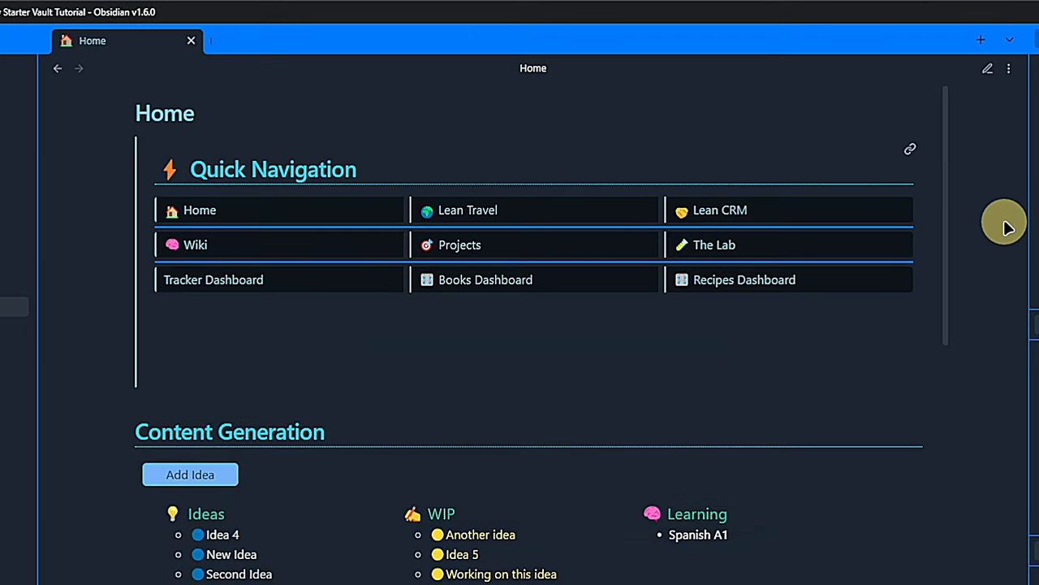
Begin filling the meeting note with an @-participant link
{"action": "left_click", "coordinate": [459, 244]}
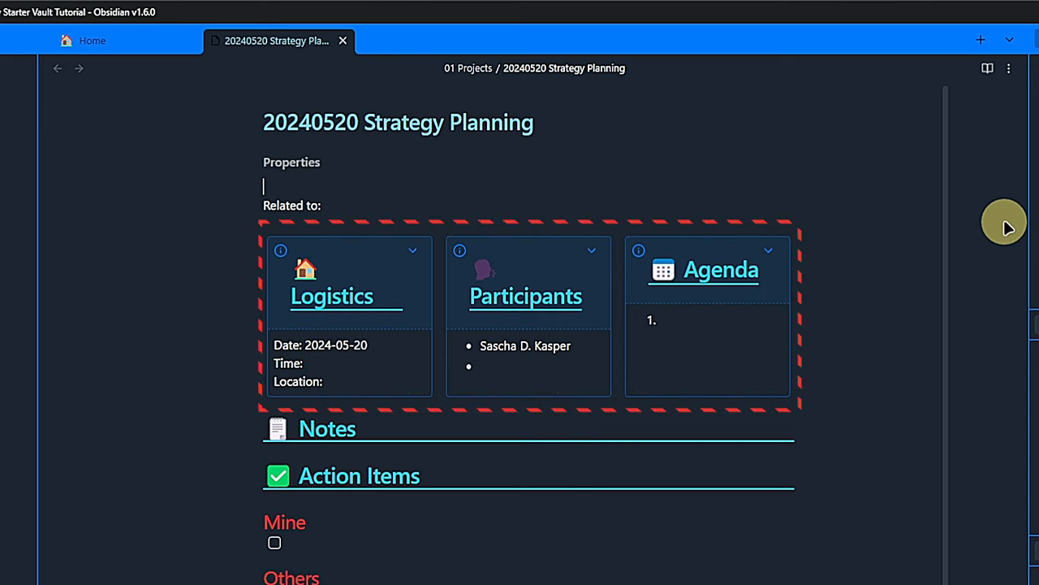
{"action": "mouse_move", "coordinate": [993, 233]}
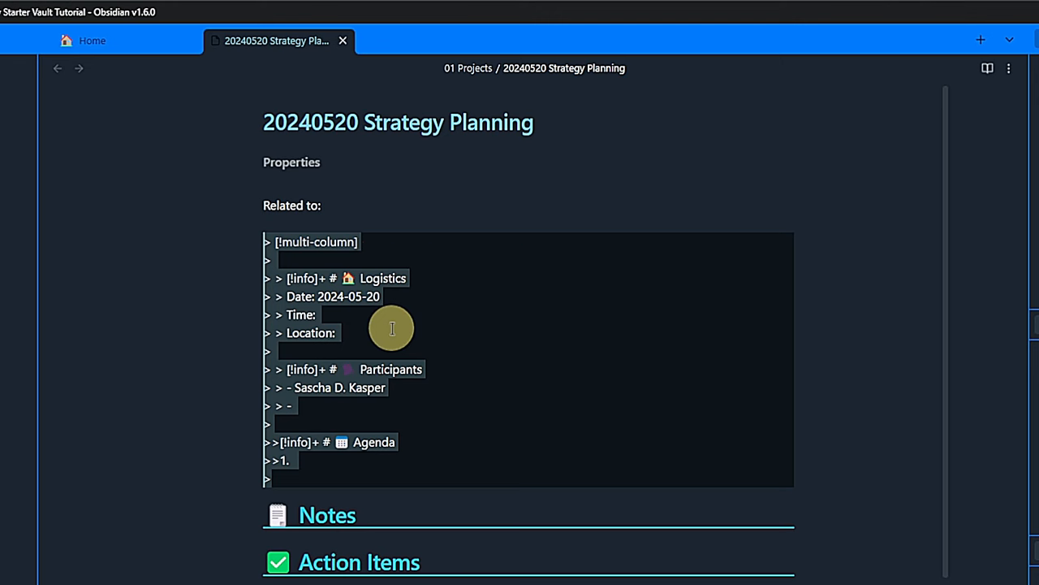
{"action": "type", "text": "[[@"}
{"action": "type", "text": "##"}
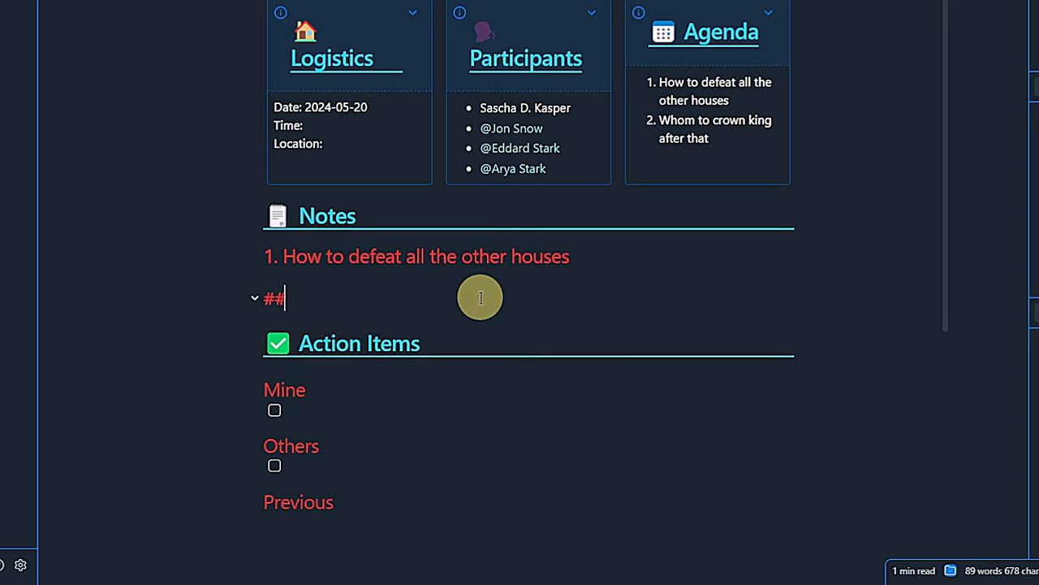
Add 'Whom to crown' notes, a #todo to spy on the Lannisters, and a high-priority Targaryens task
{"action": "type", "text": "2. Whom to crown king after that"}
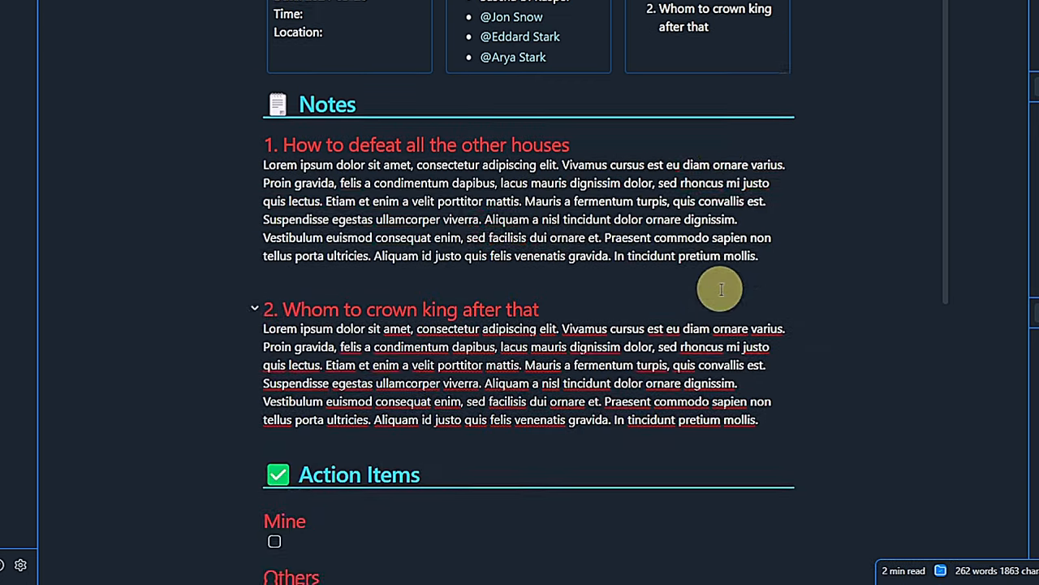
{"action": "scroll", "scroll_direction": "down", "scroll_amount": 3}
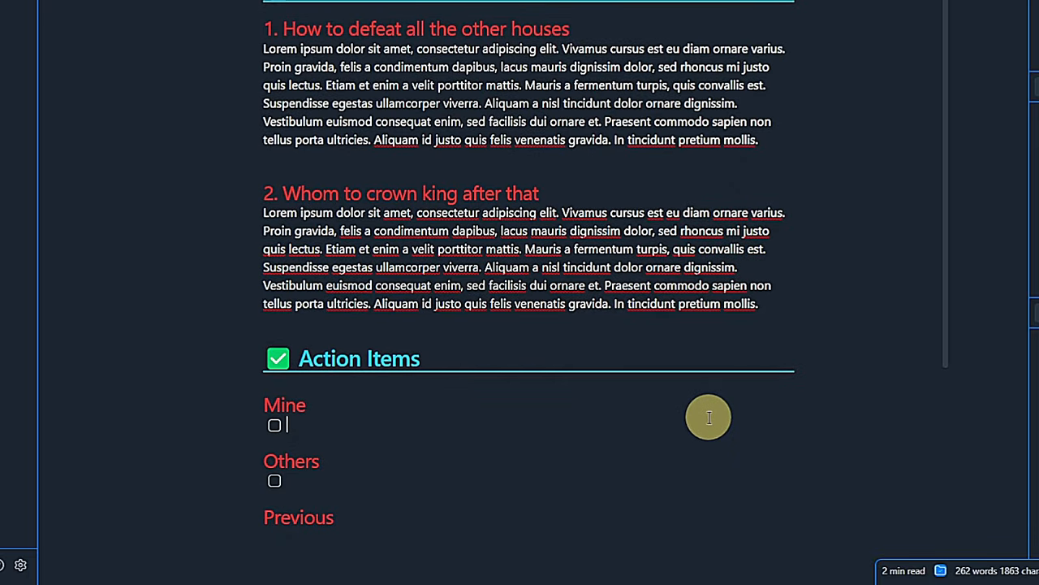
{"action": "type", "text": "#todo spy on the lannisters"}
{"action": "left_click", "coordinate": [528, 480]}
{"action": "type", "text": "#fup [[@Arya Stark"}
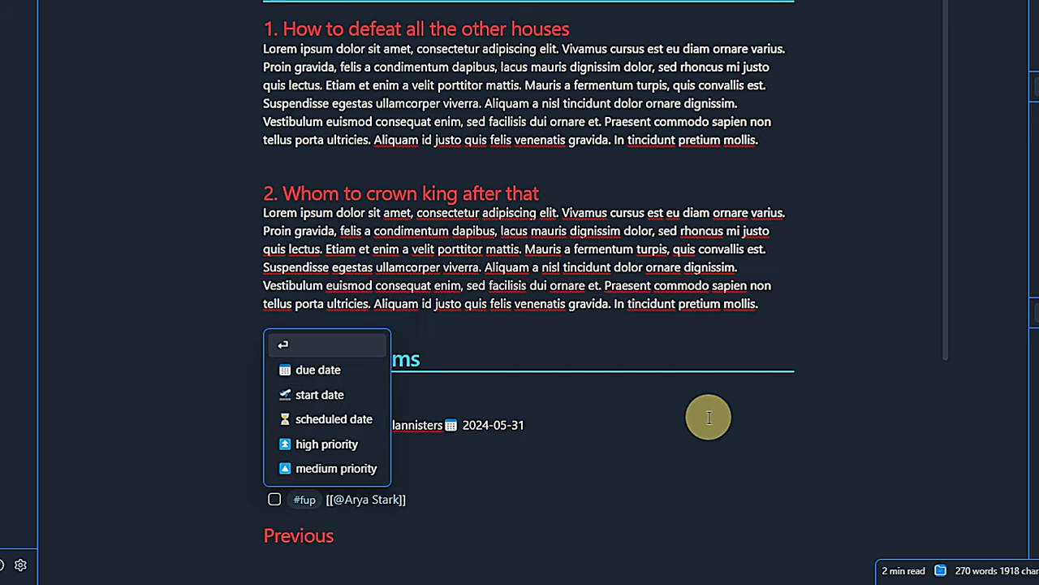
{"action": "type", "text": "to spy on"}
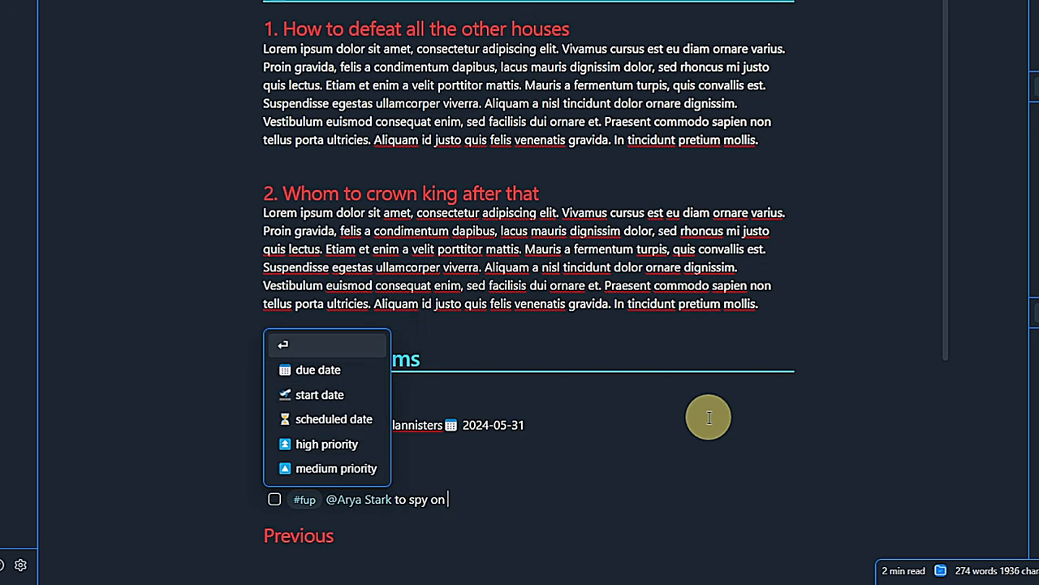
{"action": "type", "text": "the targaryens"}
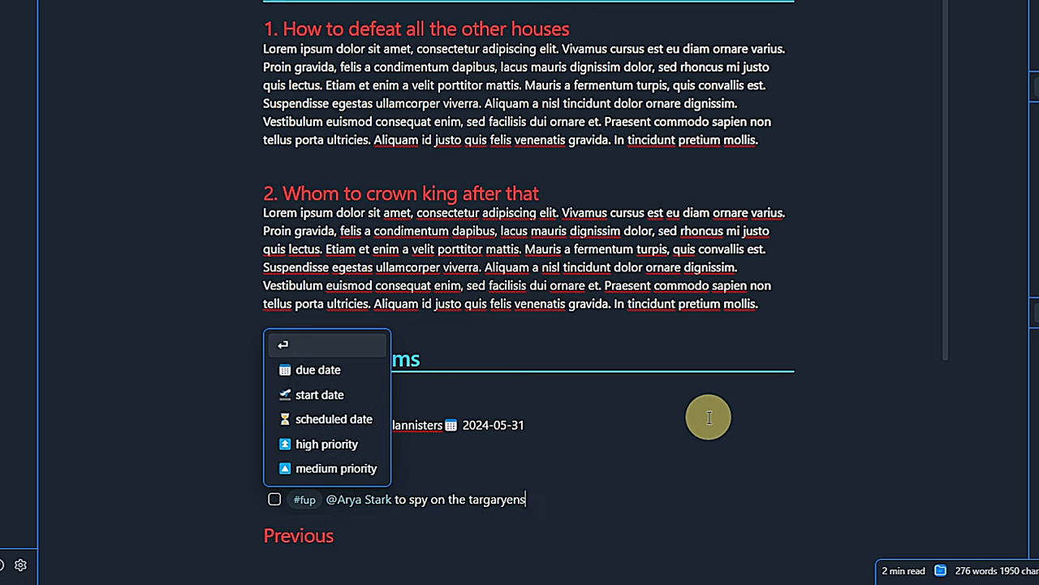
{"action": "left_click", "coordinate": [318, 369]}
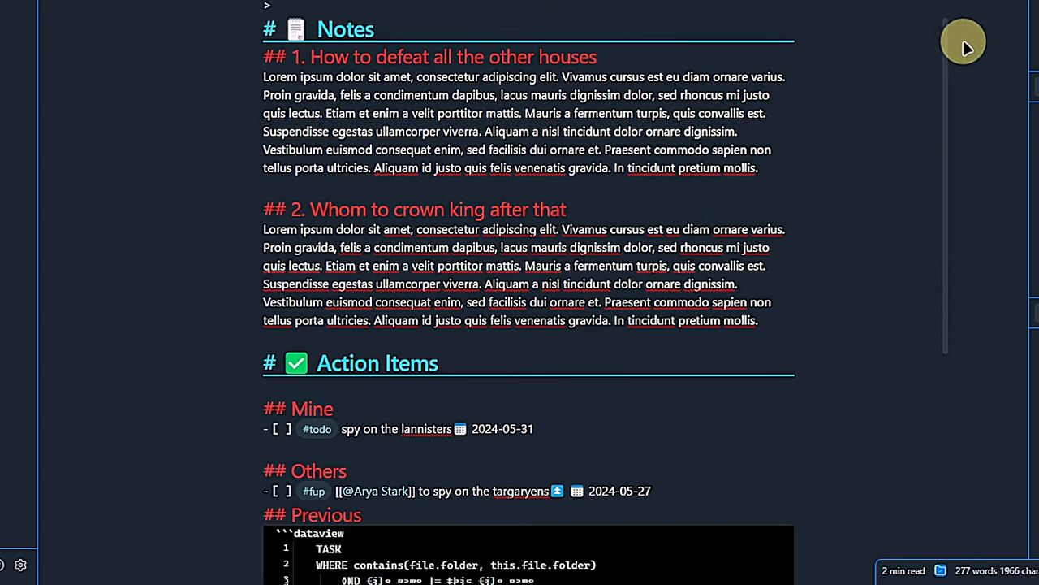
Scroll down the Strategy Planning note past its new action items
{"action": "scroll", "scroll_direction": "down", "scroll_amount": 3}
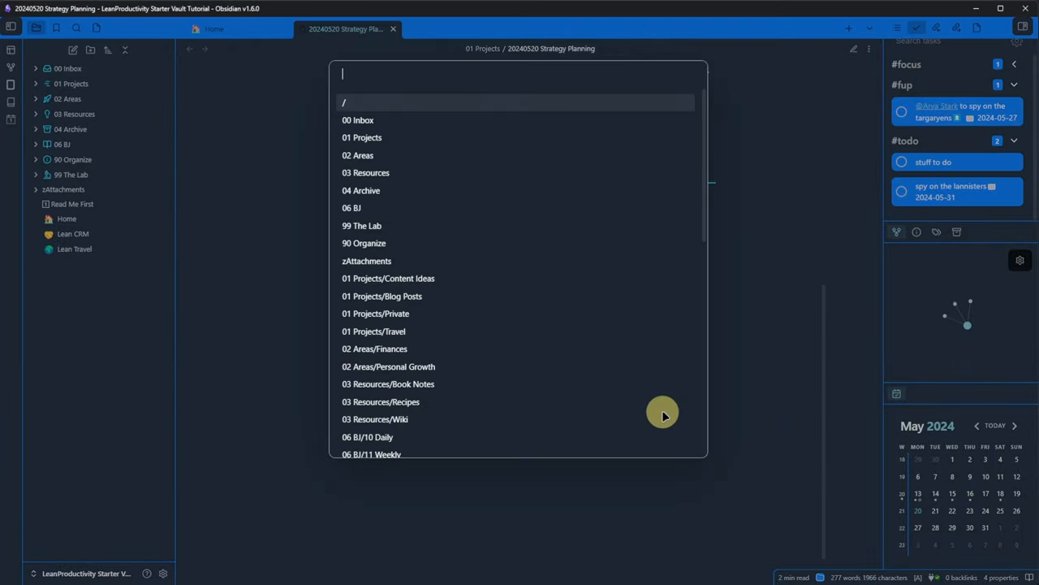
Create the '20240531 Strategy Follow-up' meeting note and view it in a split pane
{"action": "type", "text": "20240531 Strategy Fo"}
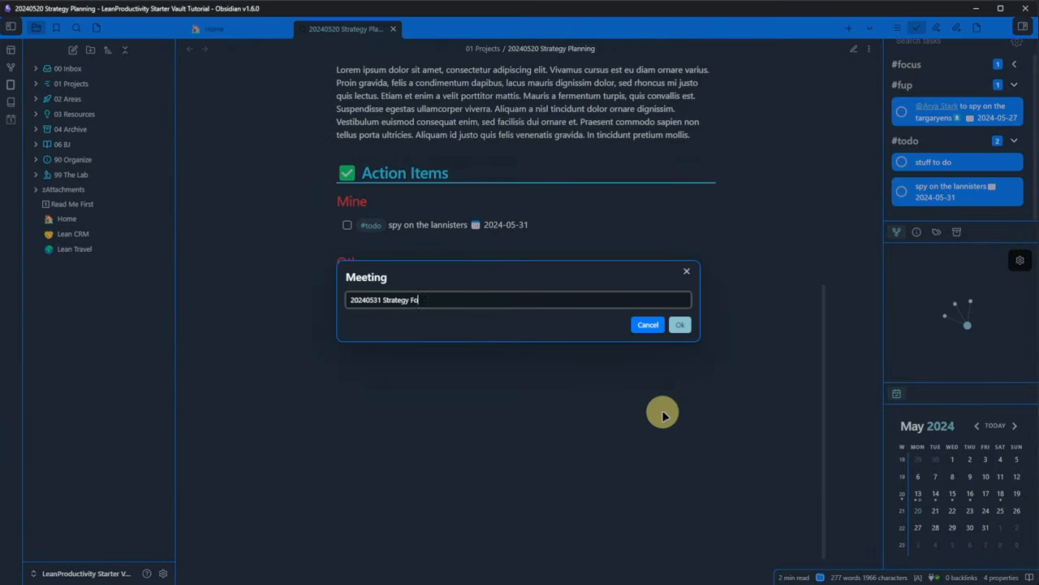
{"action": "left_click", "coordinate": [680, 324]}
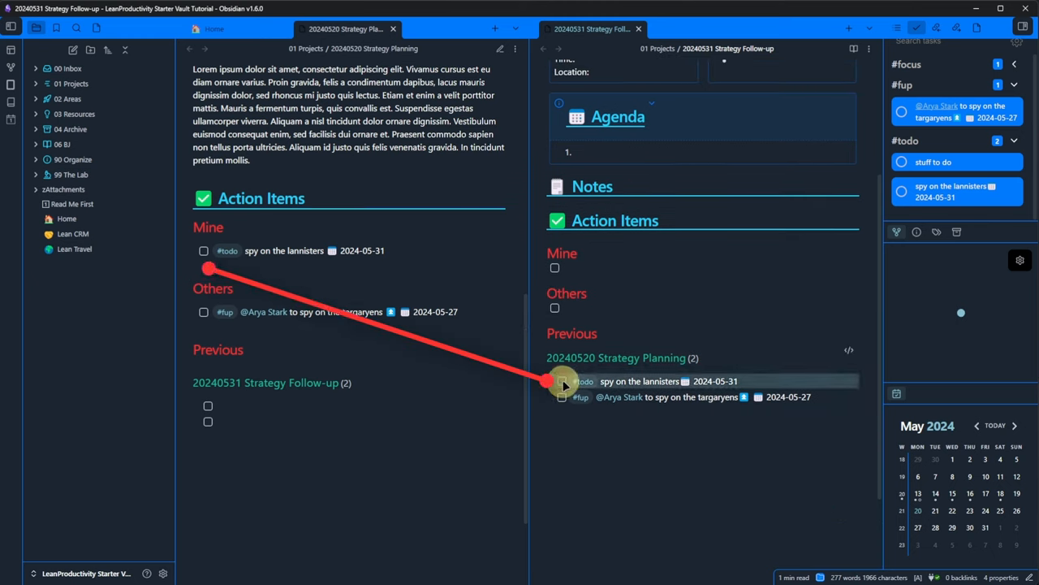
{"action": "left_click", "coordinate": [562, 380]}
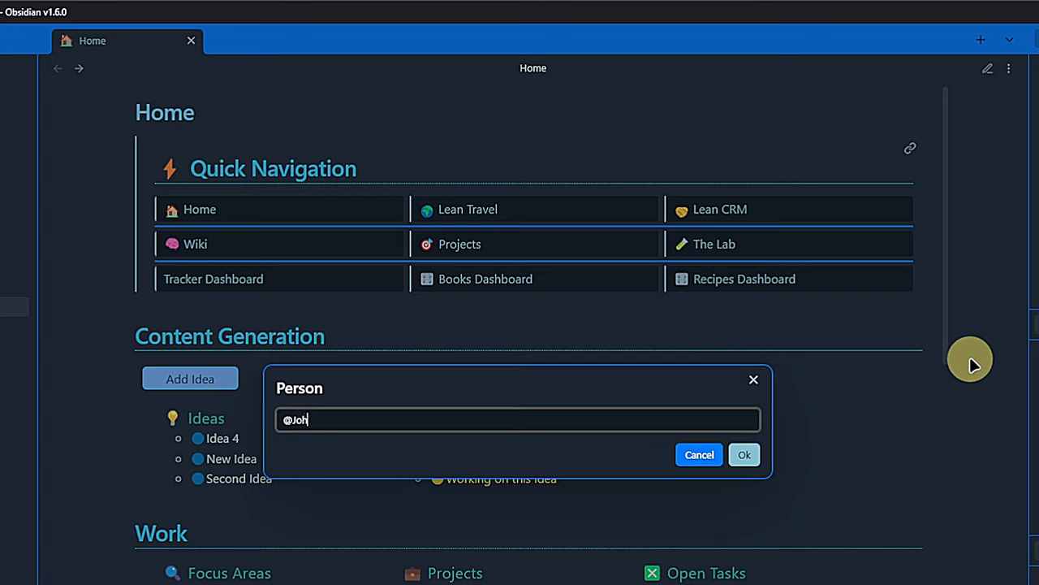
{"action": "left_click", "coordinate": [743, 454]}
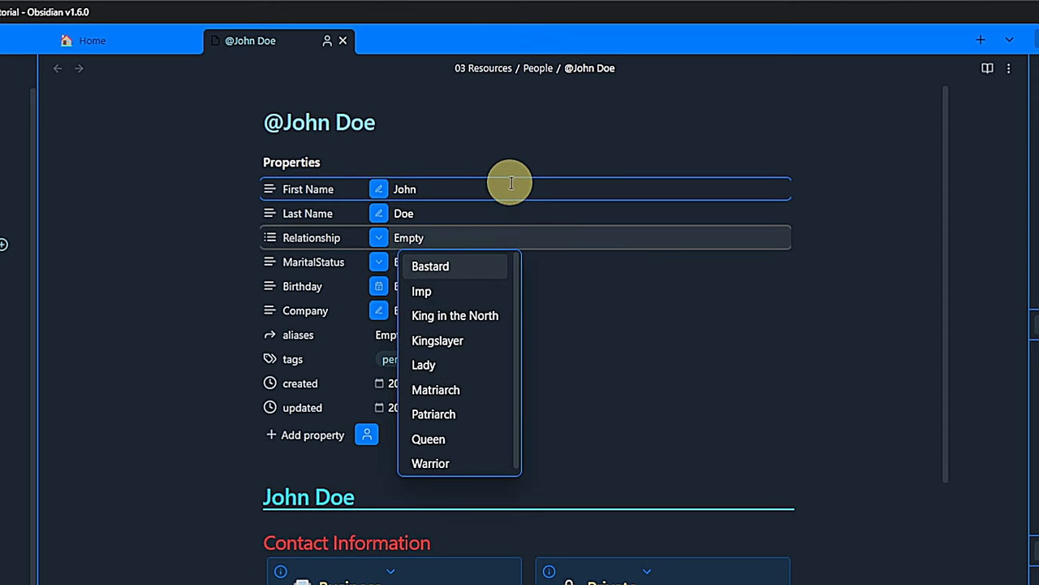
Set John Doe's Relationship to Colleague and MaritalStatus to Married
{"action": "left_click", "coordinate": [291, 161]}
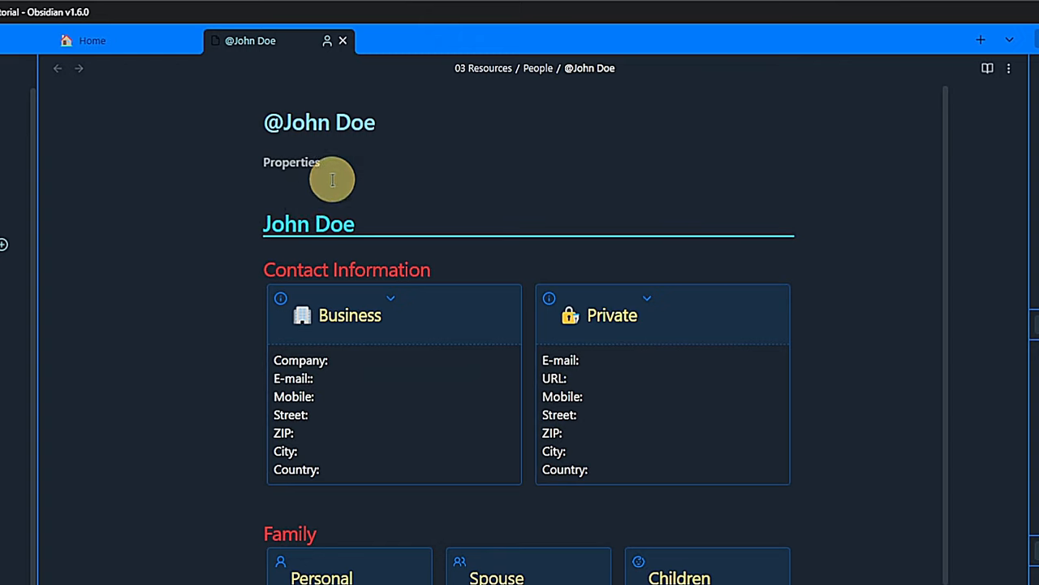
{"action": "left_click", "coordinate": [331, 179]}
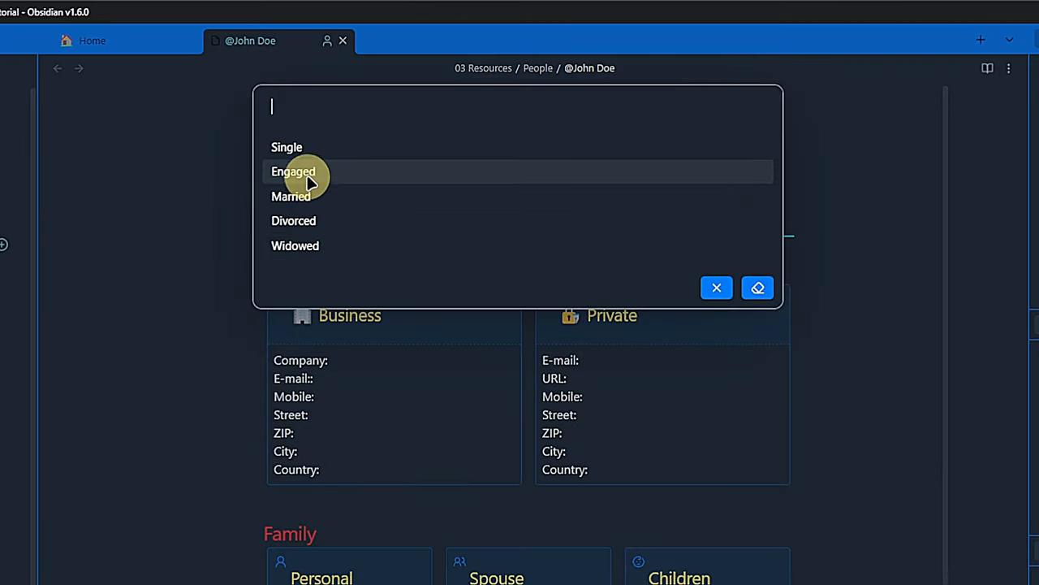
{"action": "left_click", "coordinate": [291, 195]}
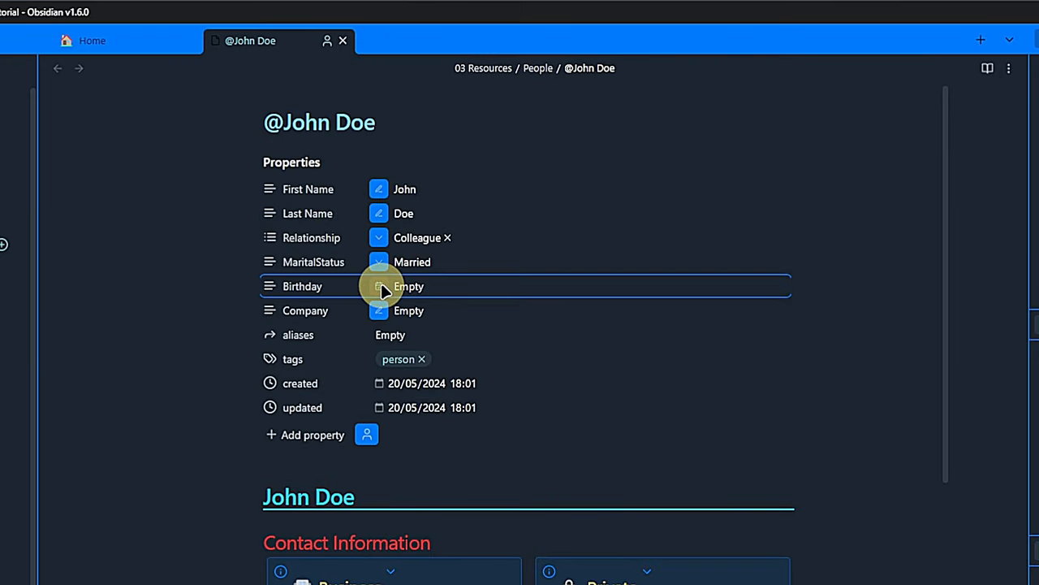
{"action": "left_click", "coordinate": [409, 286]}
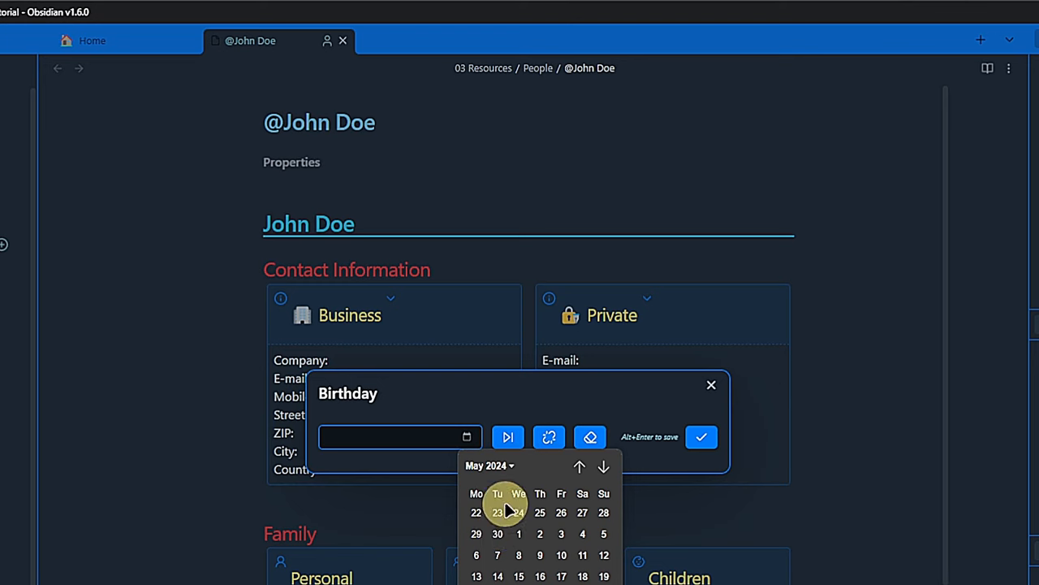
{"action": "left_click", "coordinate": [487, 465]}
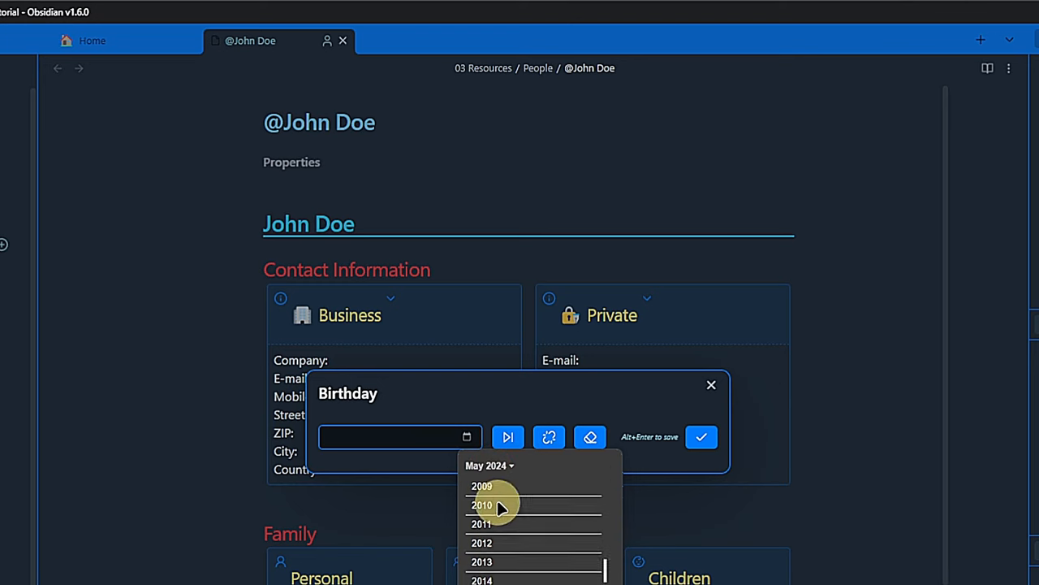
{"action": "left_click", "coordinate": [480, 485]}
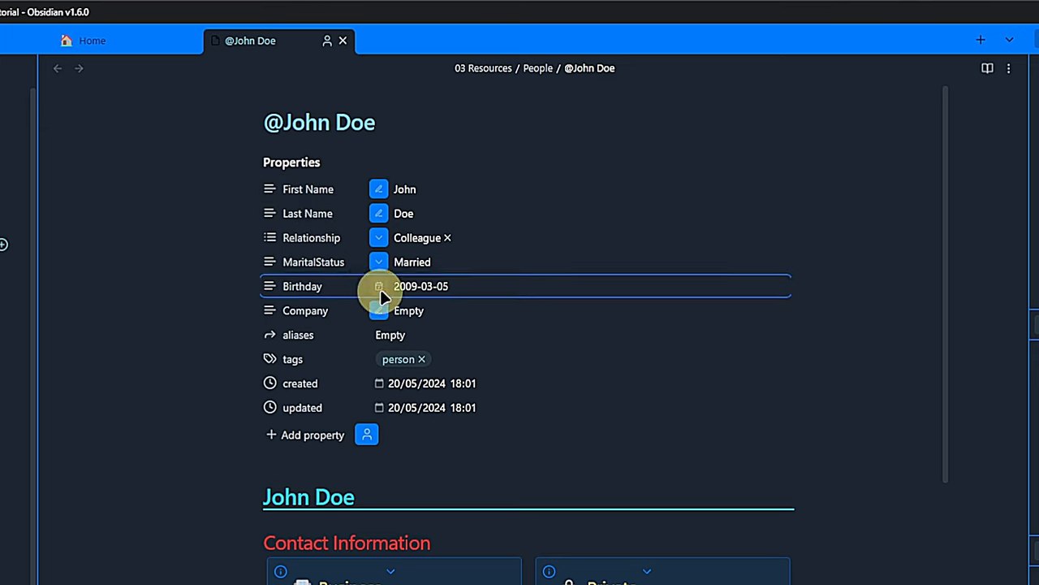
{"action": "type", "text": "Night's Watch"}
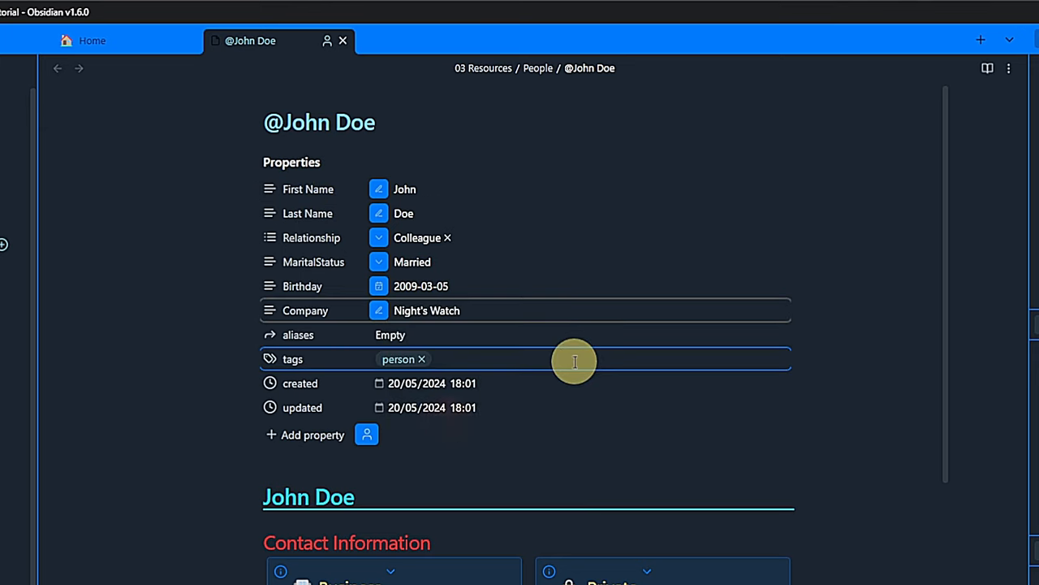
{"action": "scroll", "scroll_direction": "down", "scroll_amount": 3}
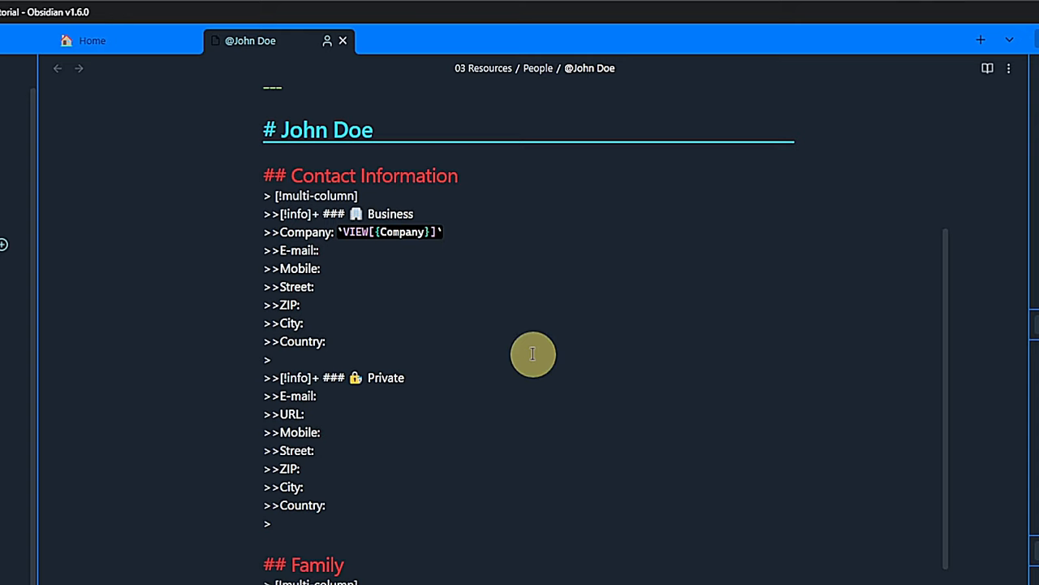
Switch John Doe's note to reading view and scroll through the rendered property values
{"action": "left_click", "coordinate": [987, 68]}
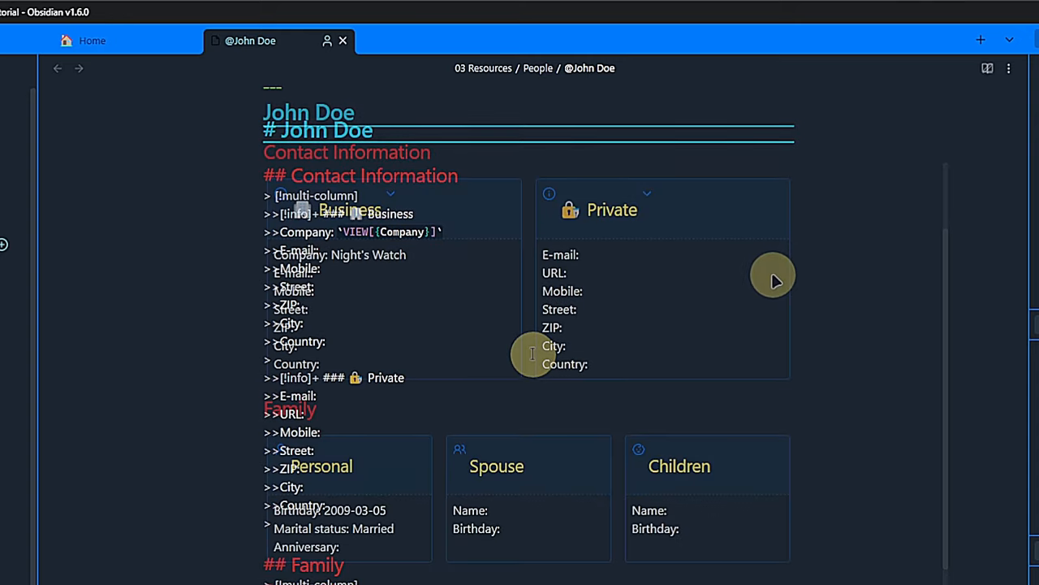
{"action": "scroll", "scroll_direction": "down", "scroll_amount": 3}
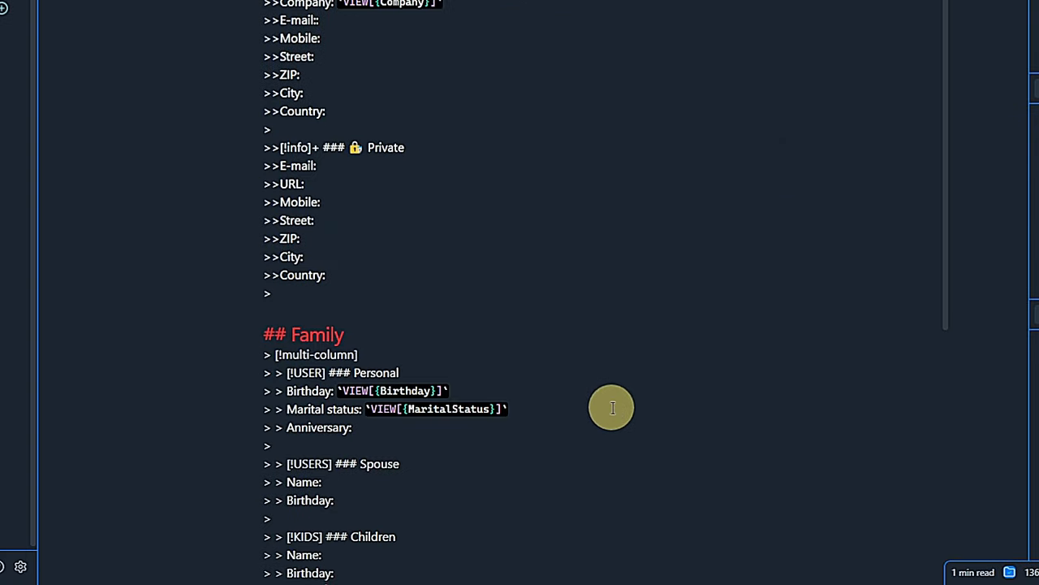
{"action": "scroll", "scroll_direction": "down", "scroll_amount": 3}
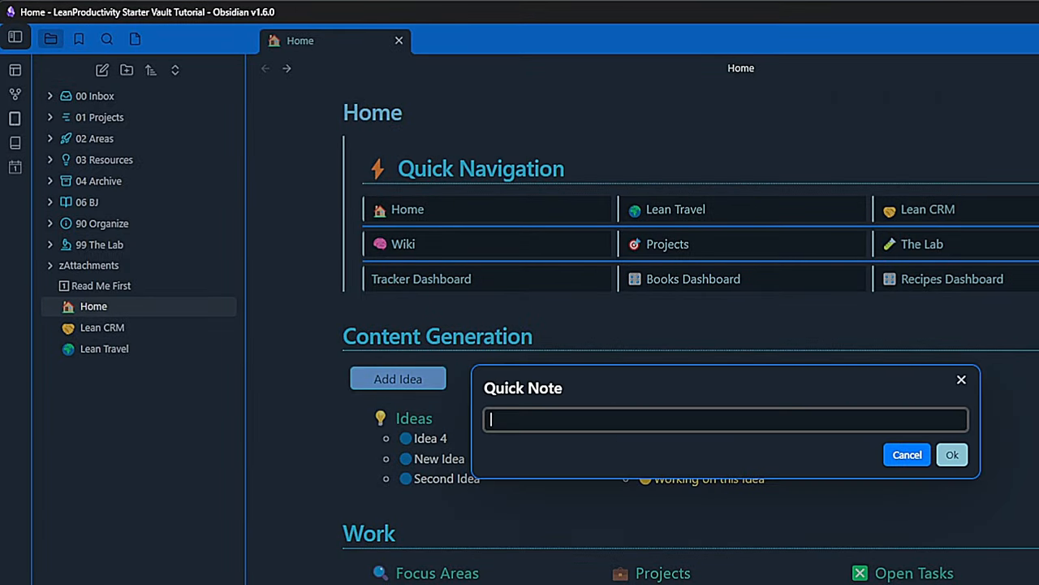
Create the quick note 'Just some thoughts' in 00 Inbox and expand its properties
{"action": "type", "text": "Jus"}
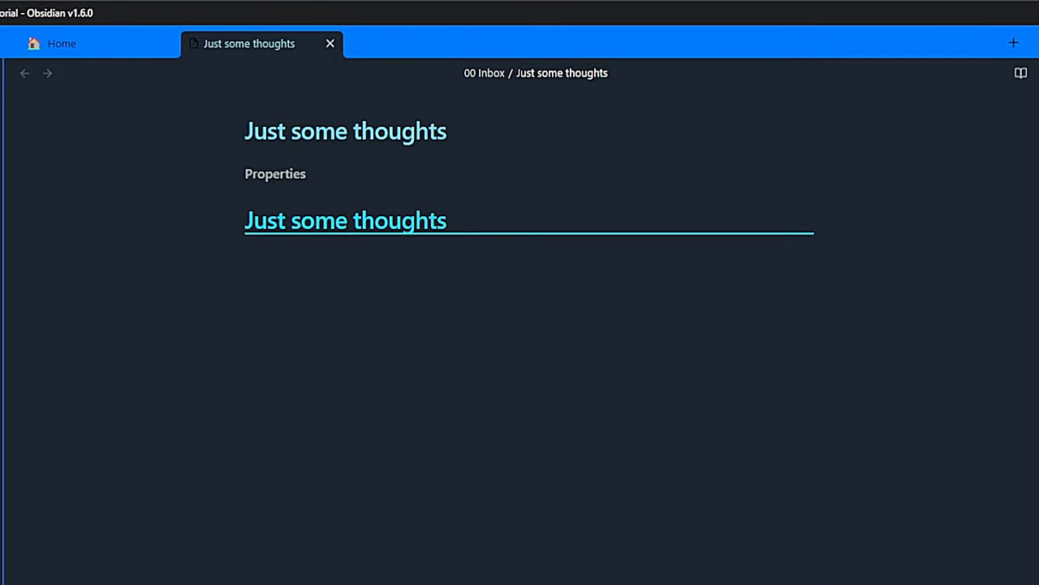
{"action": "left_click", "coordinate": [275, 173]}
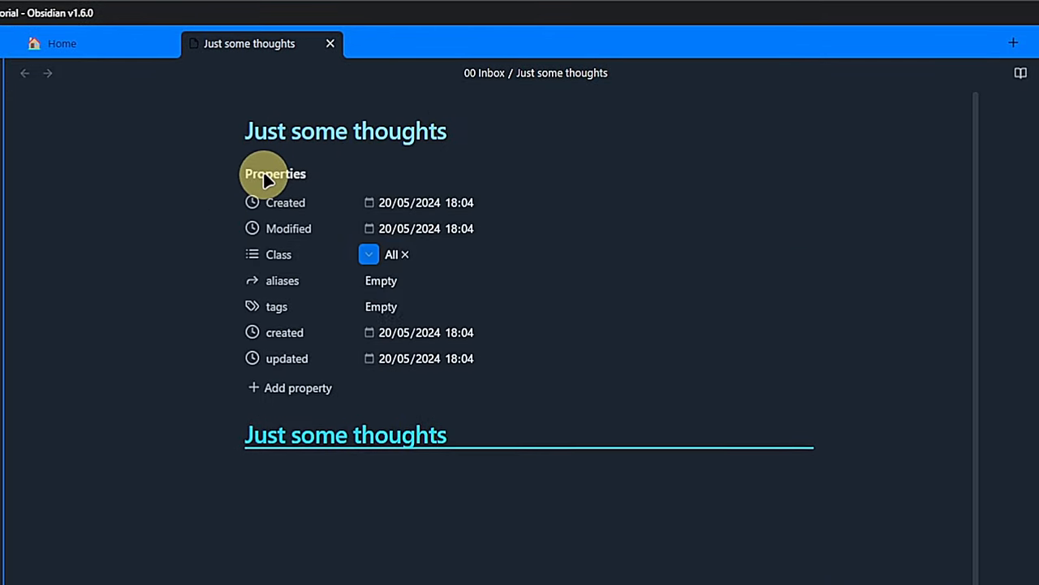
{"action": "left_click", "coordinate": [62, 43]}
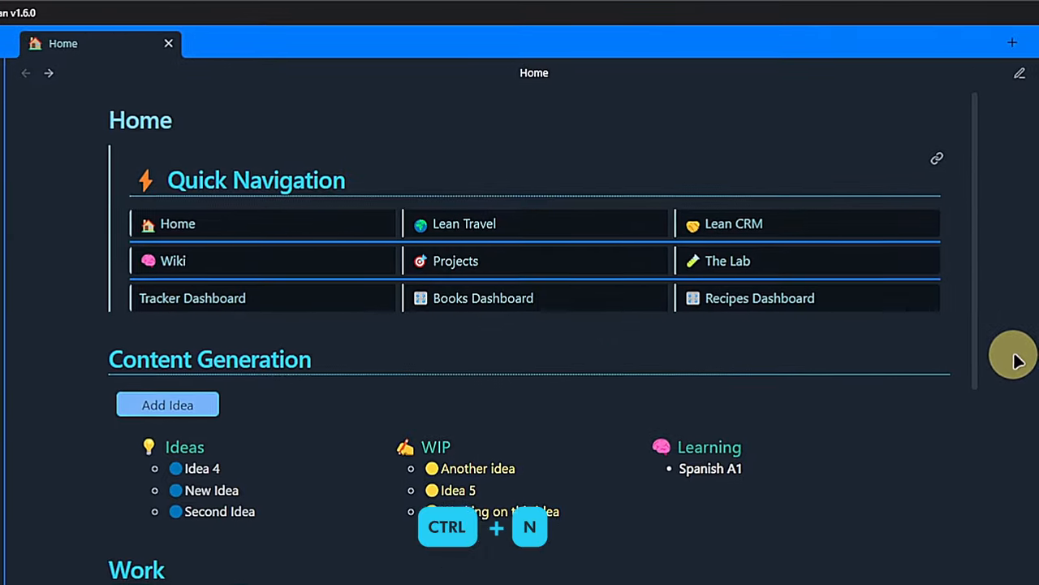
Name the new recipe 'Pasta Quatro Formaggi' in the Recipe prompt and confirm
{"action": "type", "text": "Pasta Quatro For"}
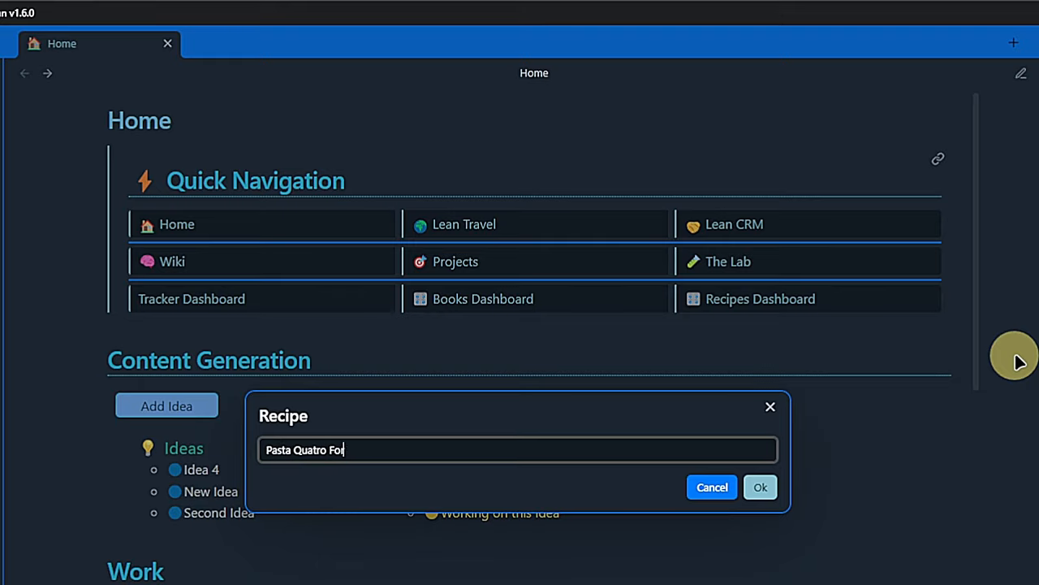
{"action": "left_click", "coordinate": [760, 486]}
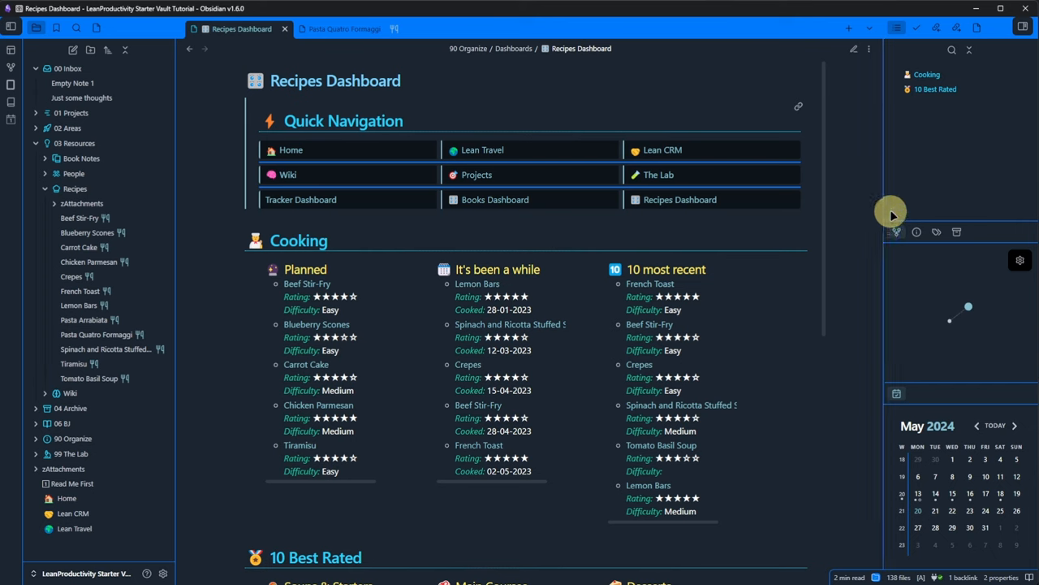
{"action": "mouse_move", "coordinate": [834, 151]}
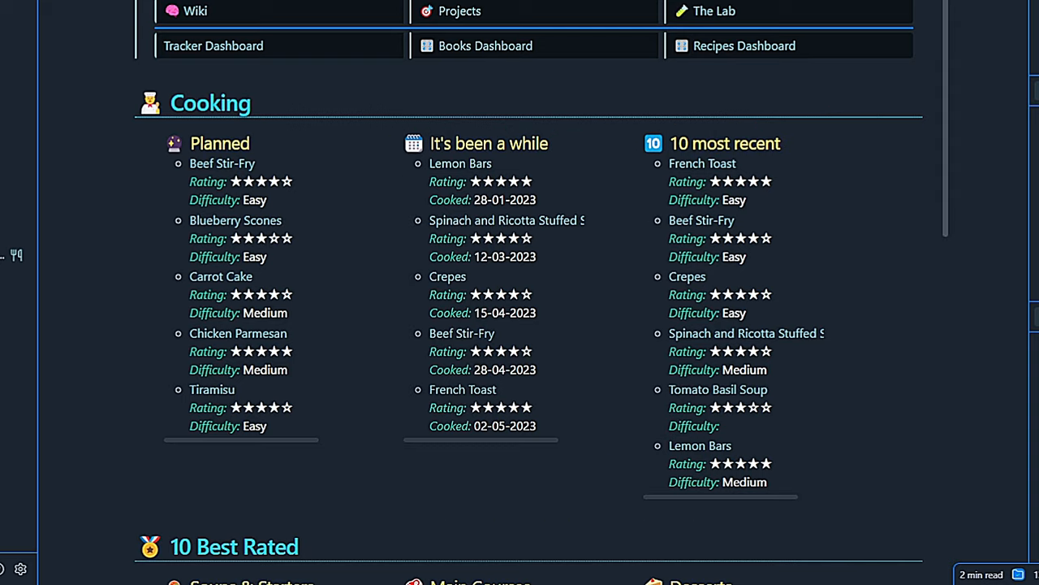
Scroll the Recipes Dashboard, then view Recipes DB with Pasta Quatro Formaggi listed
{"action": "scroll", "scroll_direction": "down", "scroll_amount": 3}
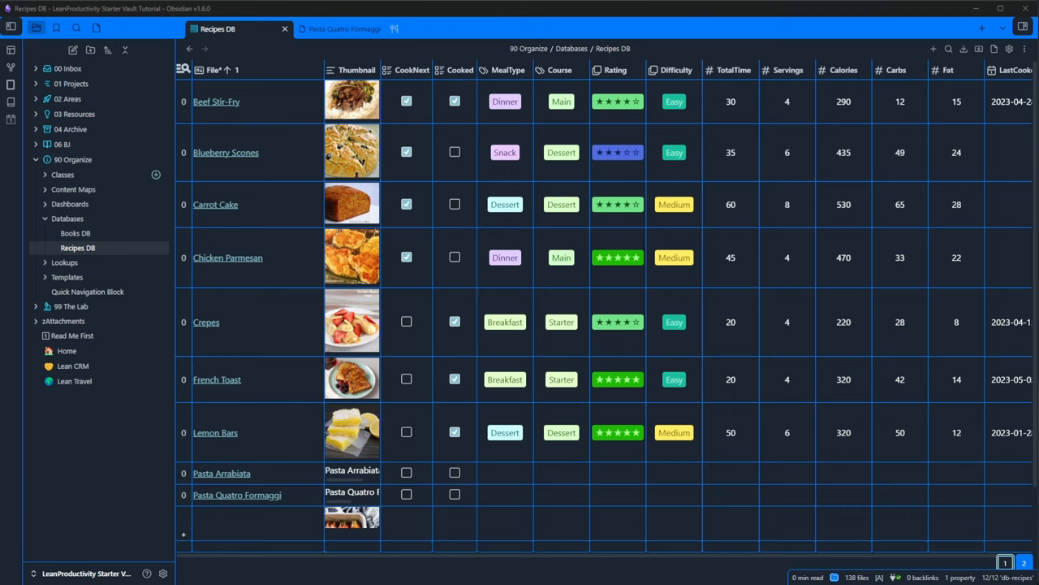
{"action": "left_click", "coordinate": [66, 219]}
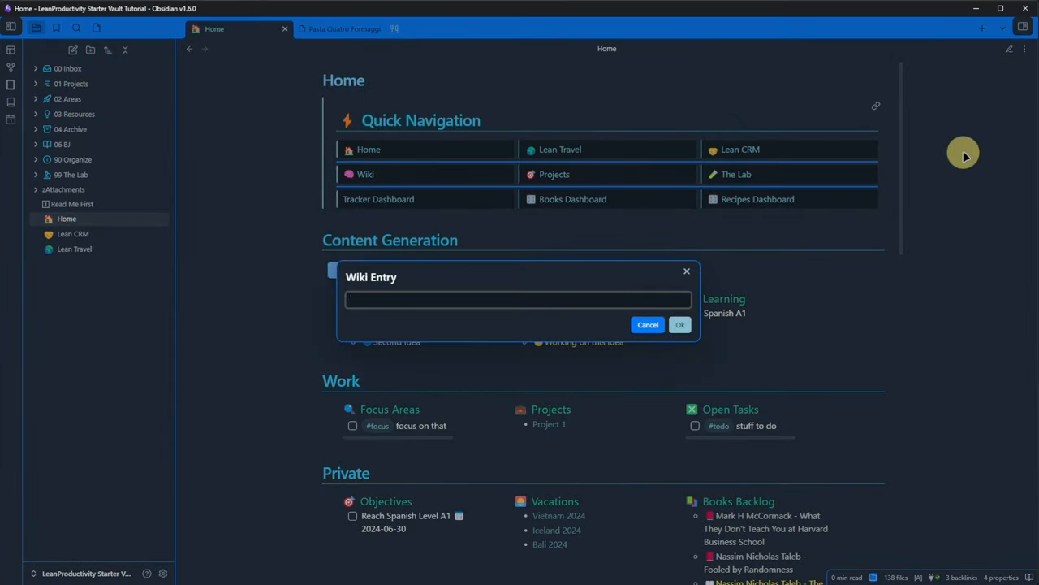
Enter 'all about obsidian' as the wiki entry name and confirm
{"action": "type", "text": "all about obsidian"}
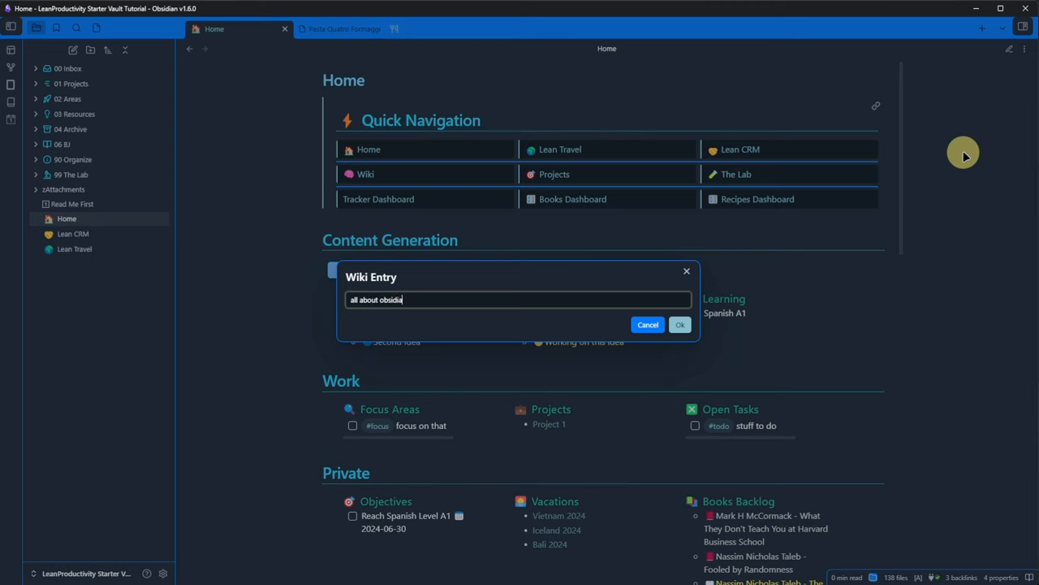
{"action": "left_click", "coordinate": [679, 324]}
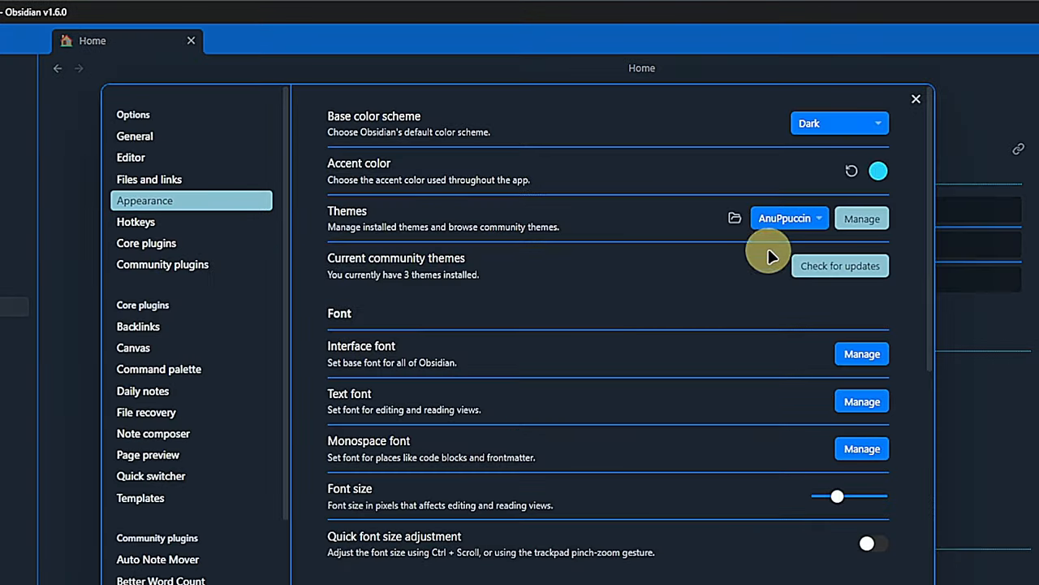
Try the Default and Minimal themes, then switch back to AnuPpuccin
{"action": "left_click", "coordinate": [787, 218]}
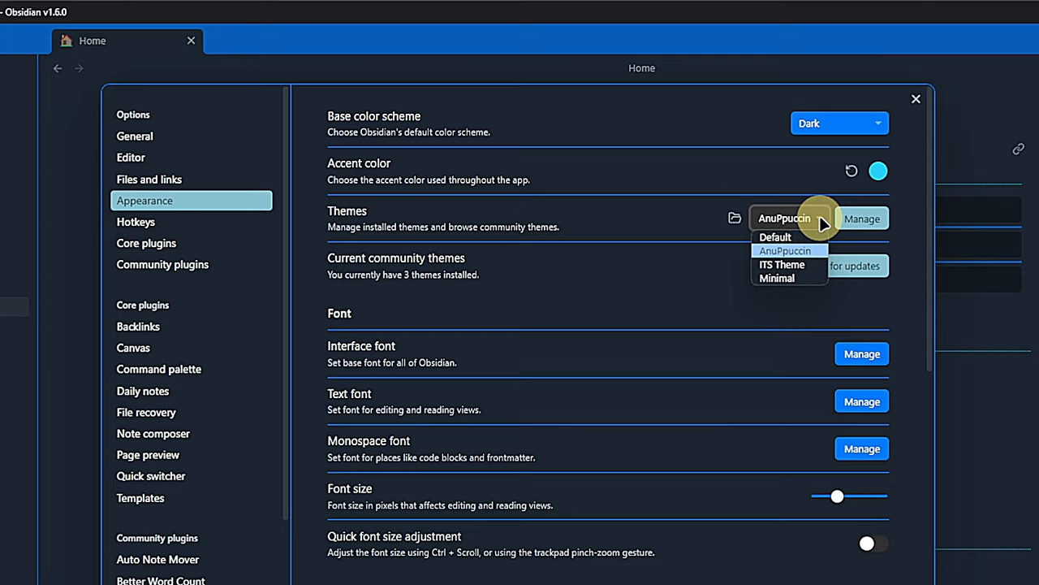
{"action": "left_click", "coordinate": [916, 98]}
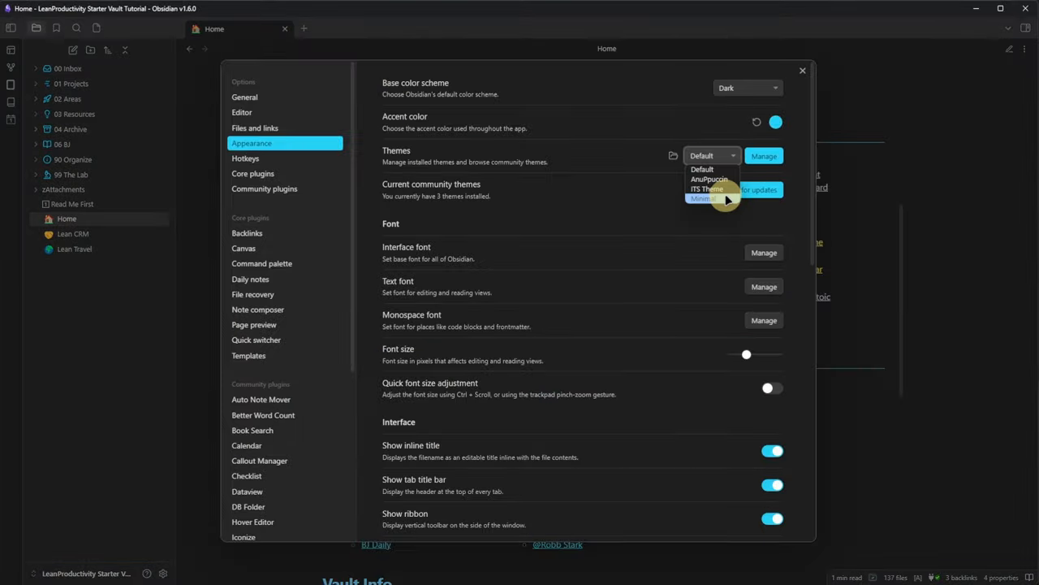
{"action": "scroll", "scroll_direction": "down", "scroll_amount": 3}
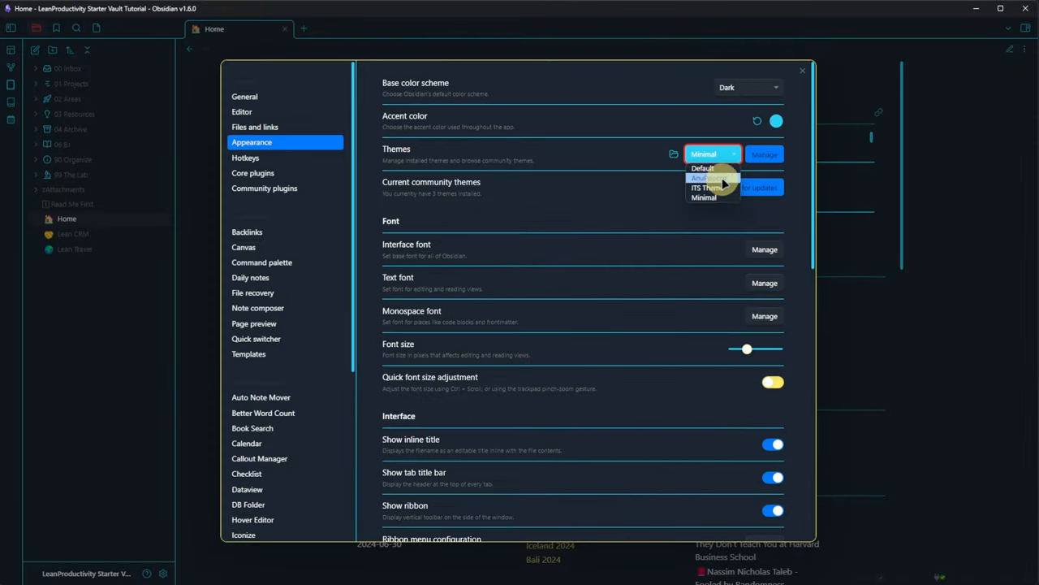
{"action": "left_click", "coordinate": [802, 70]}
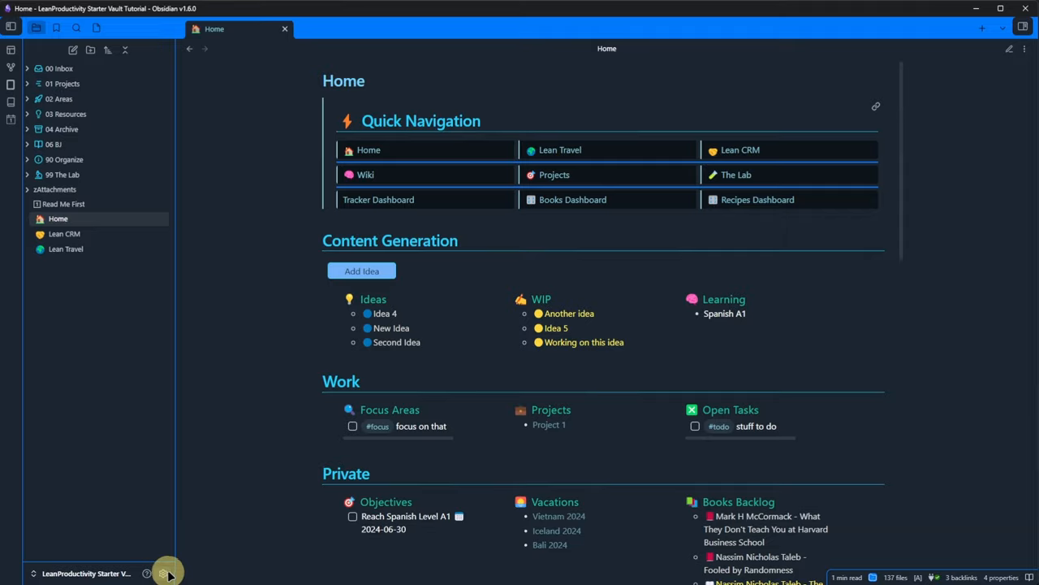
Reopen settings and scroll Appearance to the ten enabled CSS snippets
{"action": "left_click", "coordinate": [166, 574]}
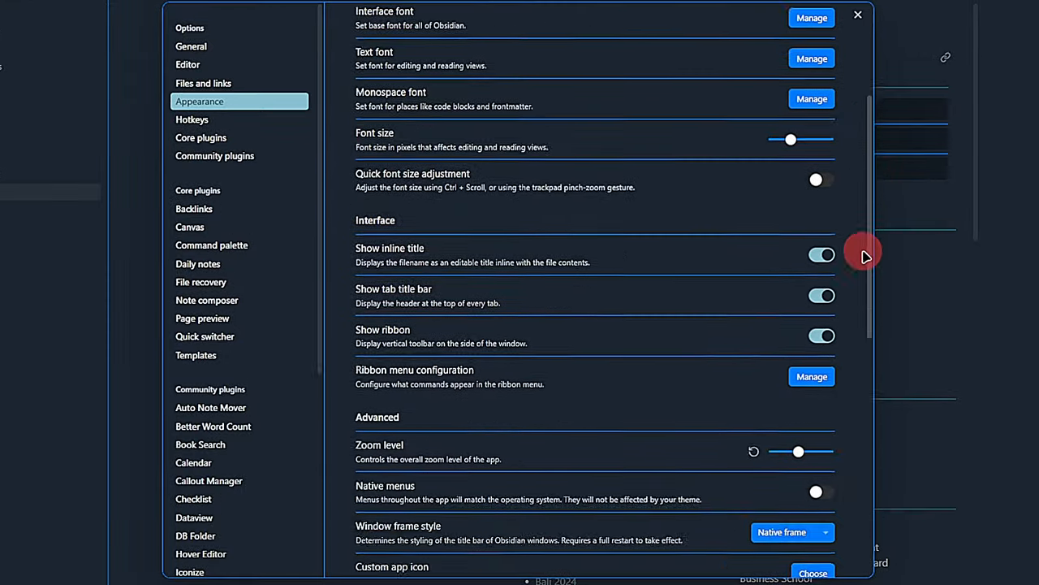
{"action": "scroll", "scroll_direction": "down", "scroll_amount": 3}
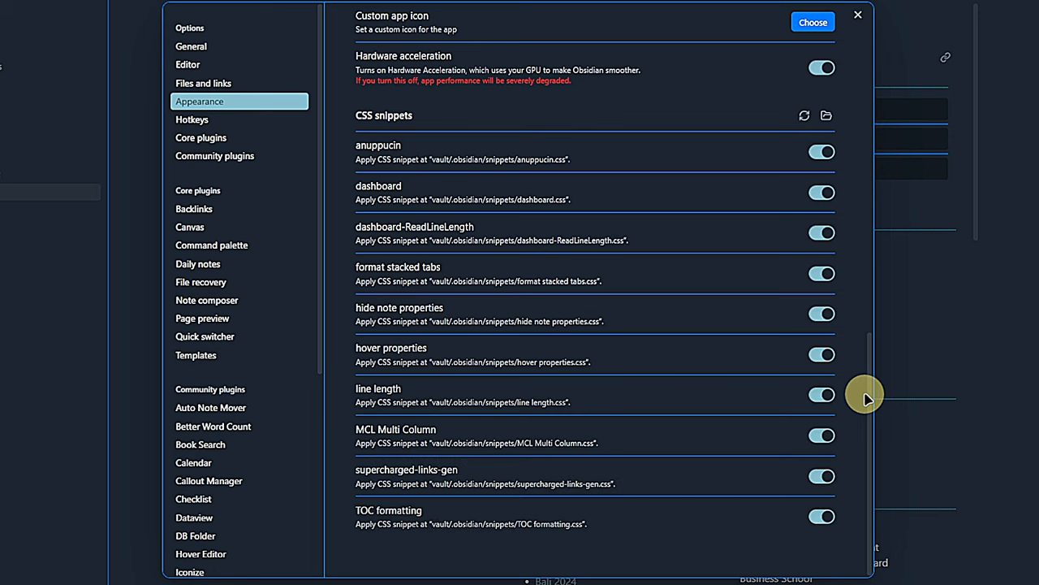
View the Iconize plugin settings, close settings, and browse the icon picker
{"action": "left_click", "coordinate": [189, 571]}
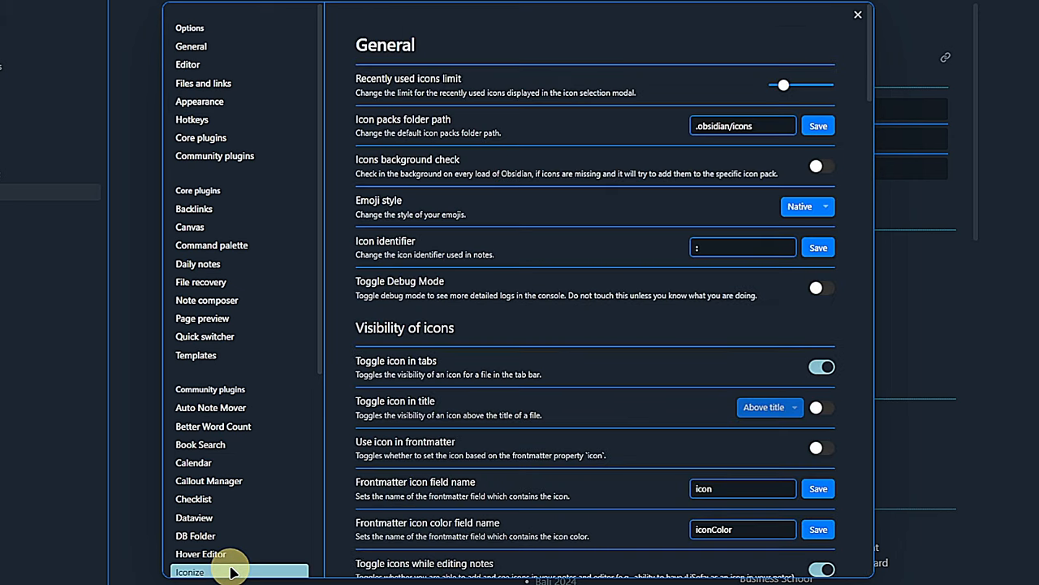
{"action": "mouse_move", "coordinate": [308, 469]}
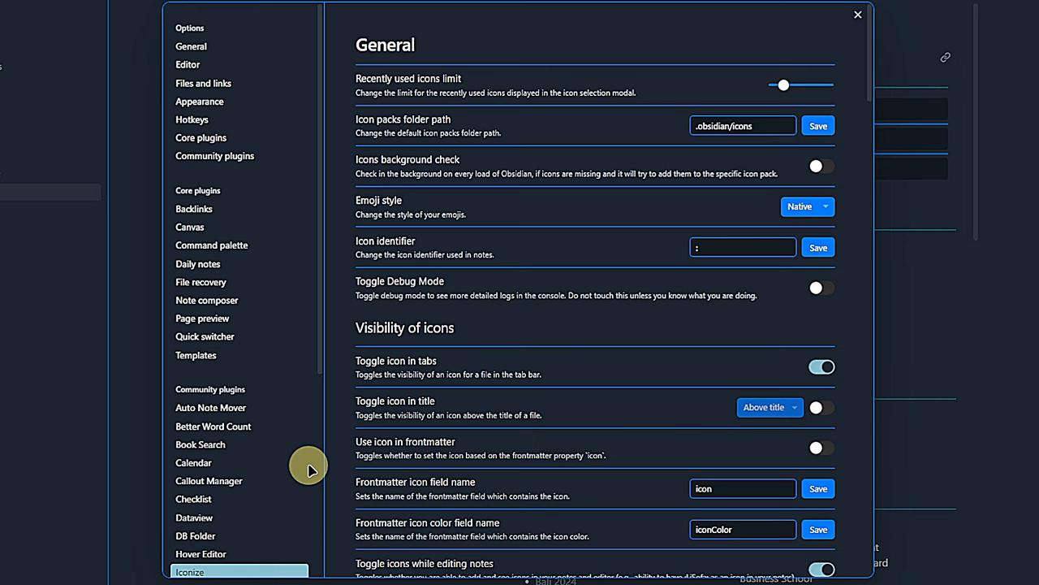
{"action": "left_click", "coordinate": [857, 14]}
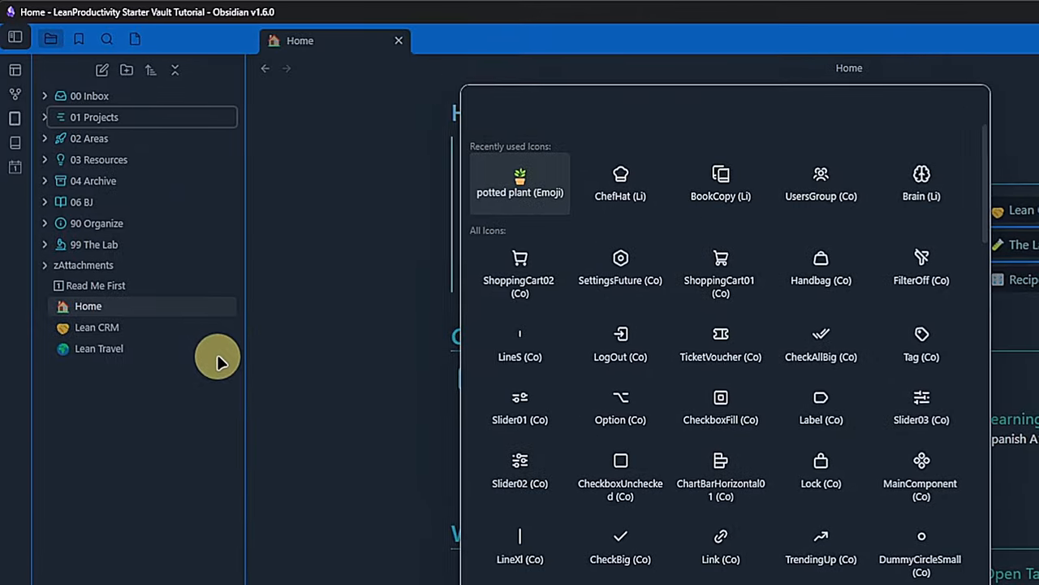
{"action": "scroll", "scroll_direction": "down", "scroll_amount": 3}
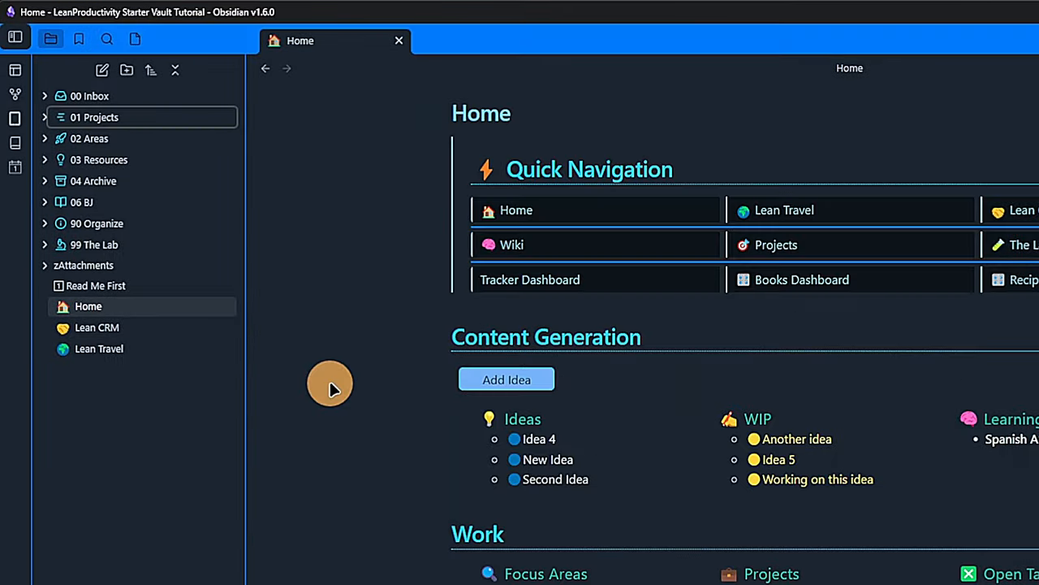
{"action": "mouse_move", "coordinate": [238, 379]}
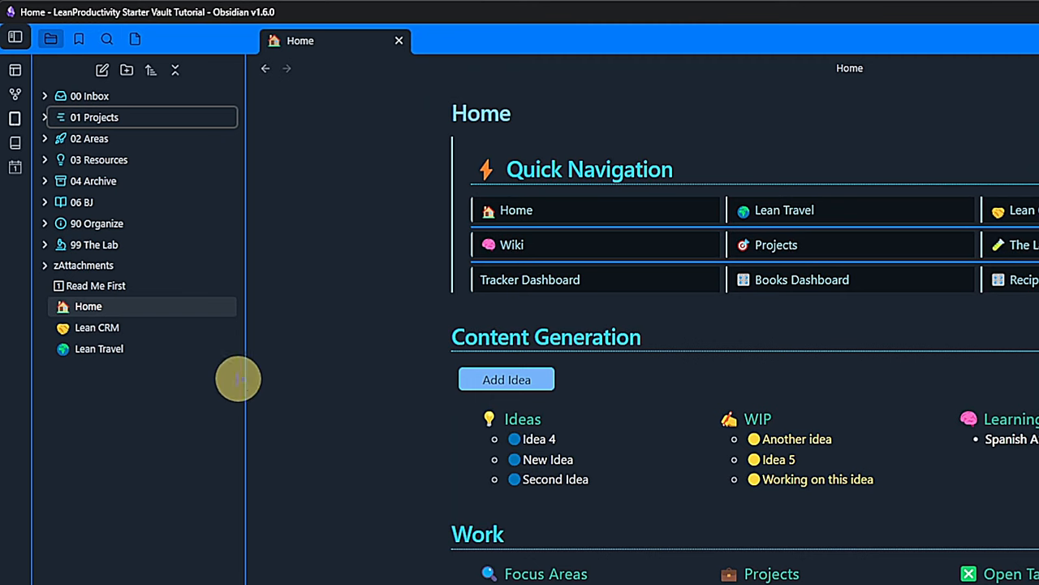
Expand 90 Organize and the Books class folder to reveal the Book fileclass
{"action": "left_click", "coordinate": [45, 223]}
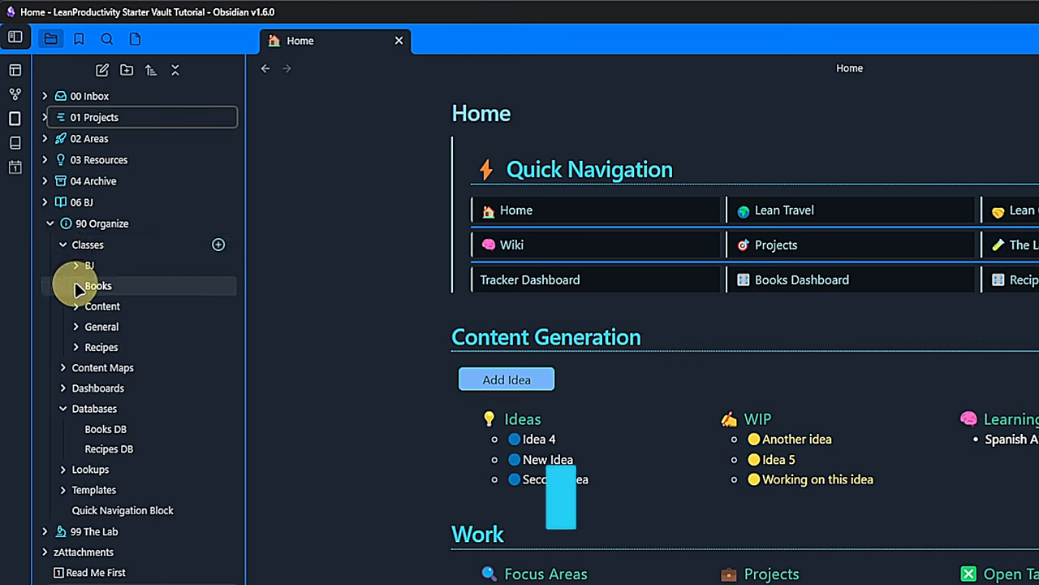
{"action": "left_click", "coordinate": [97, 285]}
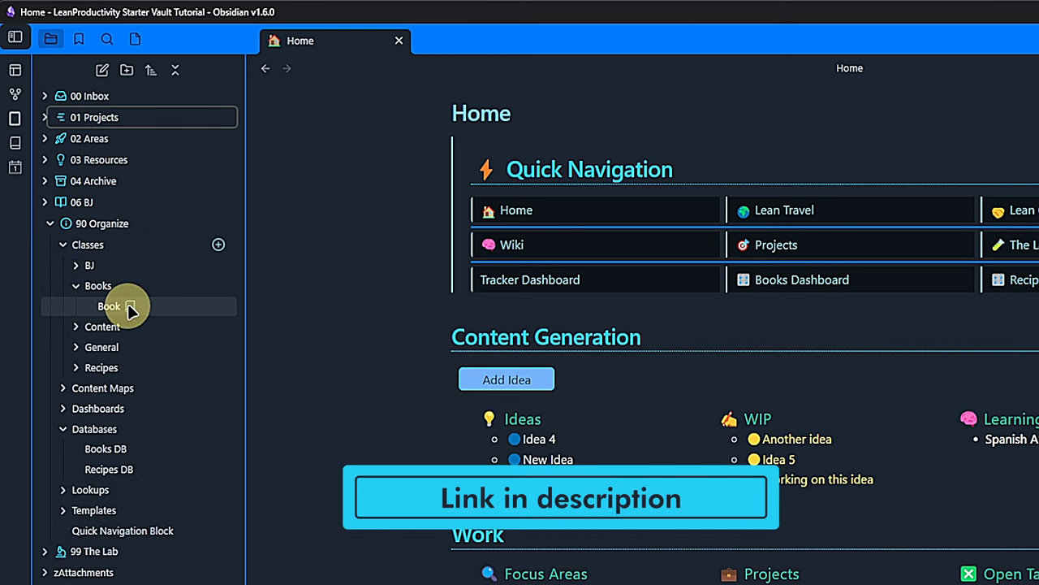
Open the Book fileclass fields and inspect the Book Status field settings
{"action": "left_click", "coordinate": [109, 306]}
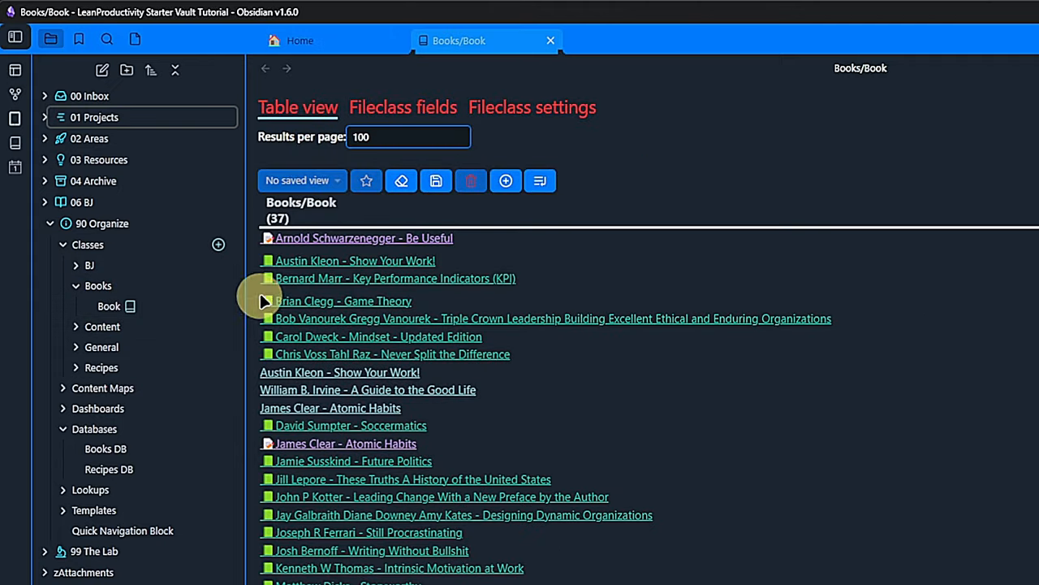
{"action": "left_click", "coordinate": [403, 107]}
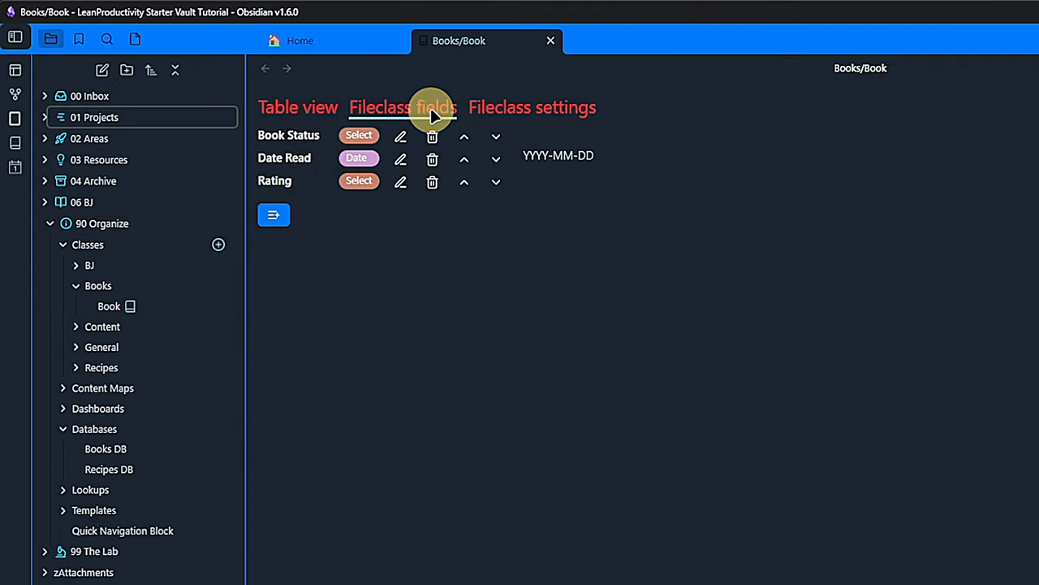
{"action": "left_click", "coordinate": [400, 136]}
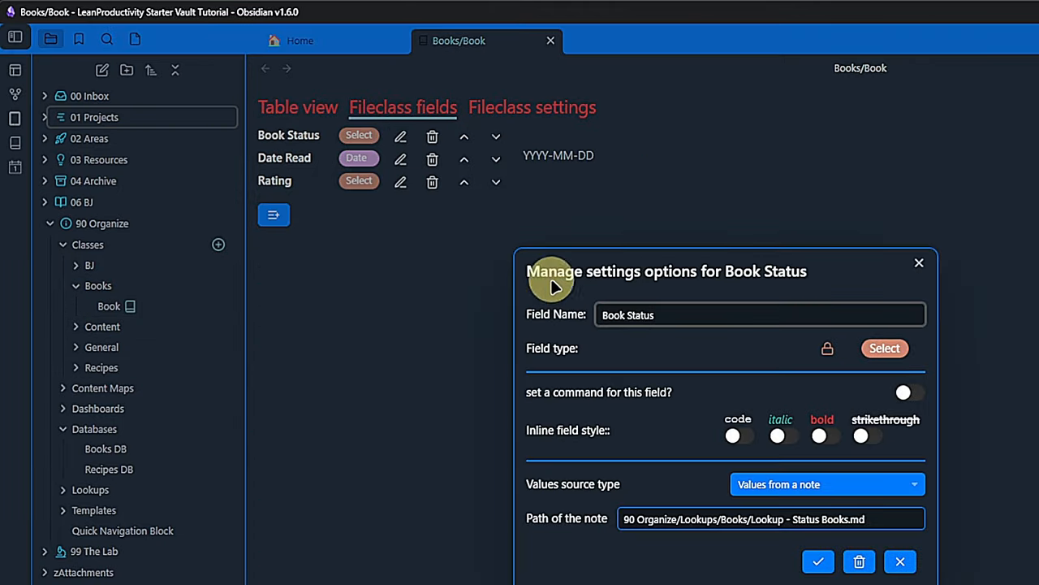
{"action": "left_click", "coordinate": [760, 518]}
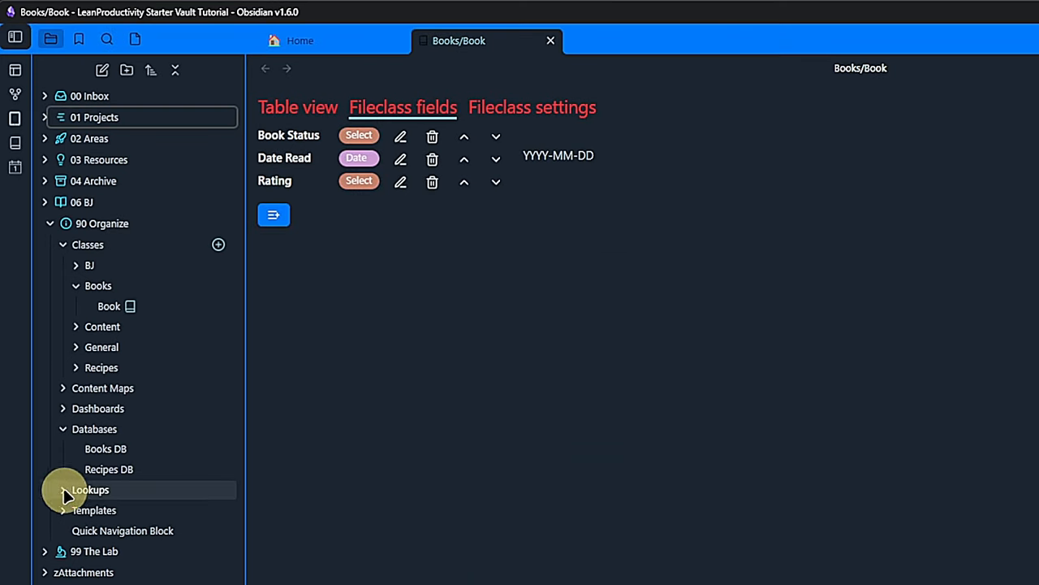
Expand Lookups > Books and open 'Lookup - Status Books' in a split pane
{"action": "left_click", "coordinate": [62, 490]}
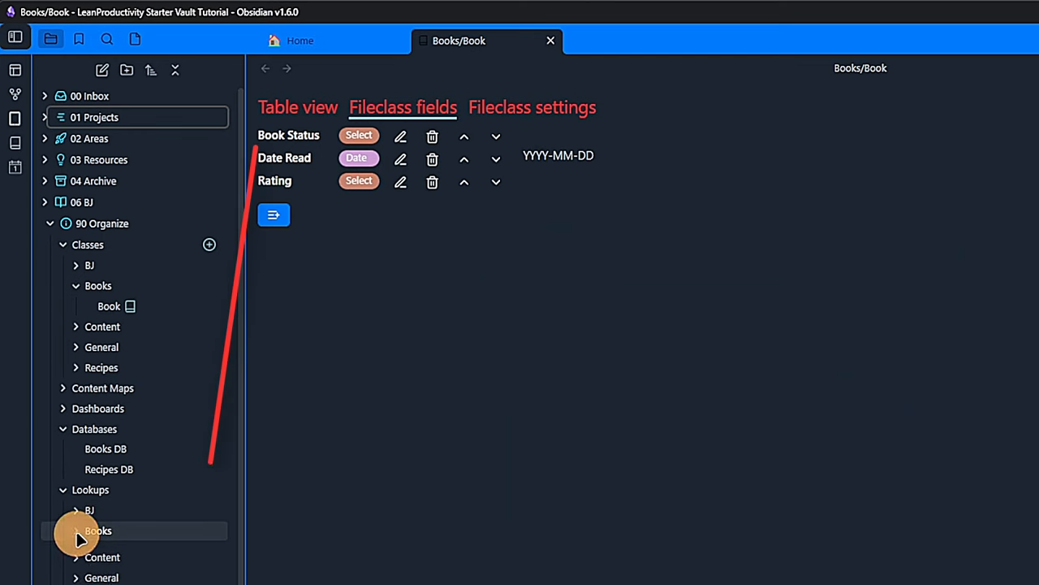
{"action": "left_click", "coordinate": [98, 530]}
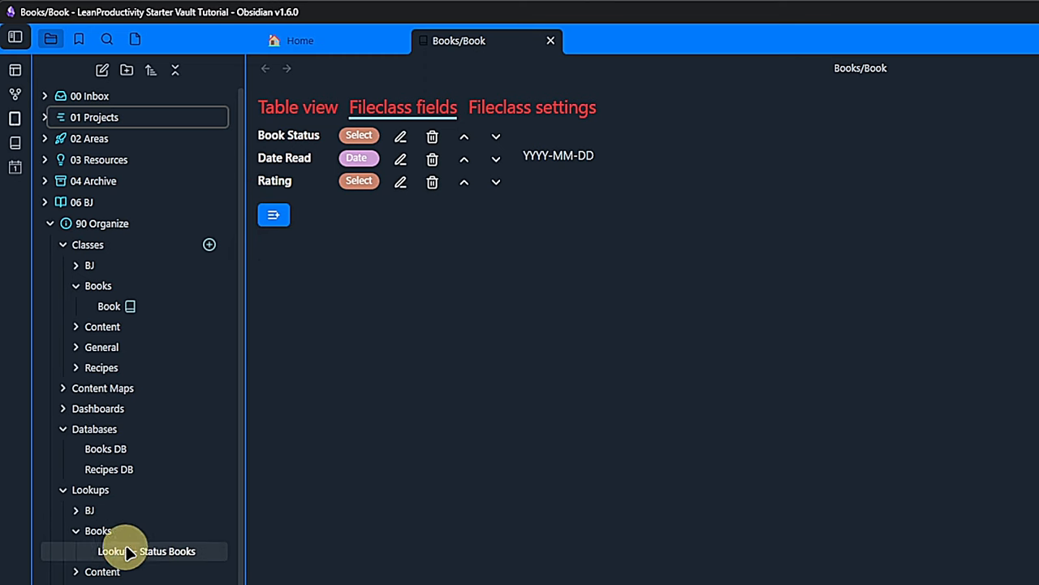
{"action": "left_click", "coordinate": [146, 550]}
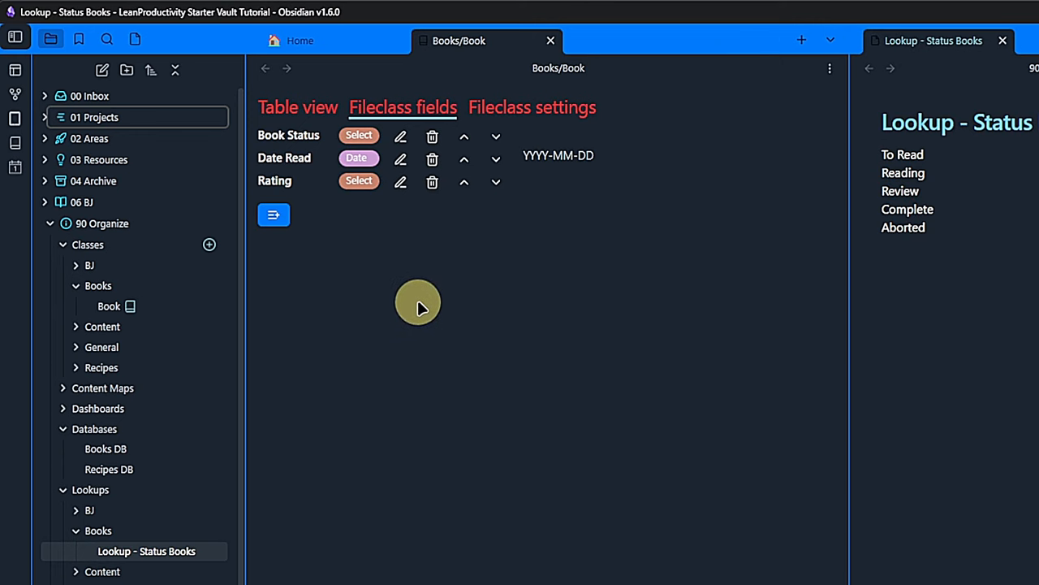
{"action": "mouse_move", "coordinate": [424, 365]}
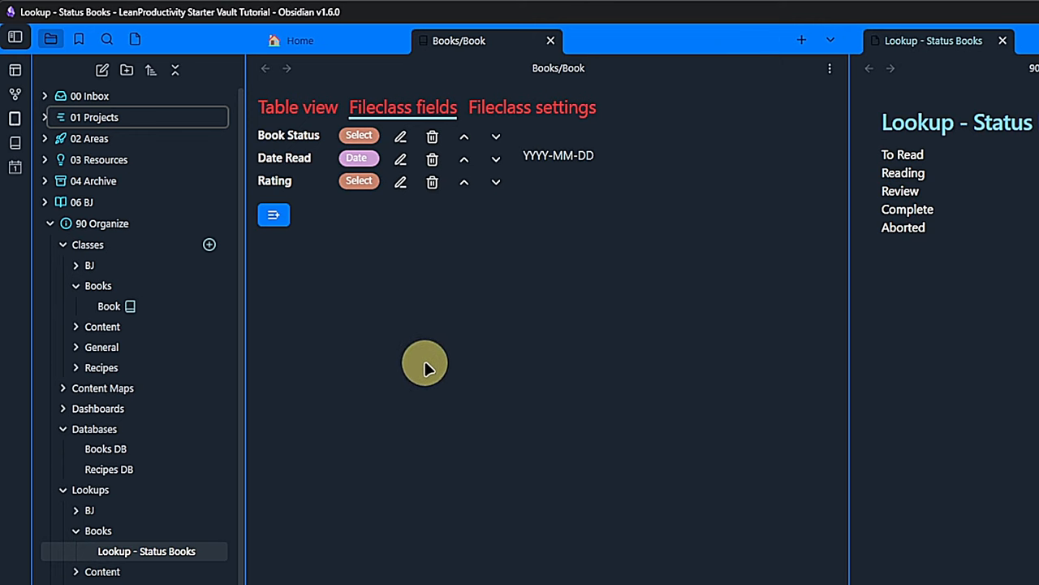